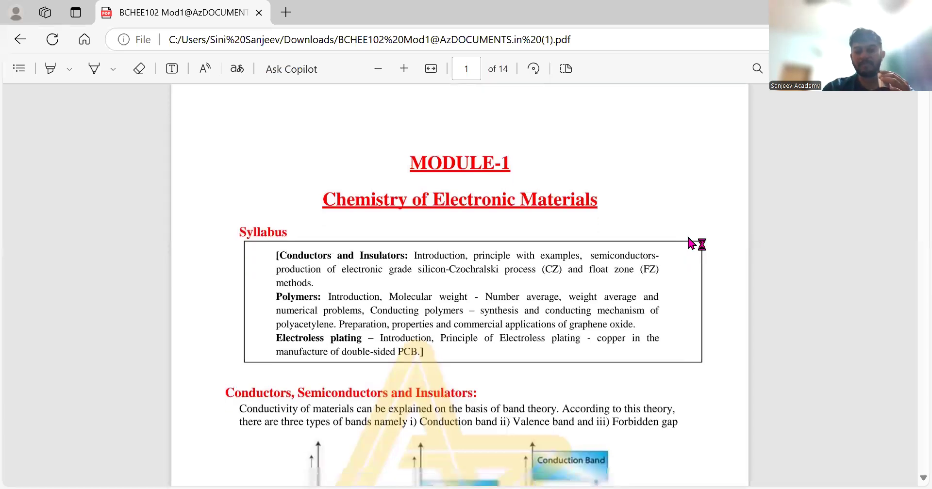
pyautogui.scroll(-3)
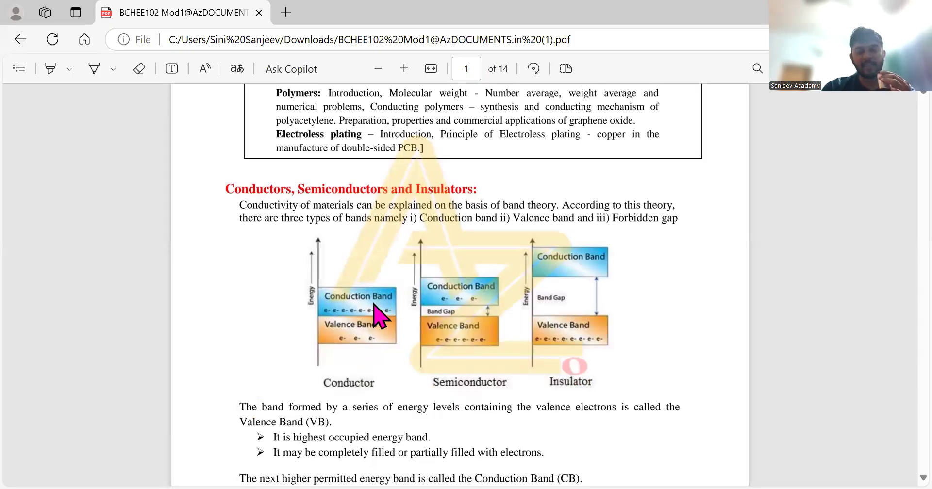
pyautogui.moveTo(493, 348)
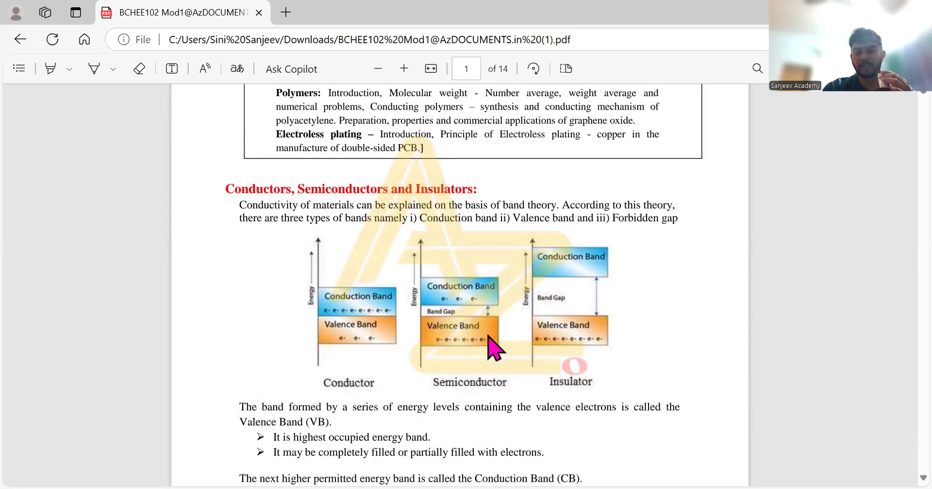
pyautogui.moveTo(466, 348)
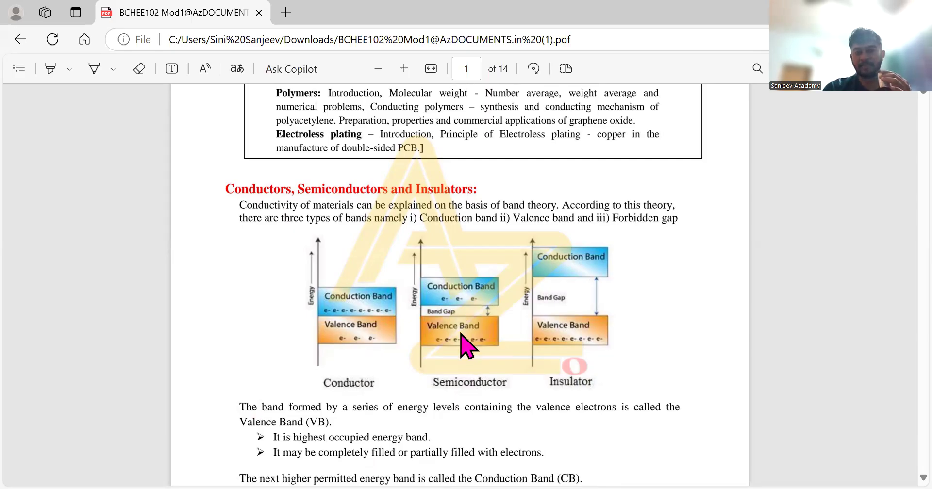
pyautogui.moveTo(471, 311)
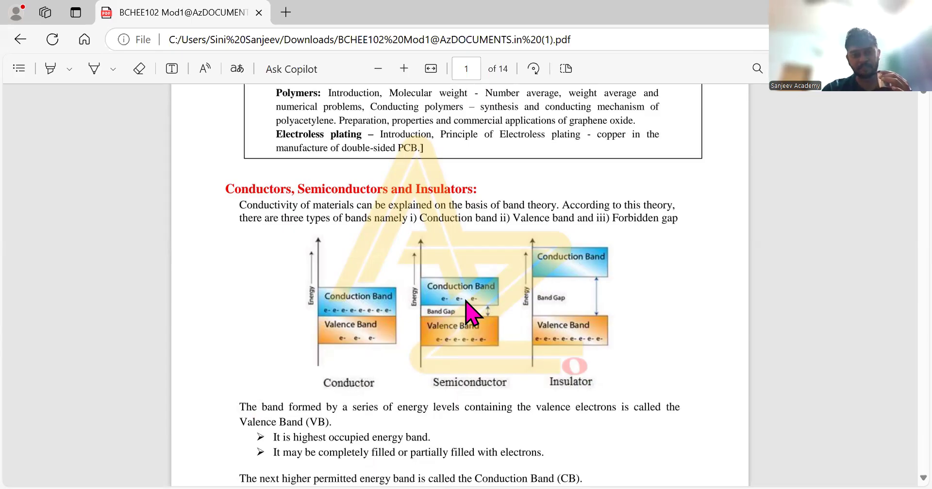
pyautogui.moveTo(591, 295)
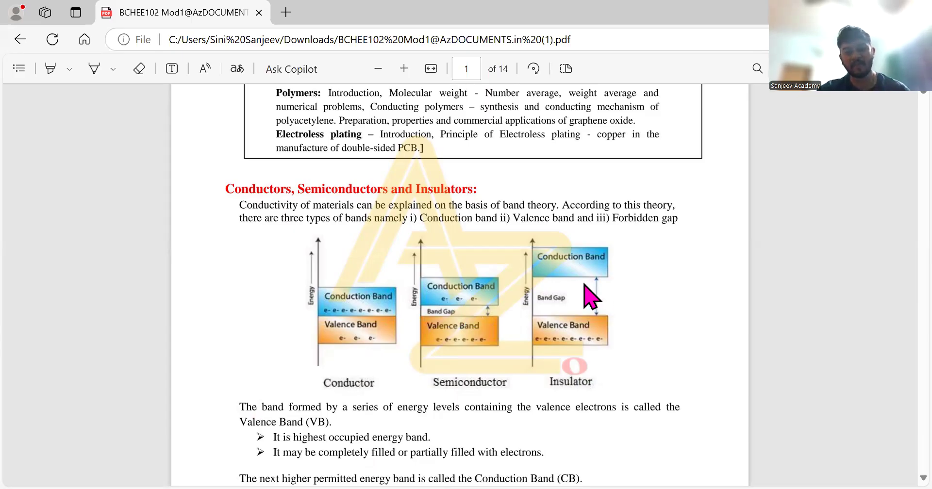
pyautogui.moveTo(561, 262)
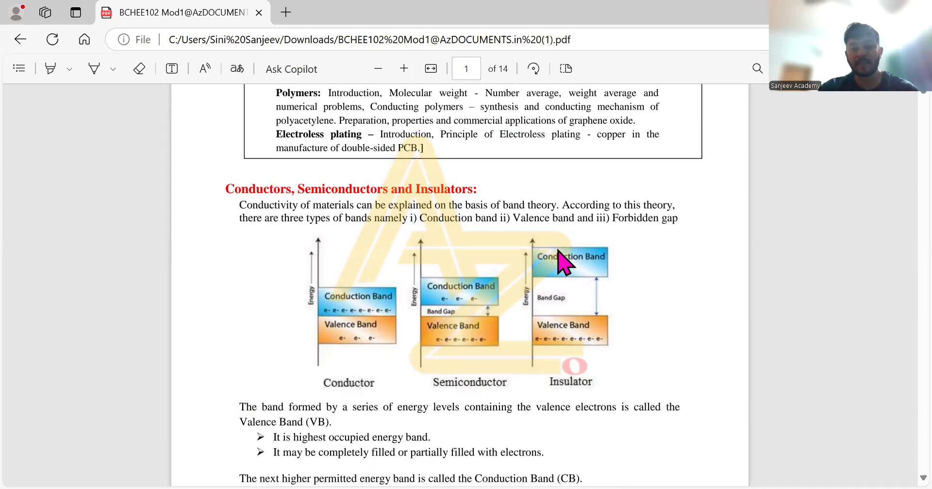
pyautogui.moveTo(561, 357)
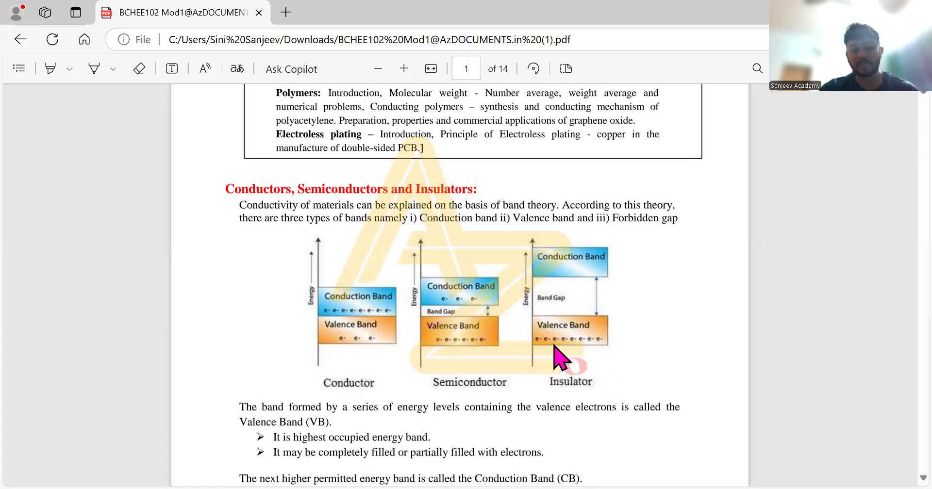
pyautogui.scroll(-3)
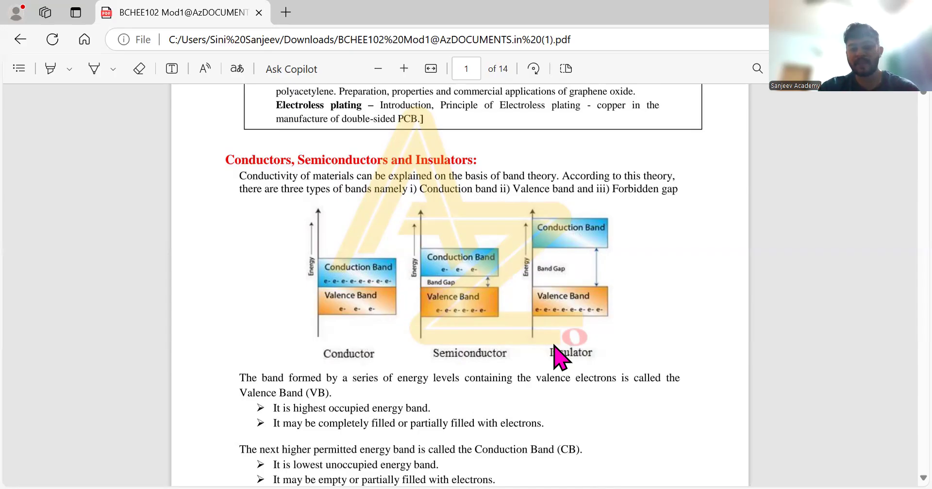
pyautogui.moveTo(623, 313)
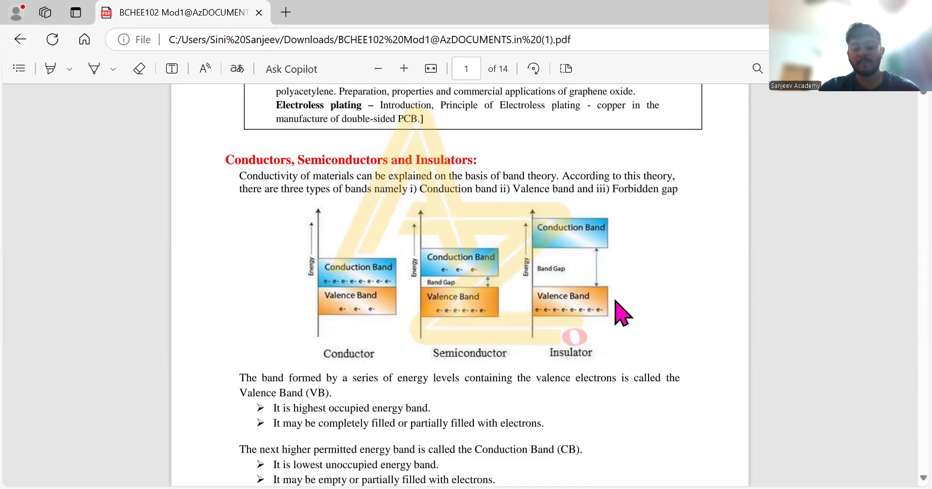
pyautogui.scroll(-3)
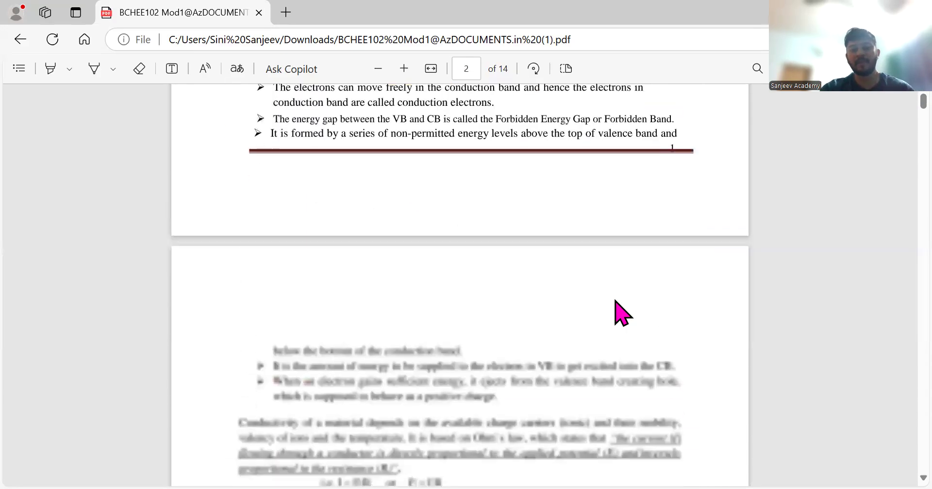
pyautogui.scroll(-3)
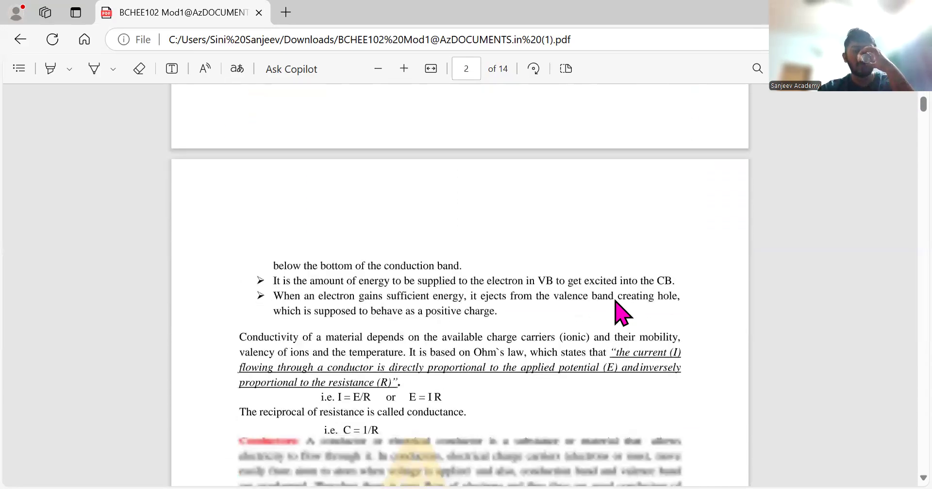
pyautogui.scroll(-3)
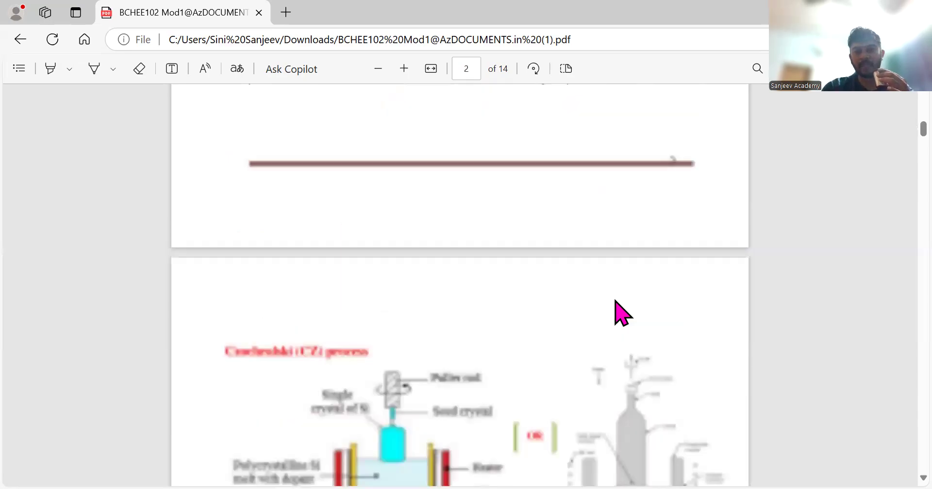
pyautogui.scroll(-3)
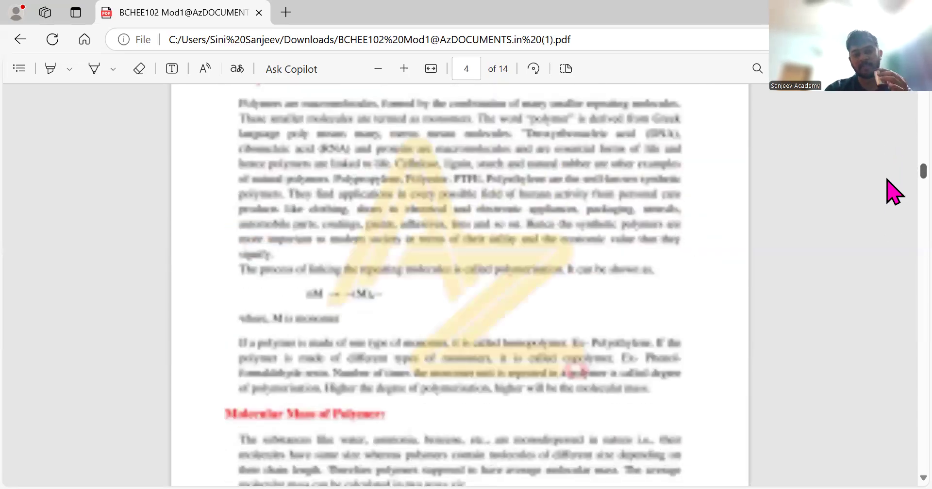
pyautogui.scroll(-3)
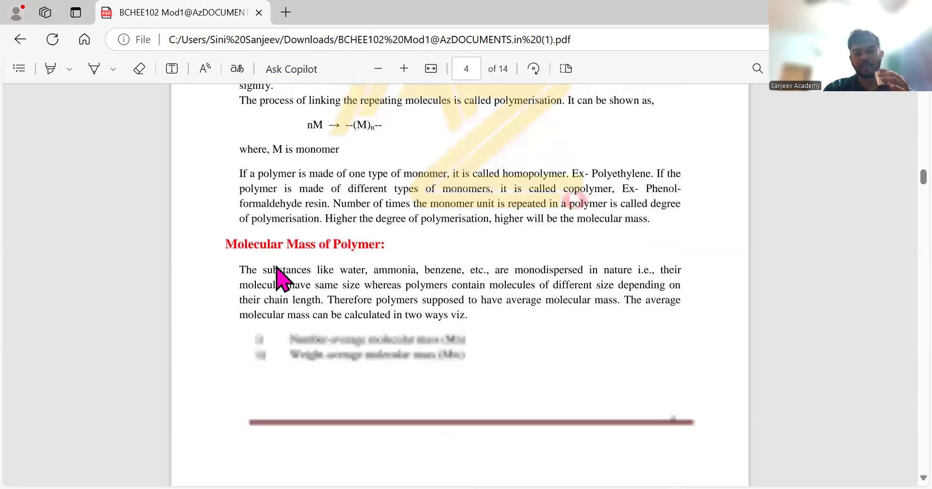
pyautogui.scroll(3)
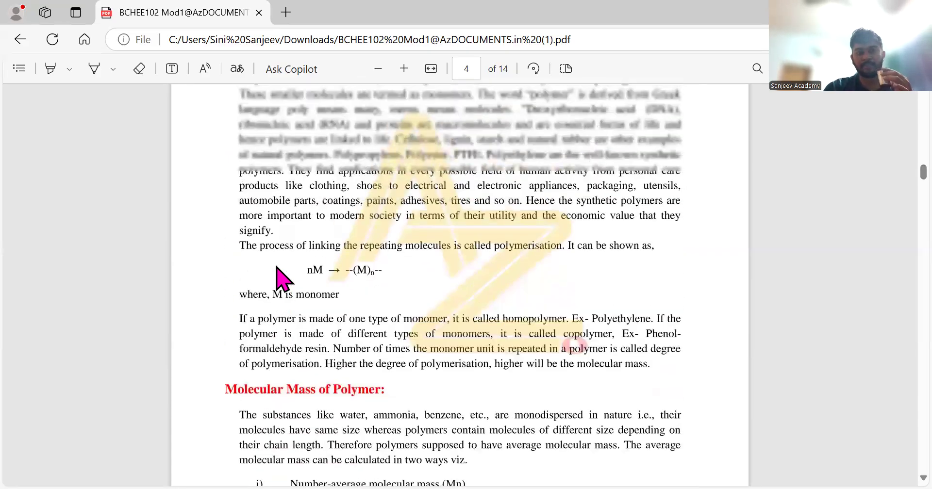
pyautogui.scroll(3)
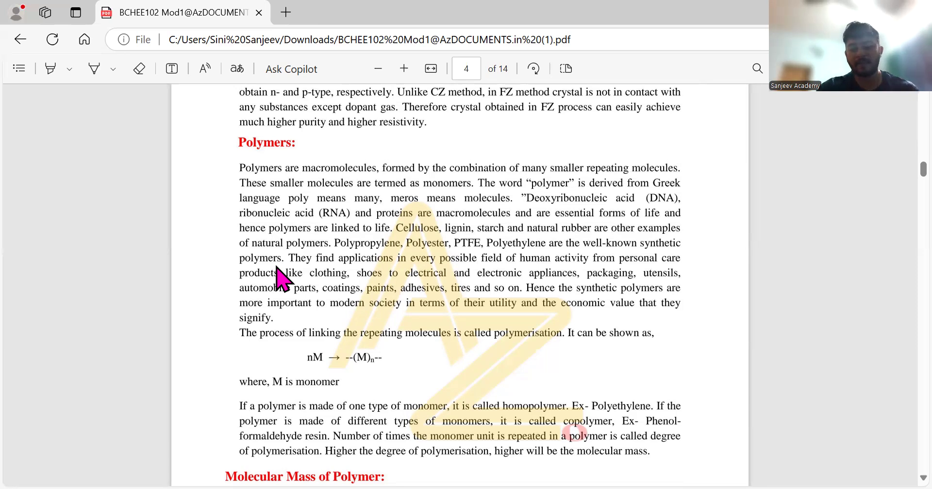
pyautogui.scroll(-3)
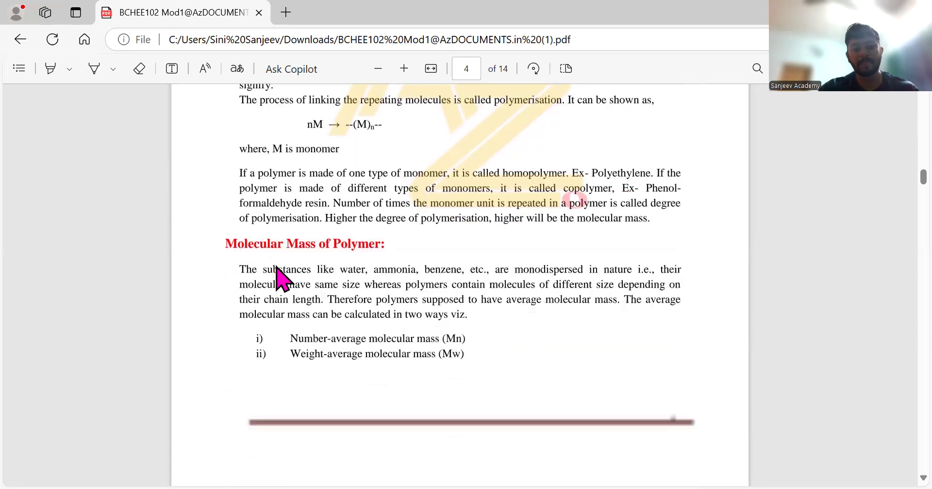
pyautogui.scroll(-3)
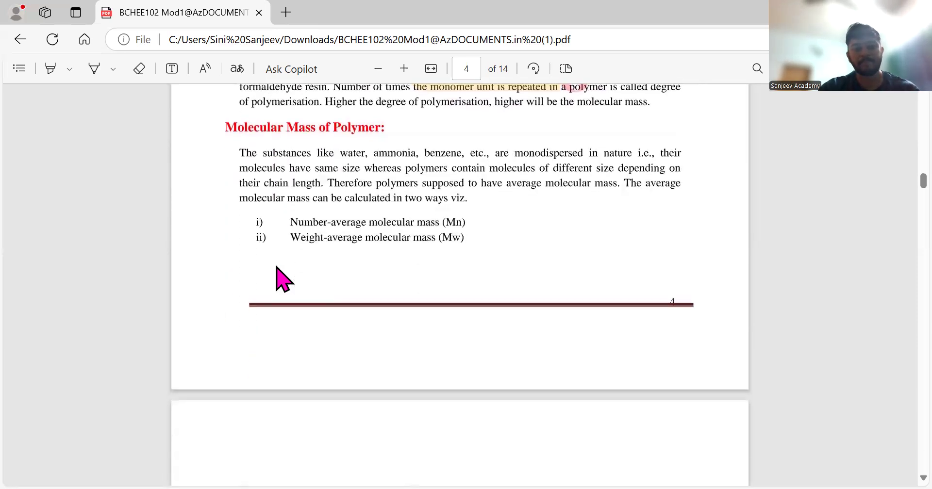
pyautogui.scroll(-3)
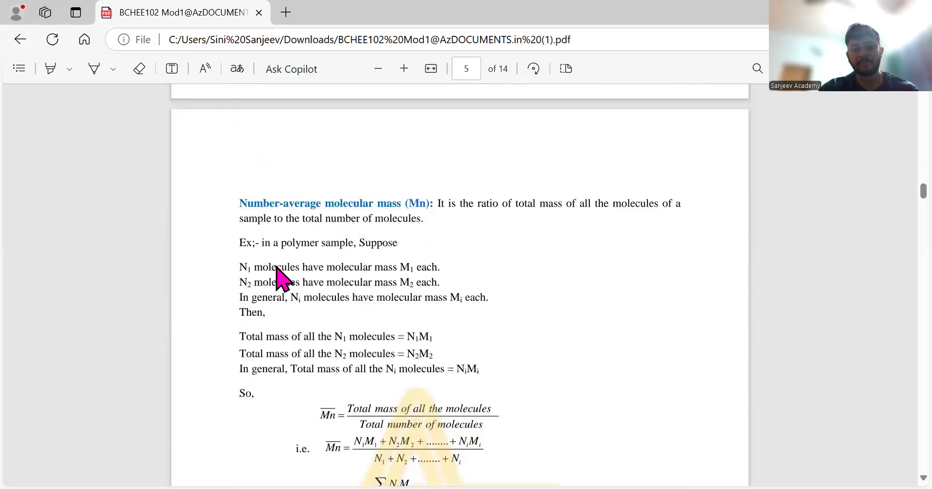
pyautogui.scroll(-3)
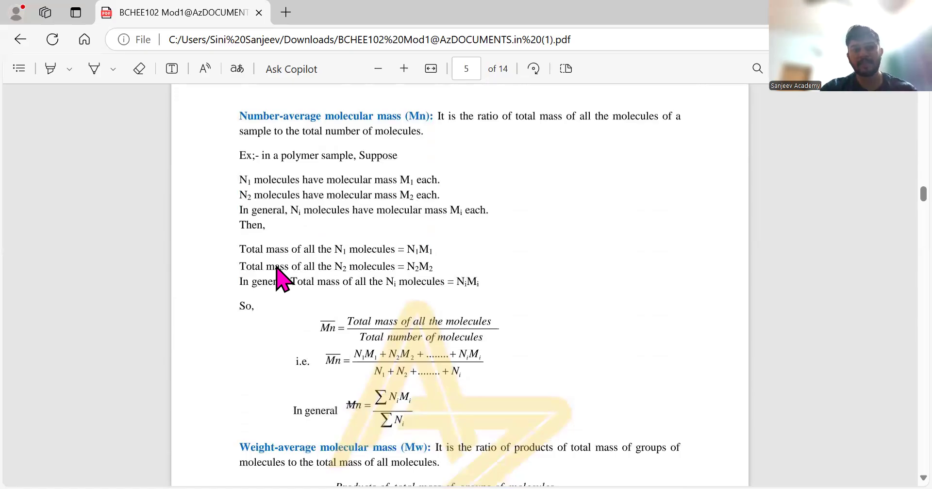
pyautogui.moveTo(437, 253)
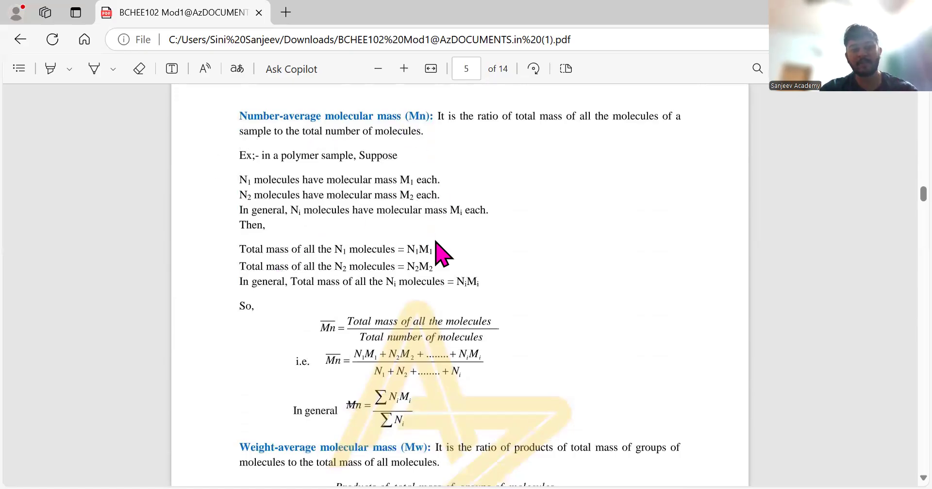
pyautogui.moveTo(402, 378)
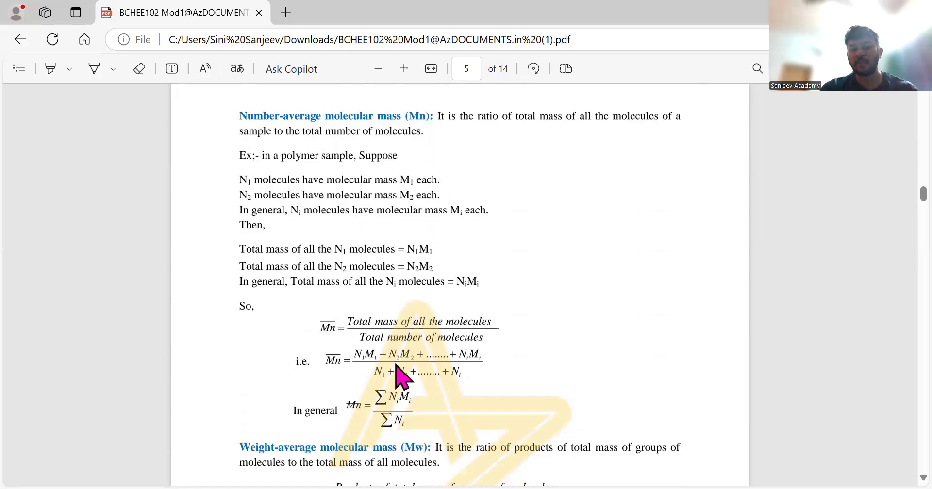
pyautogui.moveTo(385, 357)
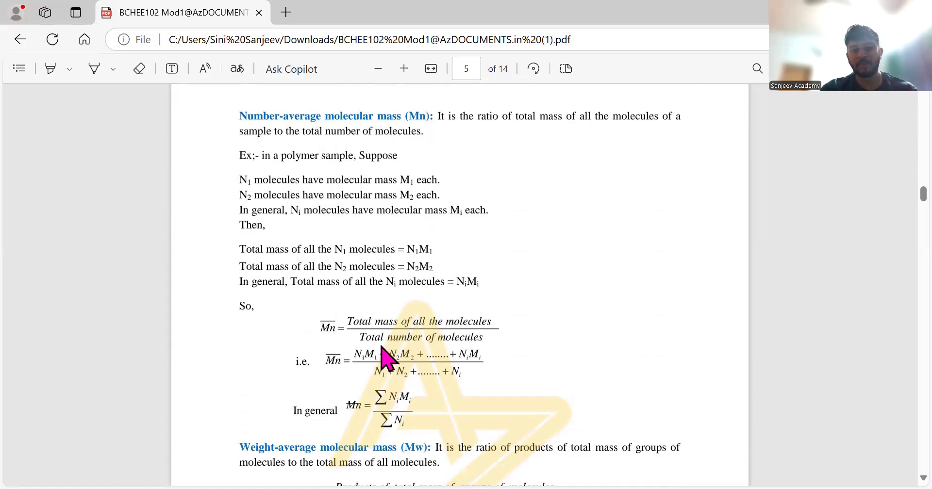
pyautogui.moveTo(413, 256)
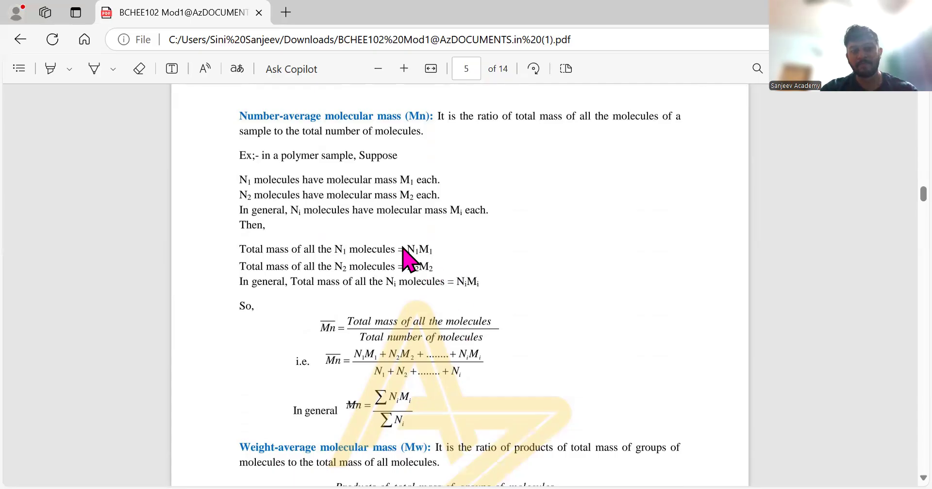
pyautogui.moveTo(416, 268)
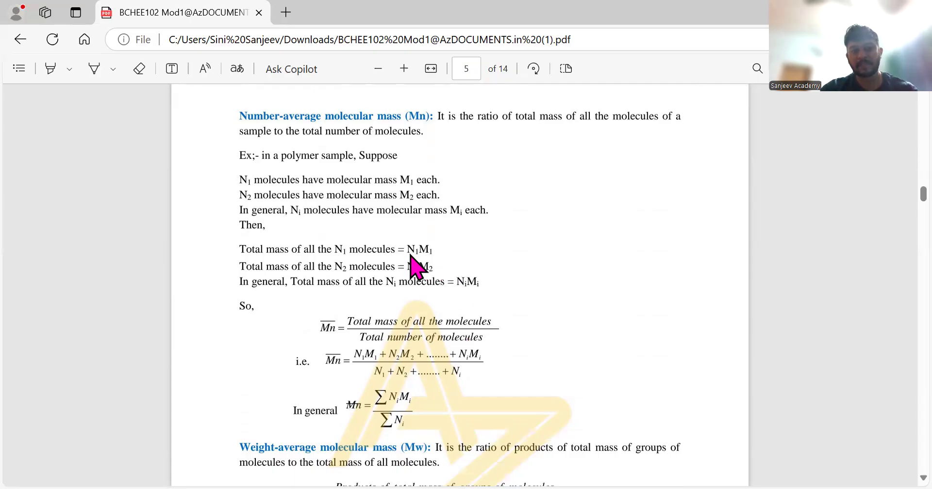
pyautogui.moveTo(431, 265)
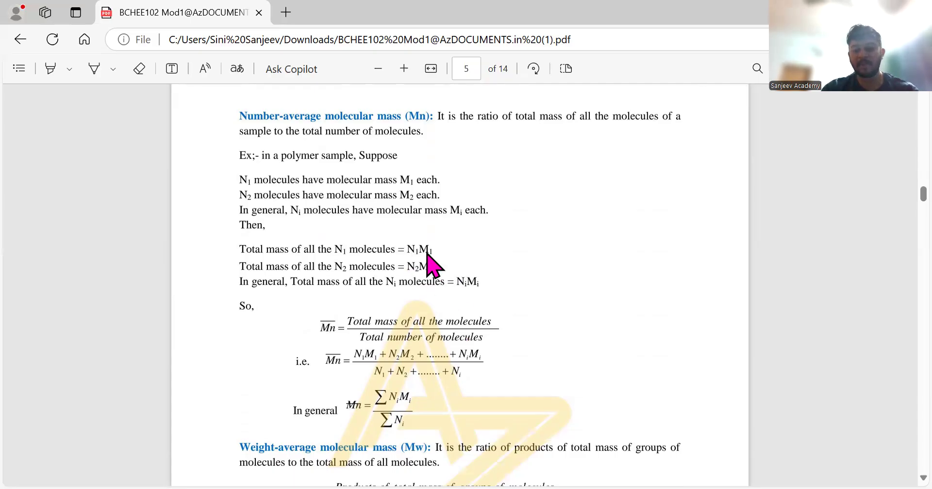
pyautogui.scroll(-3)
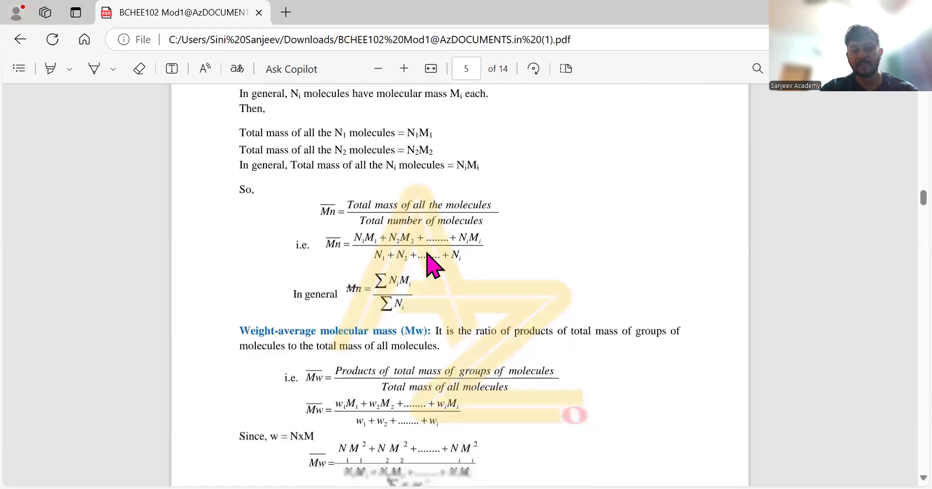
pyautogui.scroll(-3)
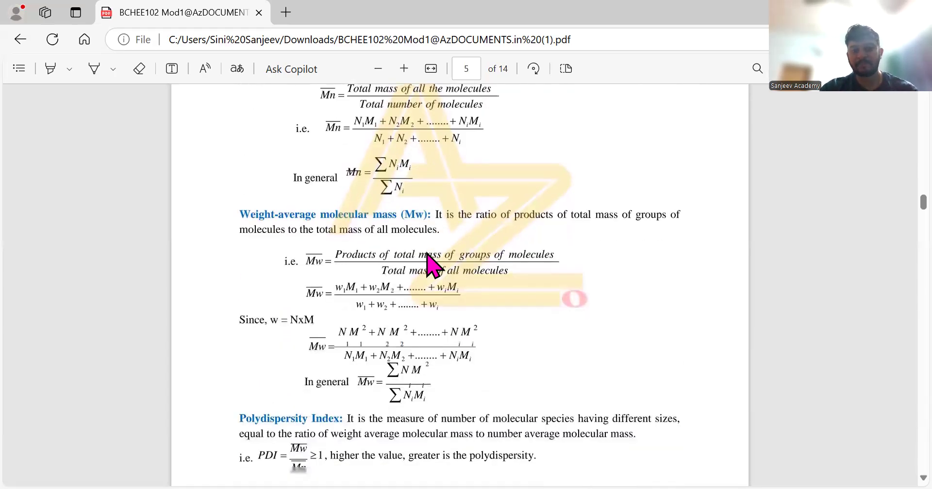
pyautogui.moveTo(389, 255)
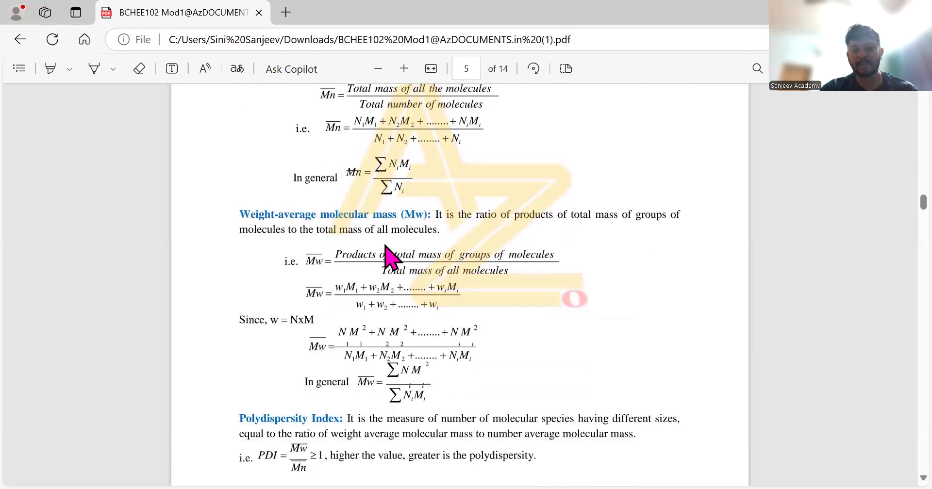
pyautogui.moveTo(500, 270)
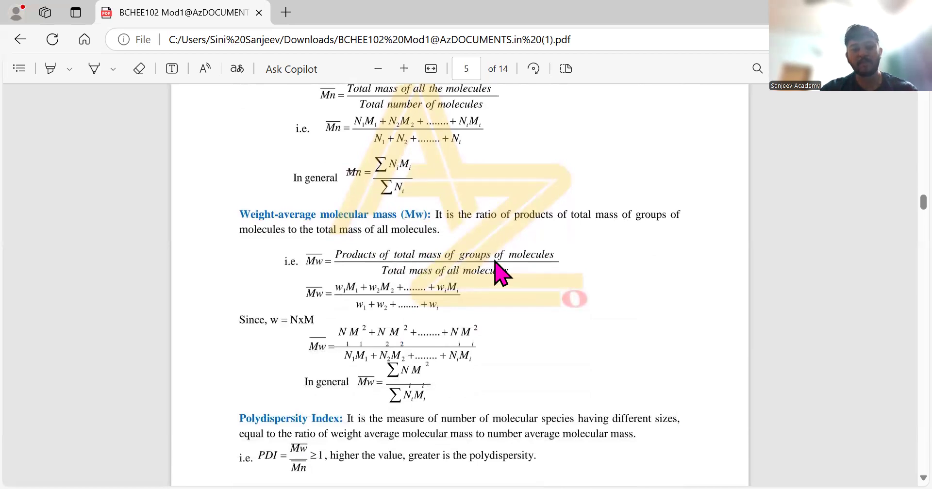
pyautogui.scroll(-3)
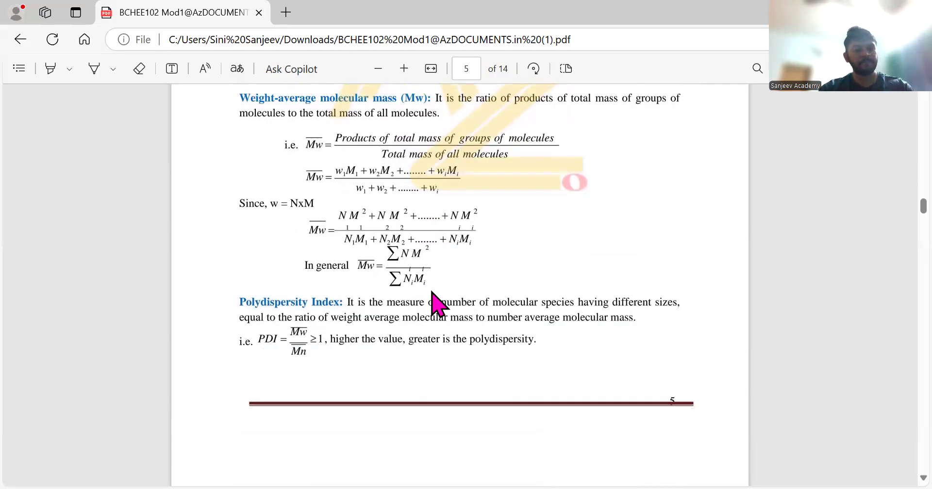
pyautogui.scroll(-3)
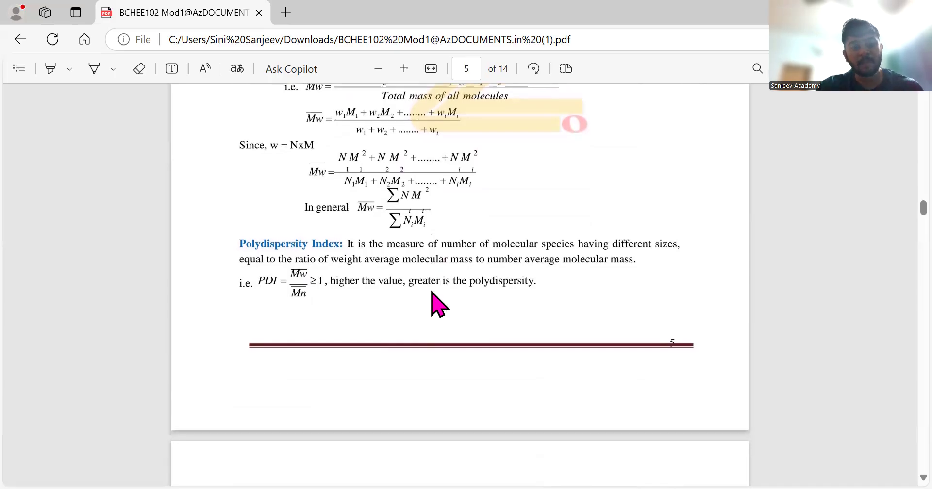
pyautogui.scroll(-3)
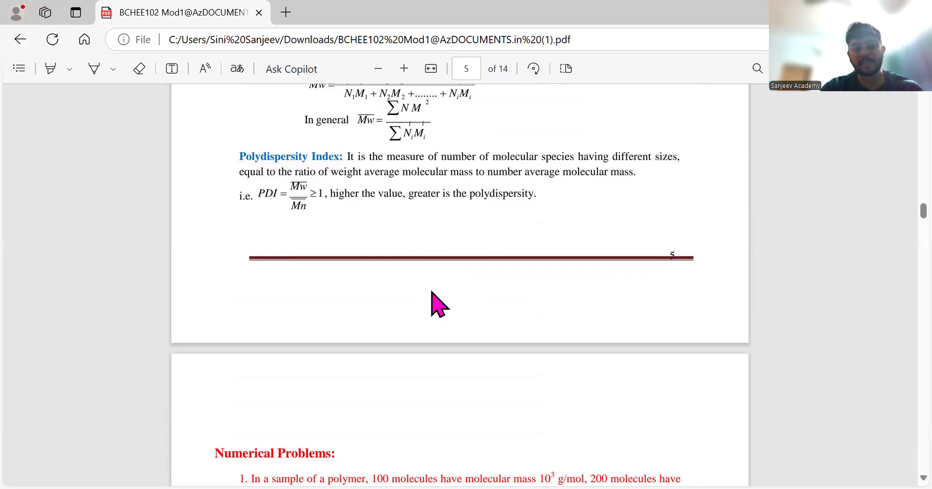
pyautogui.moveTo(297, 208)
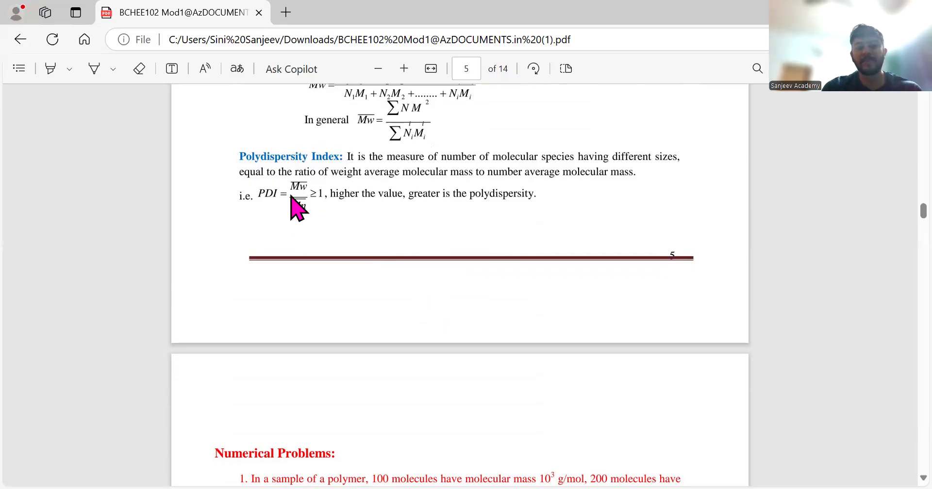
pyautogui.moveTo(311, 211)
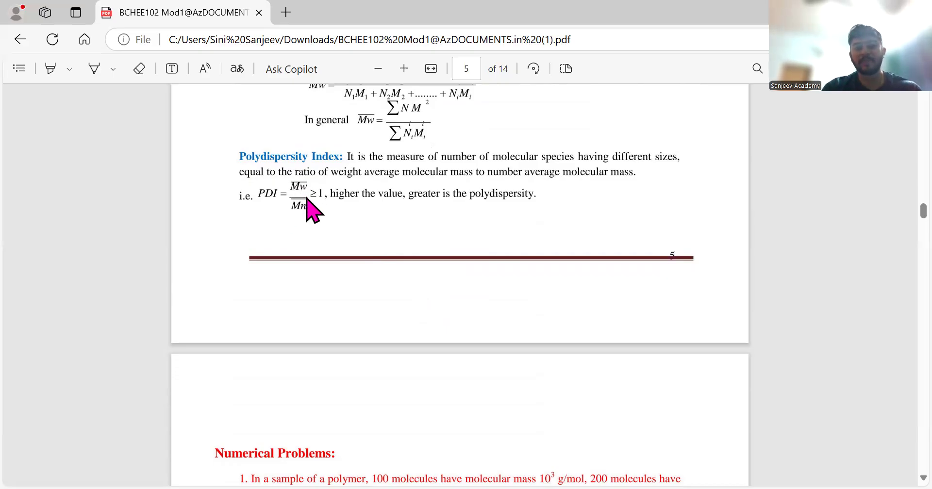
pyautogui.moveTo(300, 207)
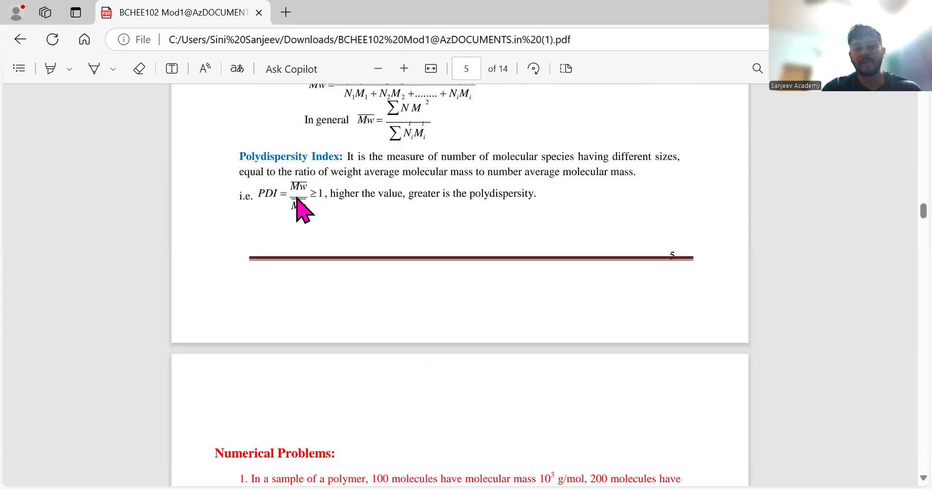
pyautogui.moveTo(315, 229)
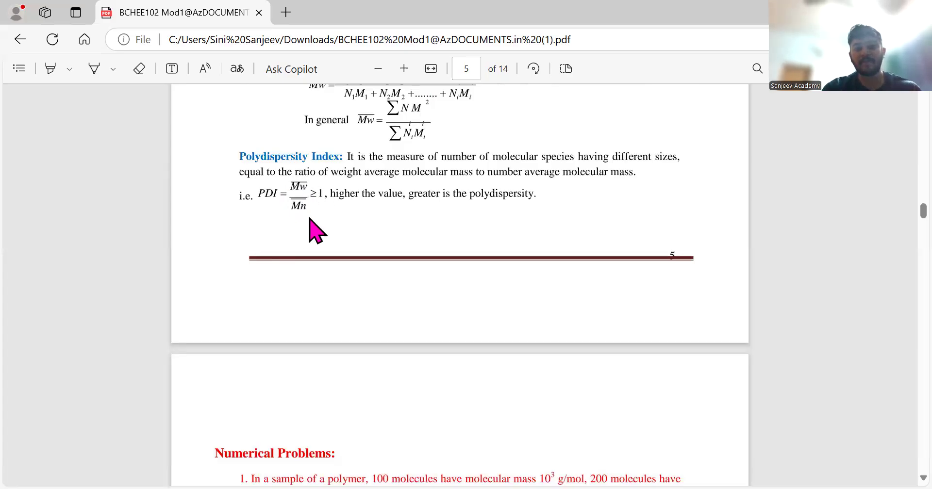
pyautogui.moveTo(305, 199)
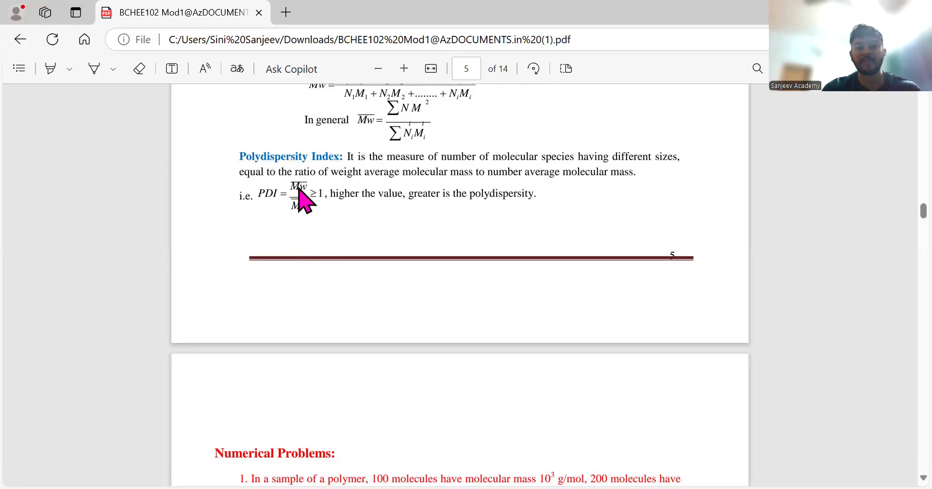
pyautogui.moveTo(338, 235)
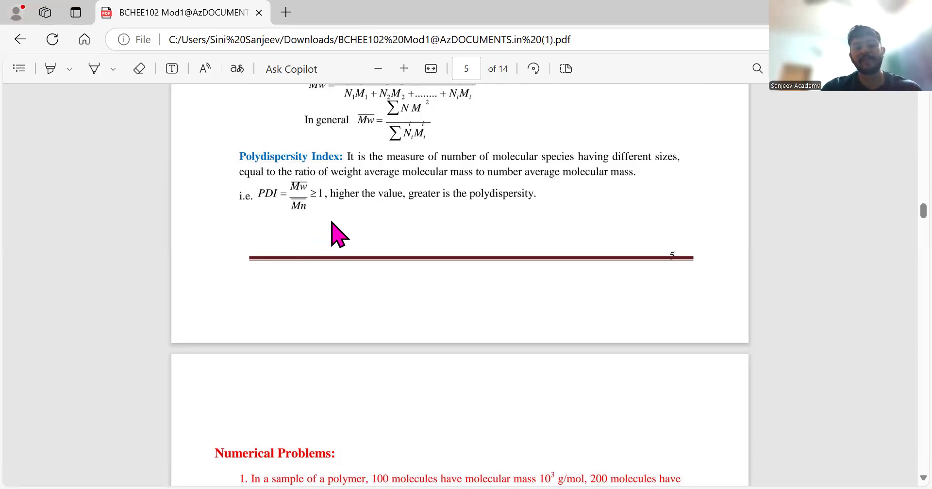
pyautogui.scroll(-3)
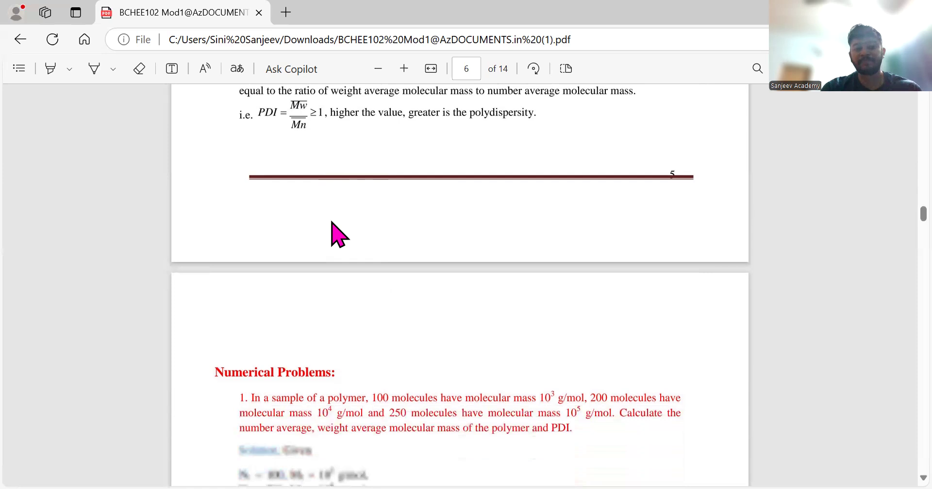
pyautogui.scroll(-3)
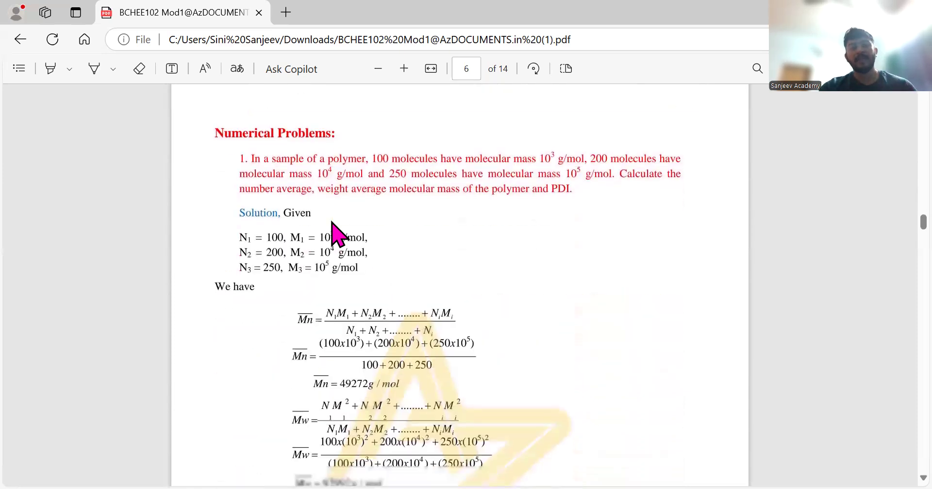
pyautogui.scroll(3)
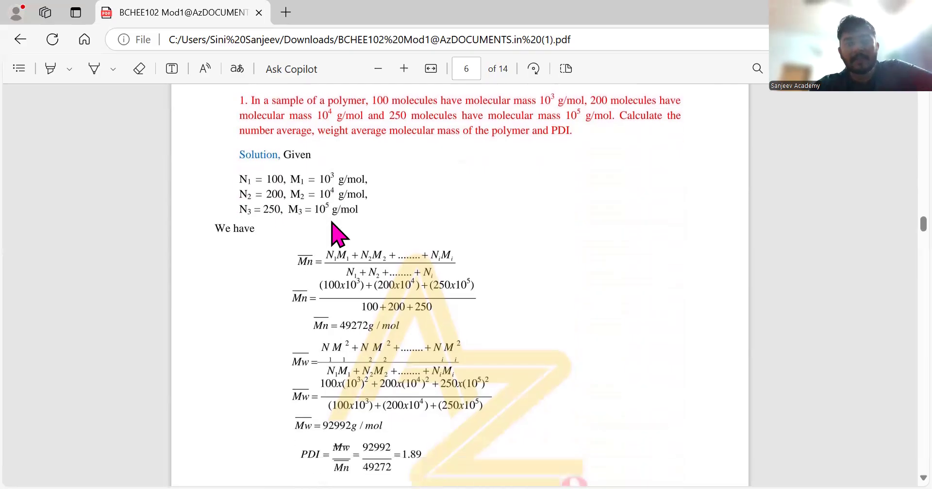
pyautogui.scroll(3)
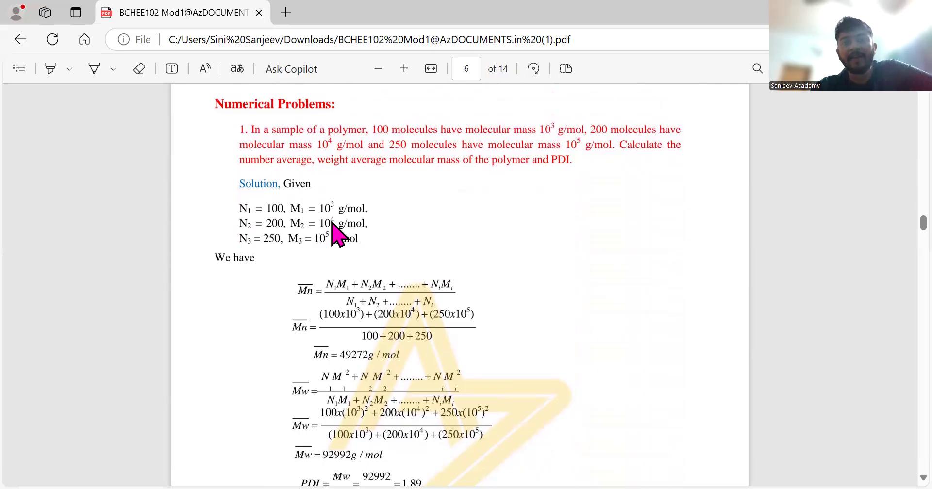
pyautogui.moveTo(568, 148)
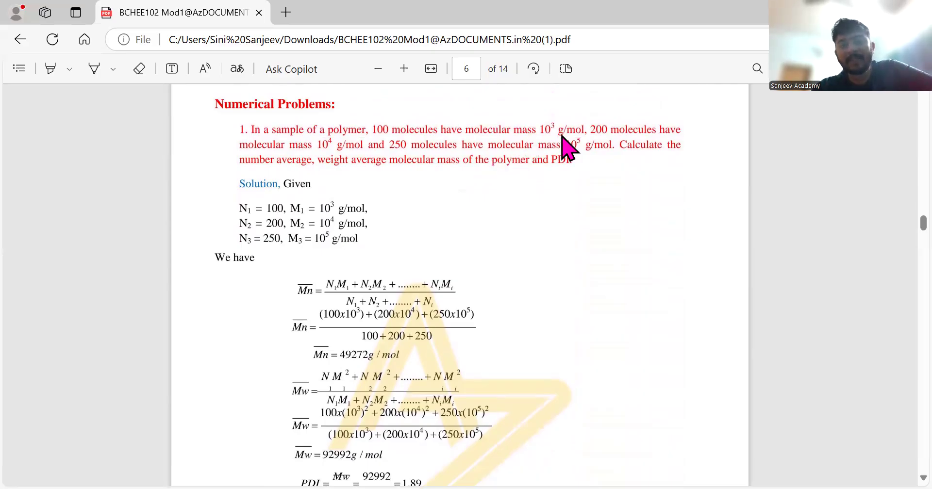
pyautogui.moveTo(607, 159)
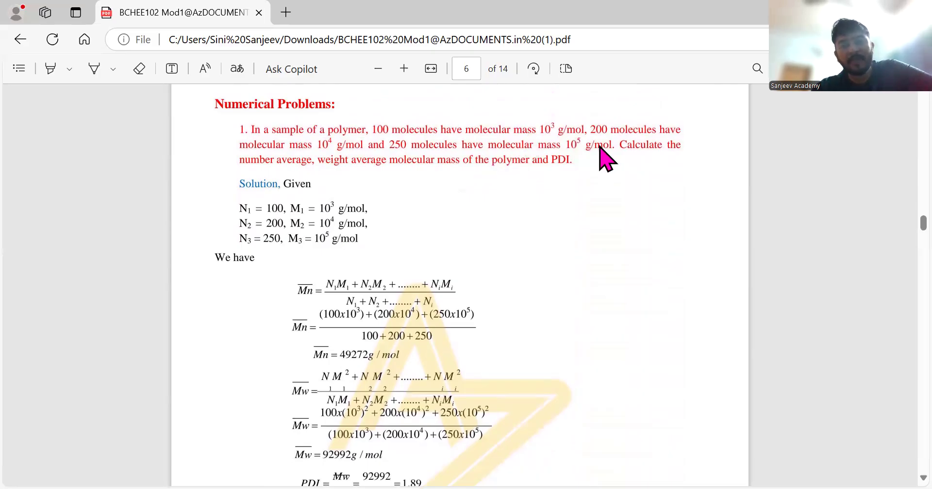
pyautogui.moveTo(612, 164)
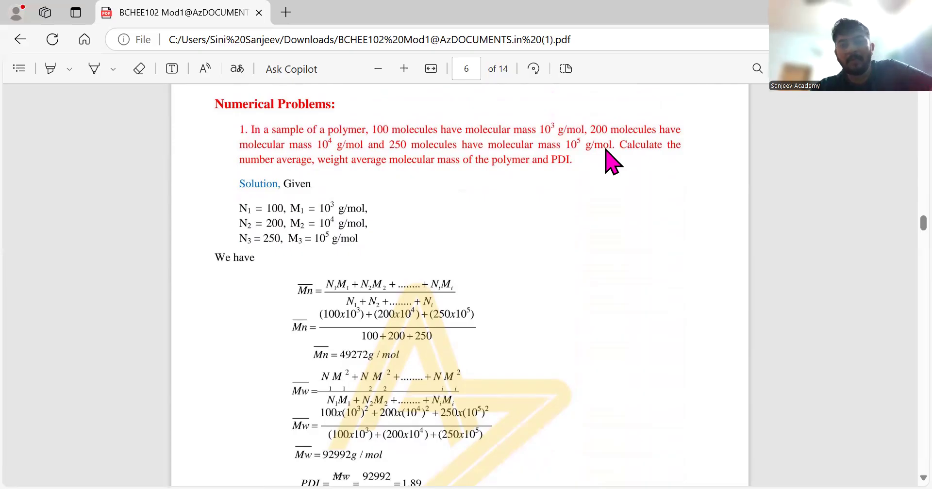
pyautogui.moveTo(606, 158)
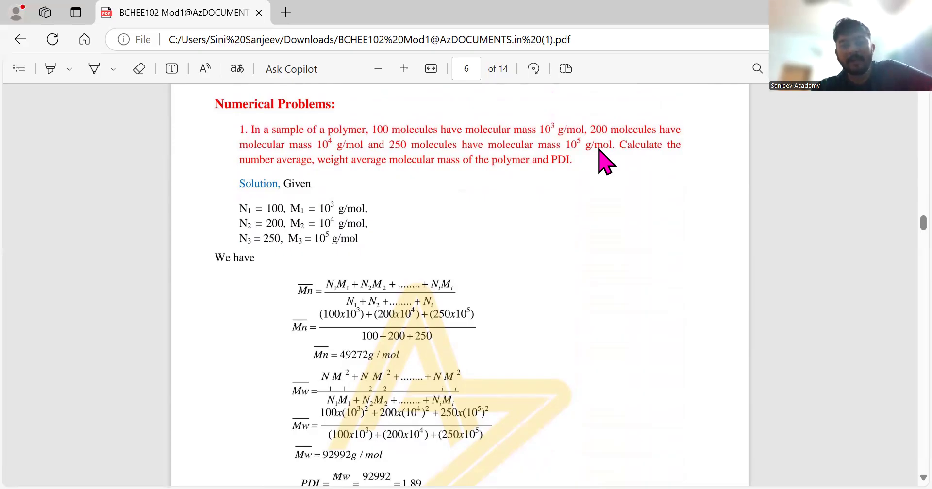
pyautogui.moveTo(530, 134)
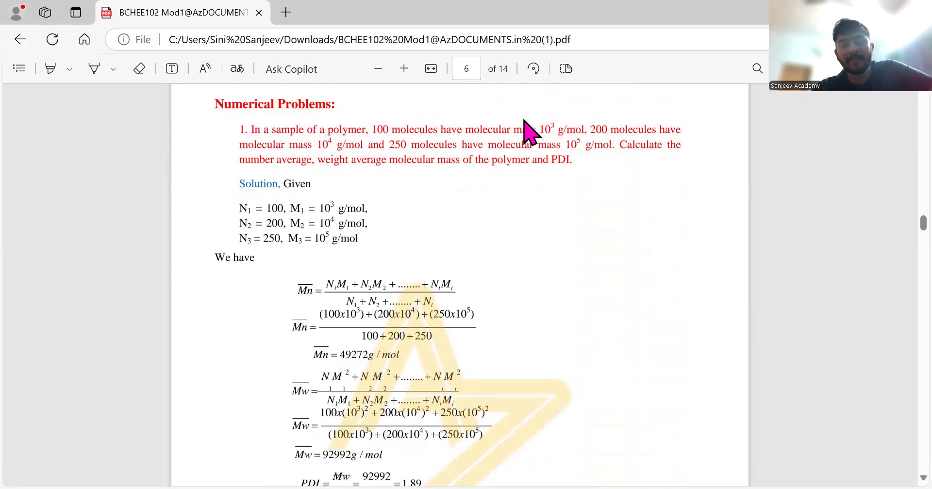
pyautogui.moveTo(464, 151)
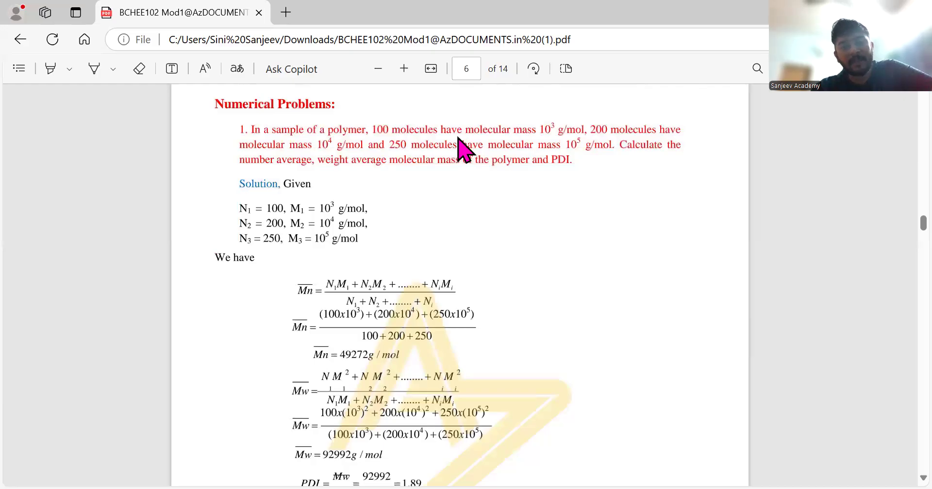
pyautogui.moveTo(362, 312)
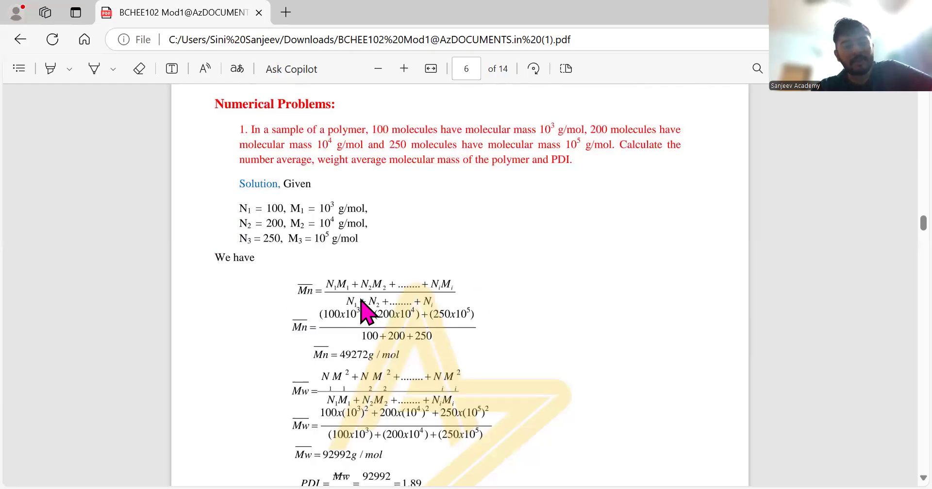
pyautogui.moveTo(357, 273)
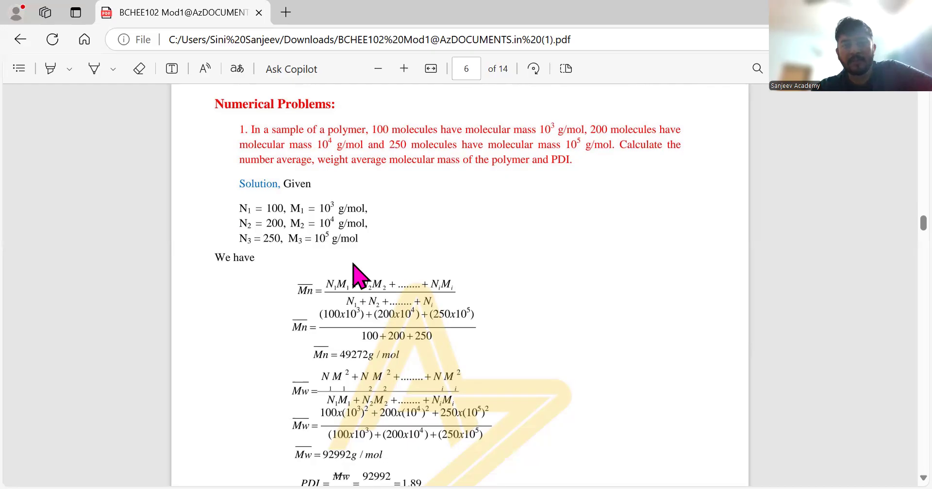
pyautogui.moveTo(395, 313)
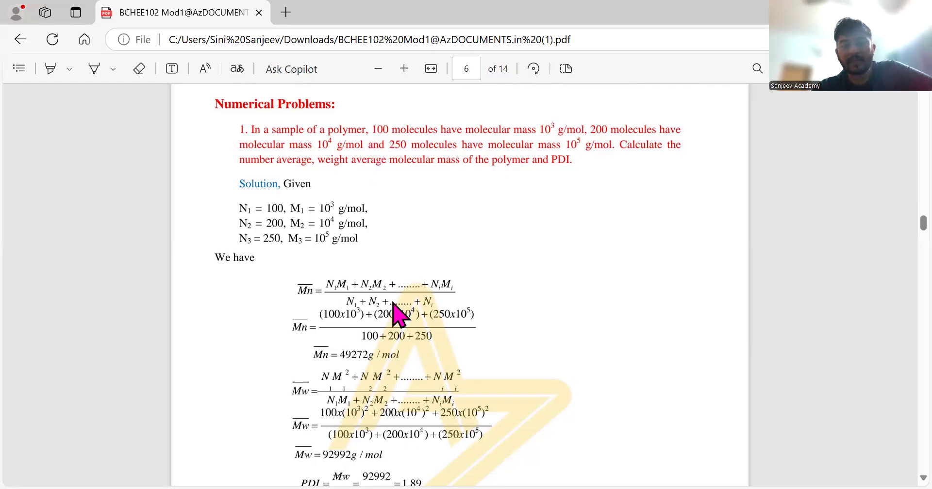
pyautogui.moveTo(271, 229)
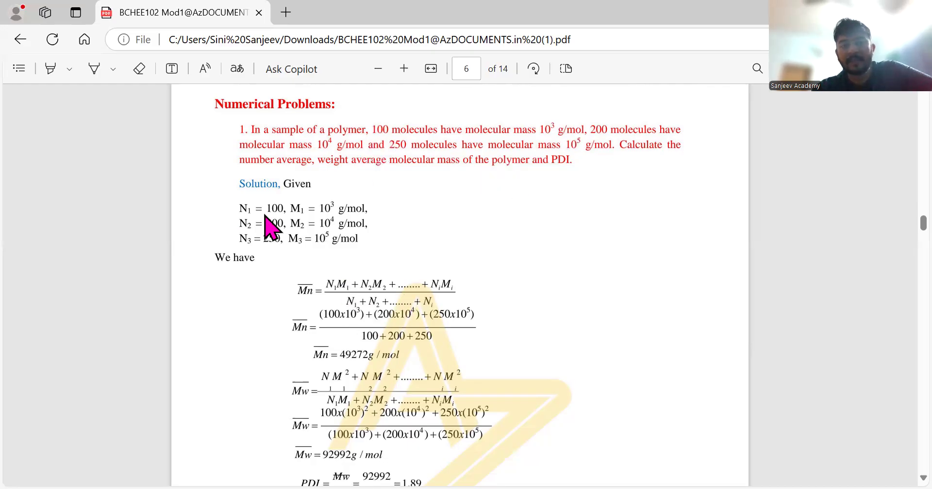
pyautogui.moveTo(297, 223)
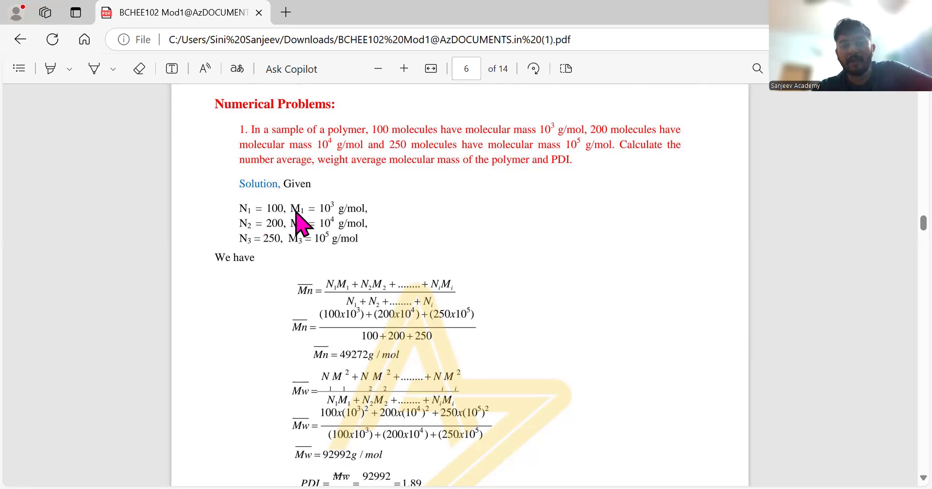
pyautogui.moveTo(559, 146)
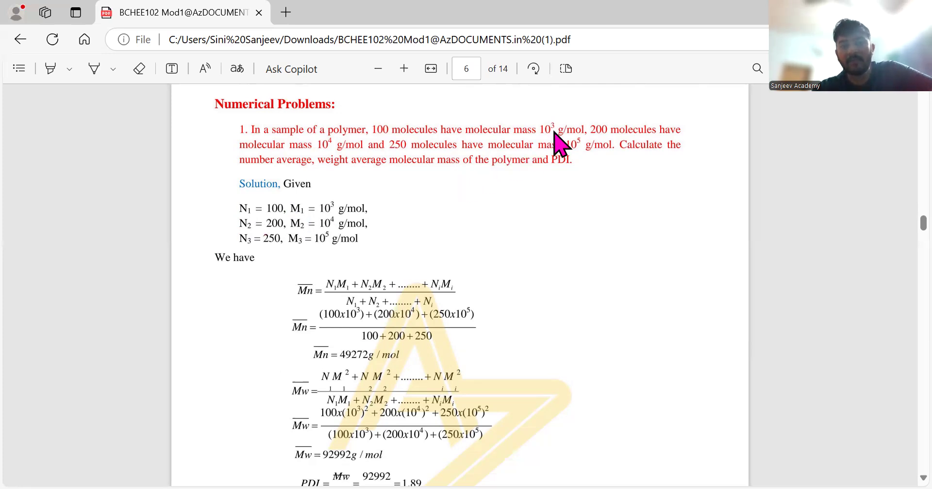
pyautogui.moveTo(544, 130)
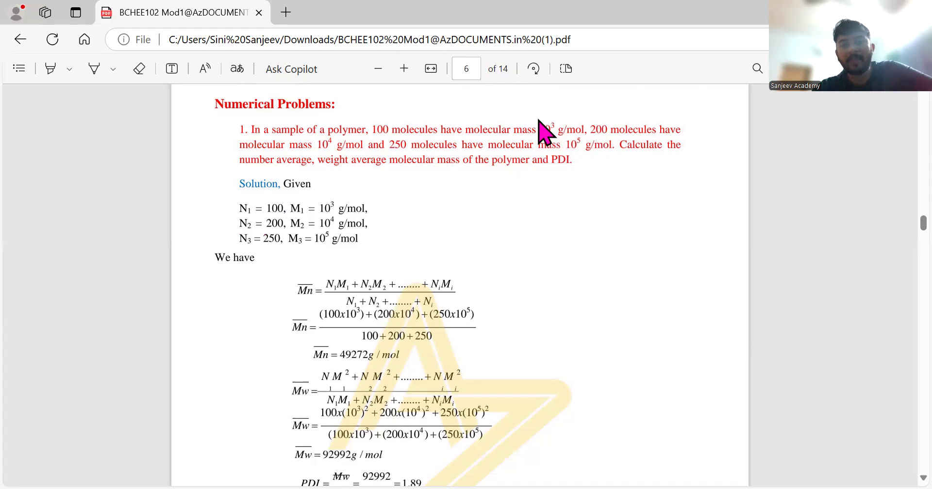
pyautogui.moveTo(550, 122)
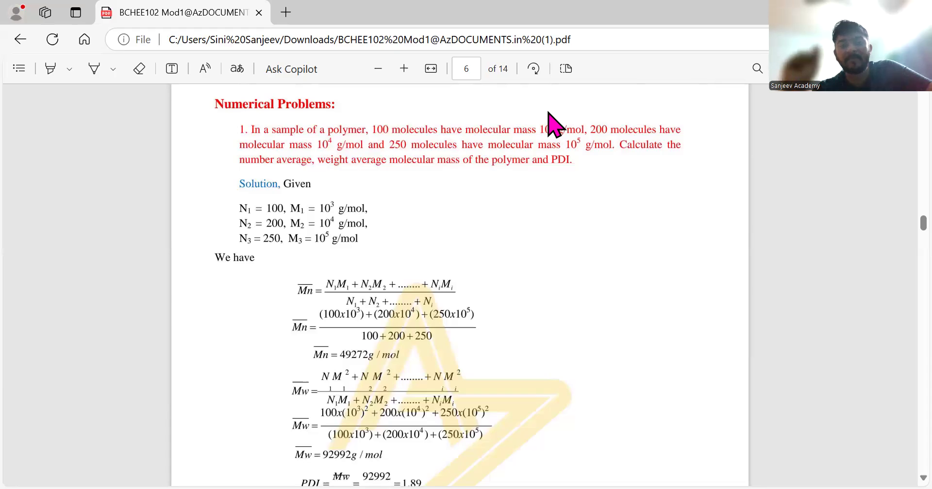
pyautogui.moveTo(394, 234)
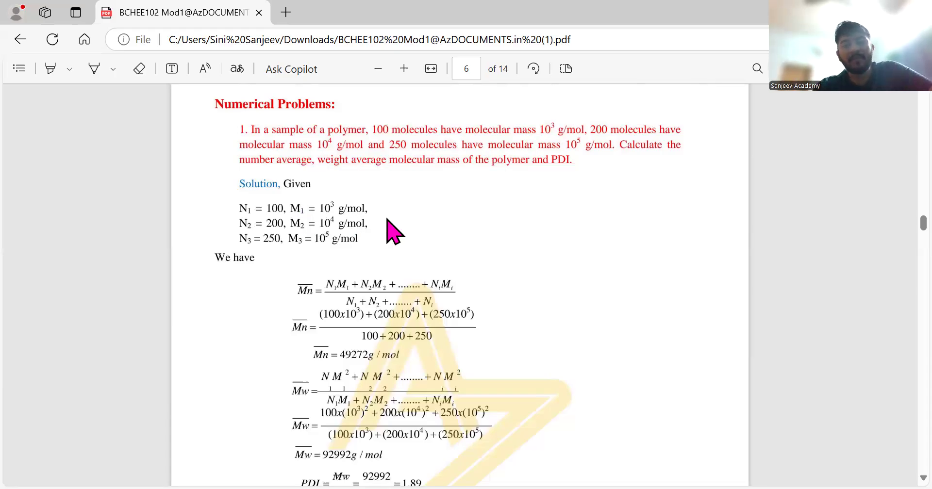
pyautogui.moveTo(313, 241)
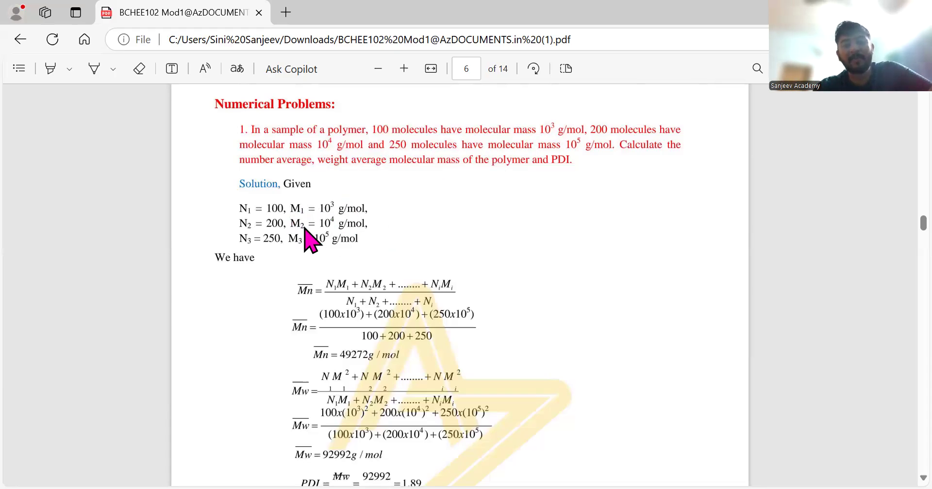
pyautogui.moveTo(330, 225)
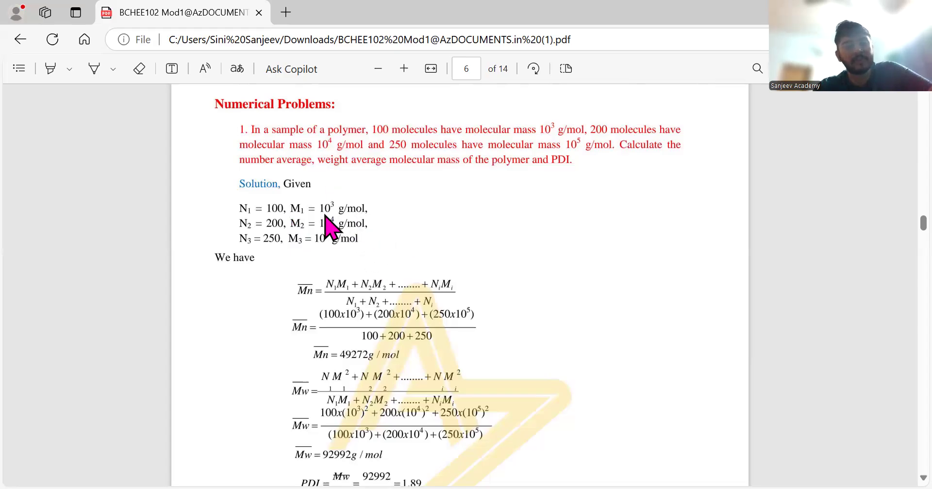
pyautogui.moveTo(319, 231)
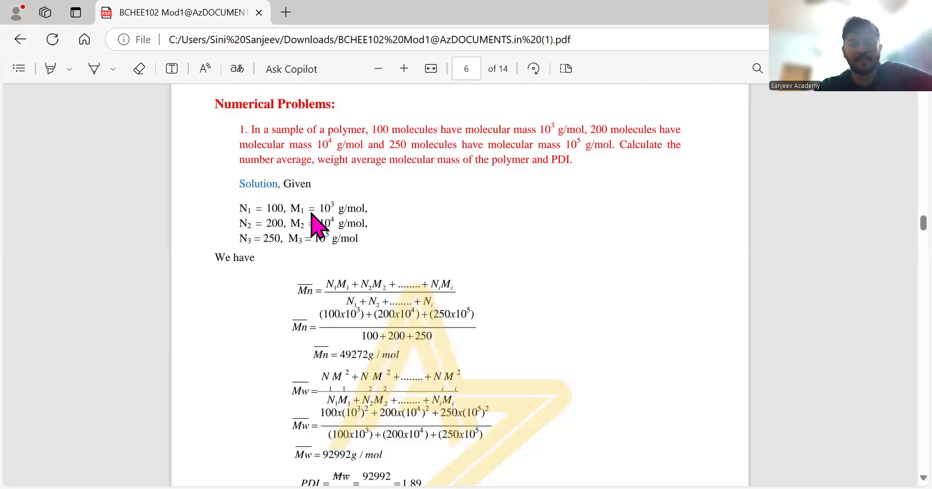
pyautogui.scroll(-3)
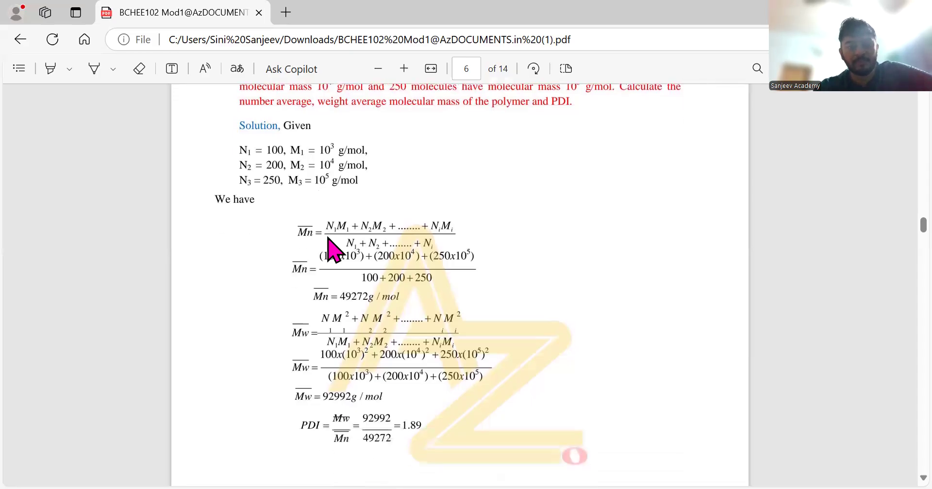
pyautogui.moveTo(326, 243)
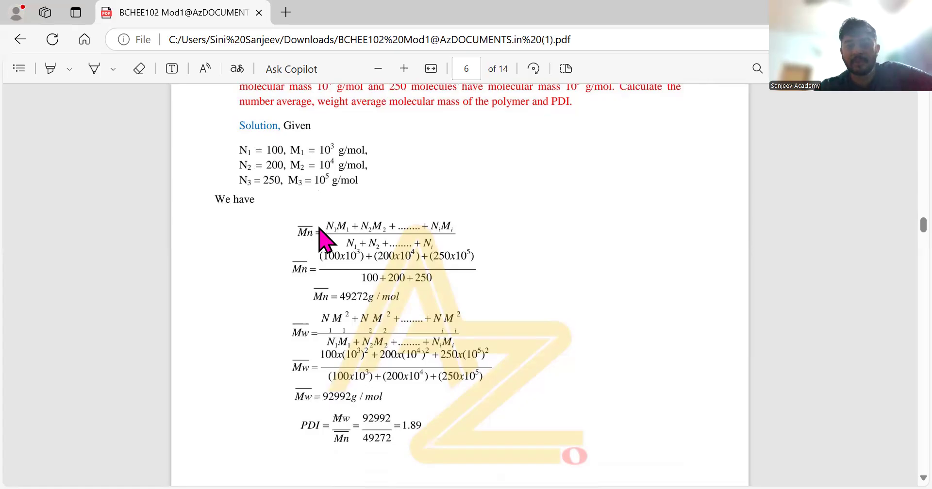
pyautogui.moveTo(333, 315)
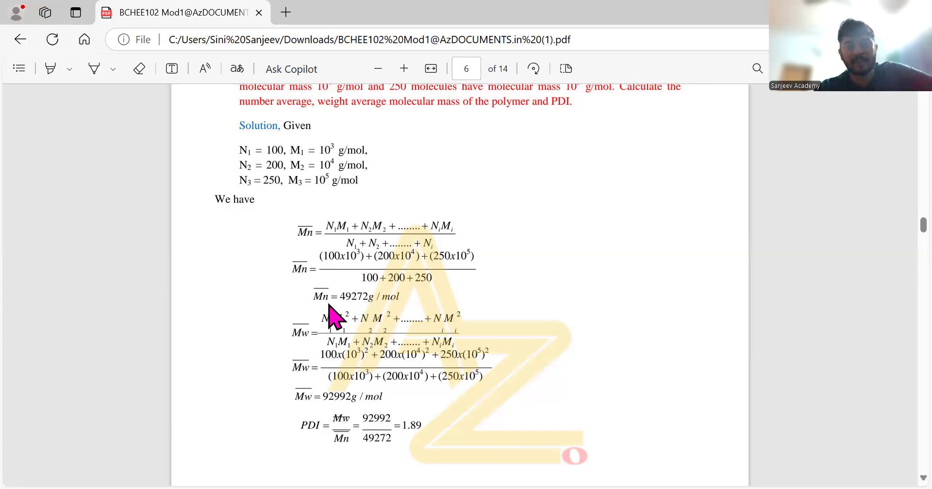
pyautogui.scroll(3)
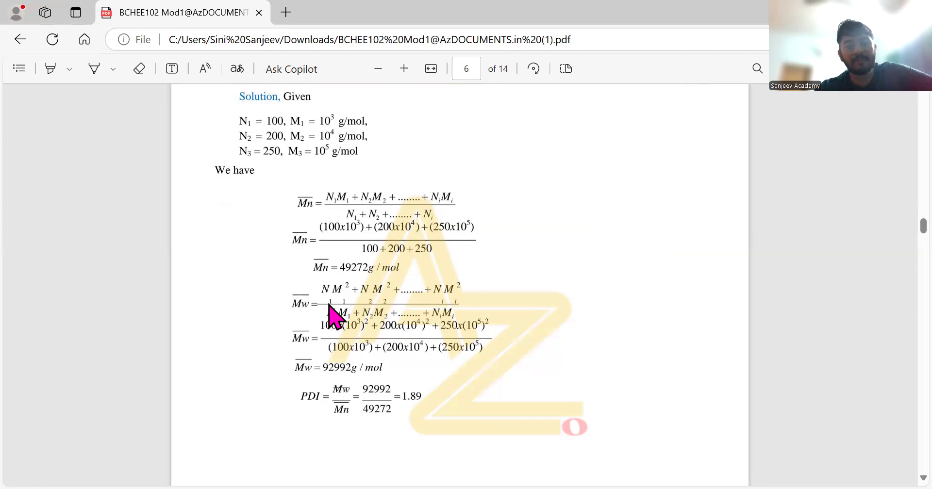
pyautogui.scroll(3)
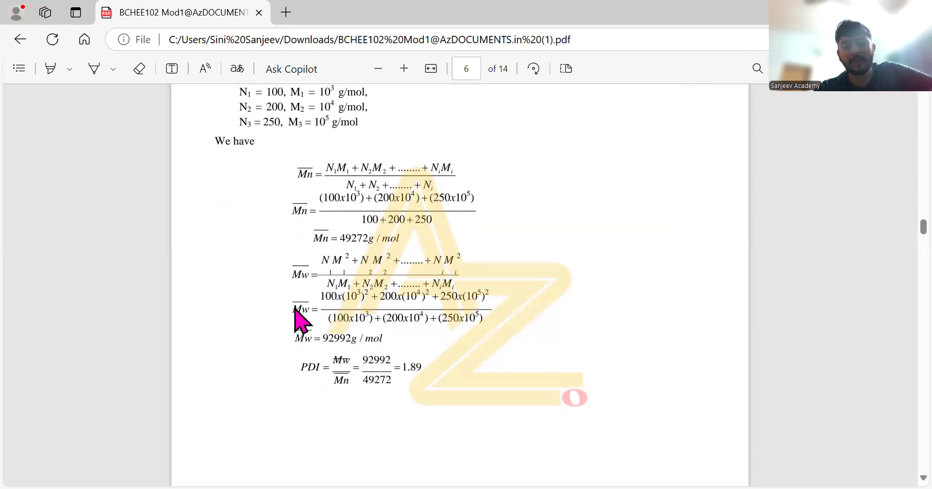
pyautogui.scroll(3)
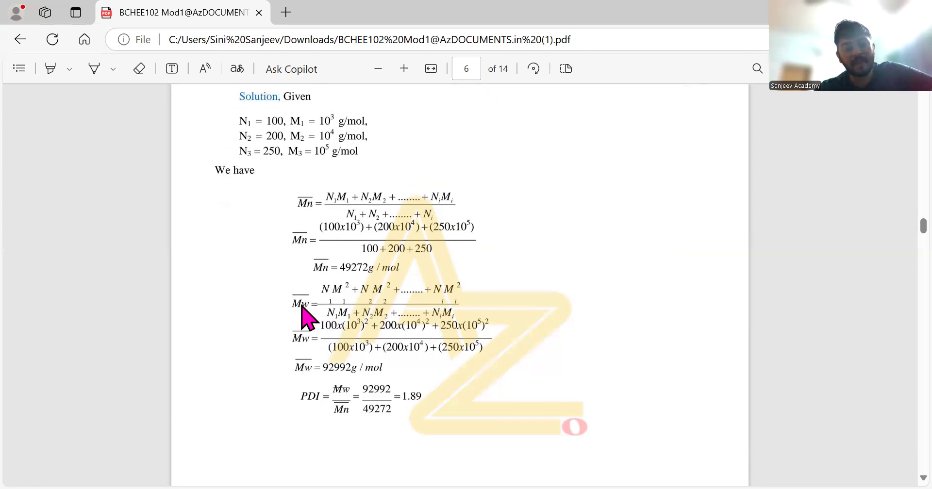
pyautogui.moveTo(349, 297)
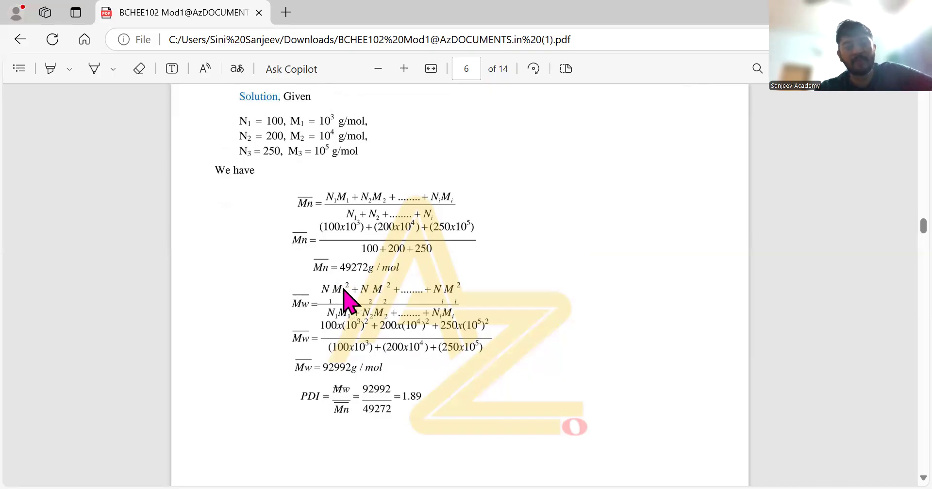
pyautogui.moveTo(485, 312)
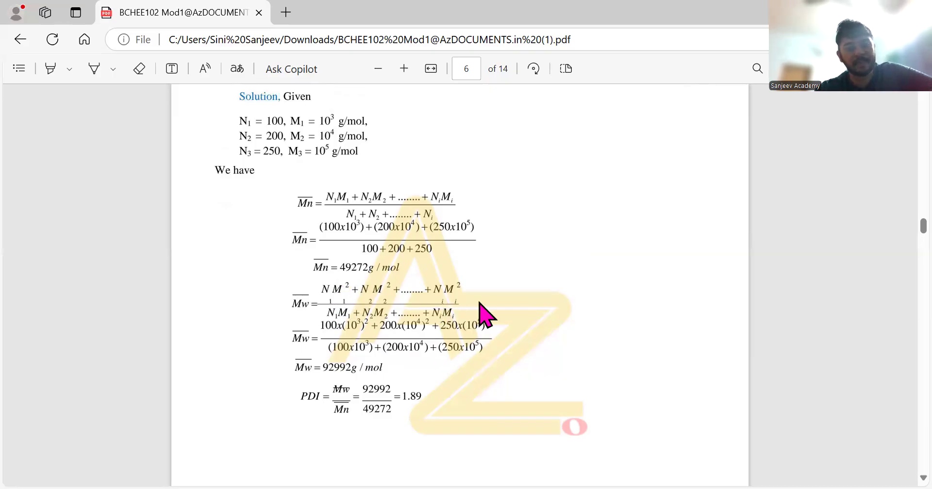
pyautogui.moveTo(469, 351)
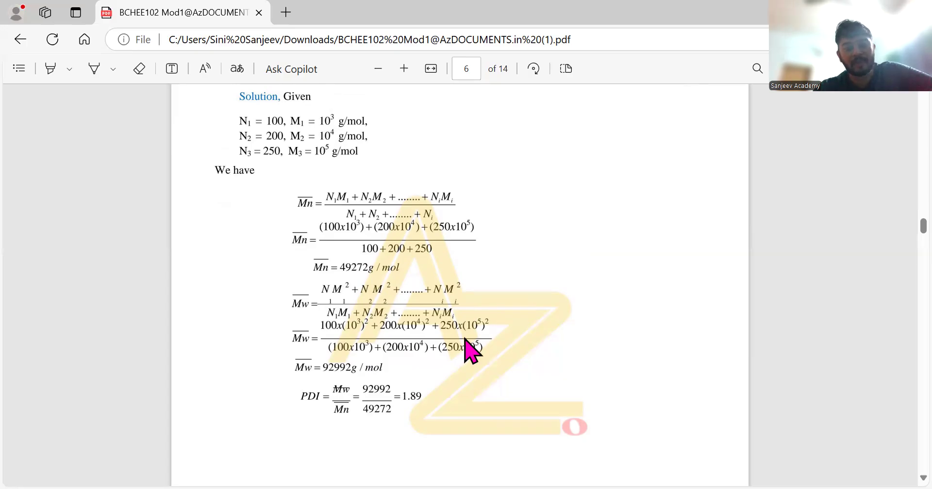
pyautogui.moveTo(463, 330)
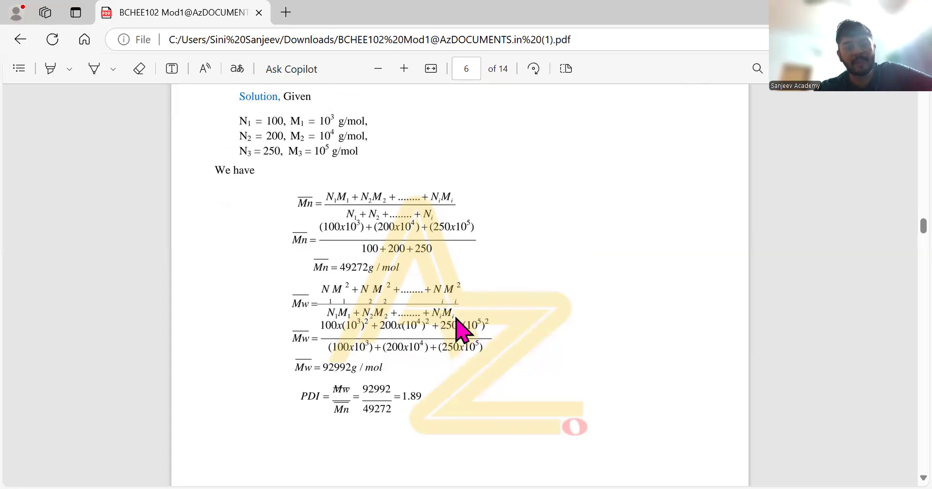
pyautogui.moveTo(309, 419)
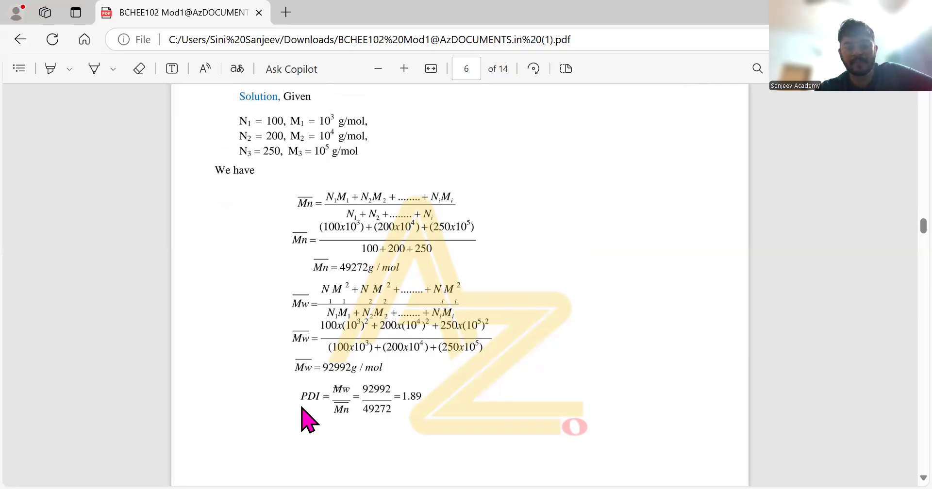
pyautogui.moveTo(338, 386)
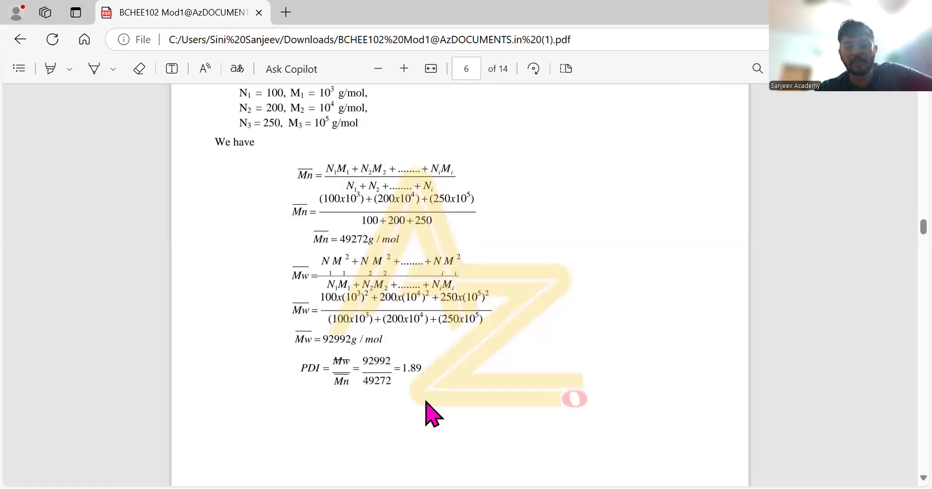
pyautogui.scroll(-3)
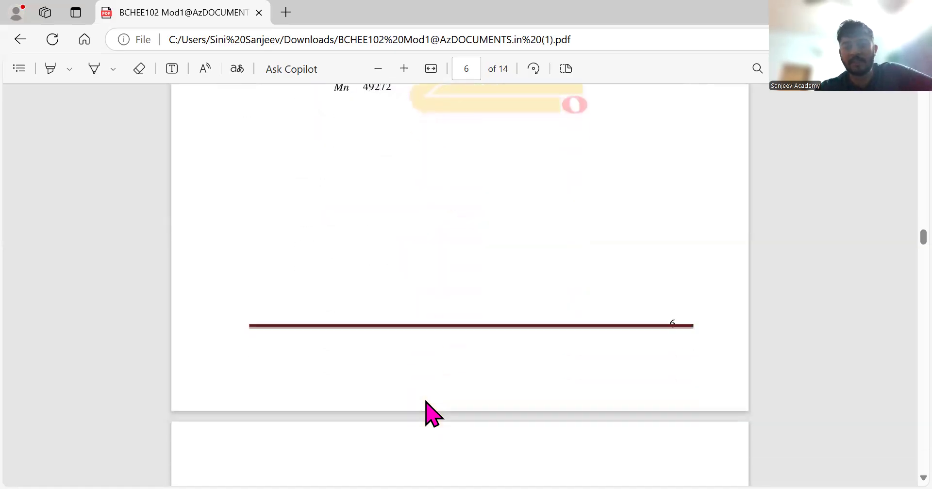
pyautogui.scroll(-3)
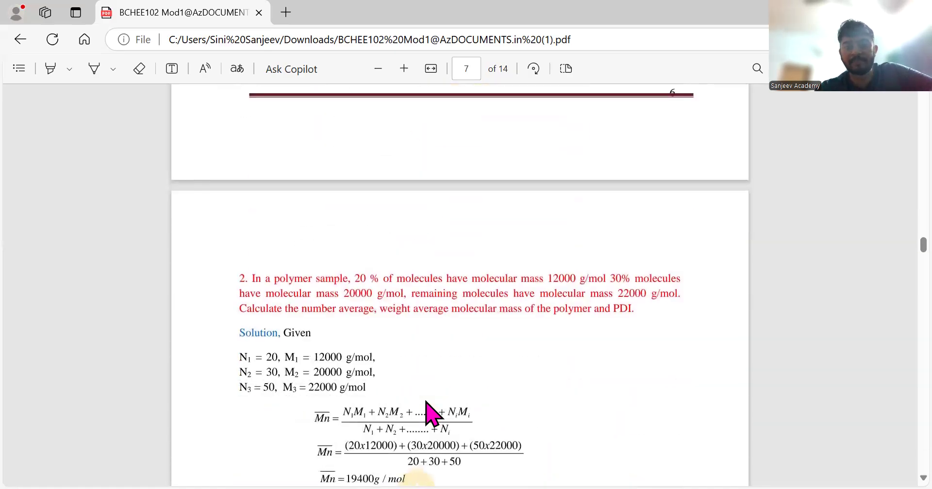
pyautogui.scroll(-3)
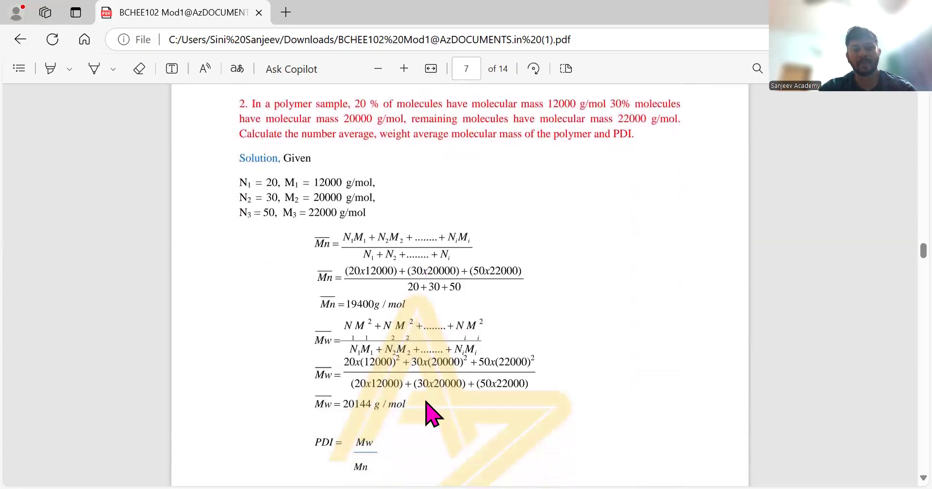
pyautogui.scroll(-3)
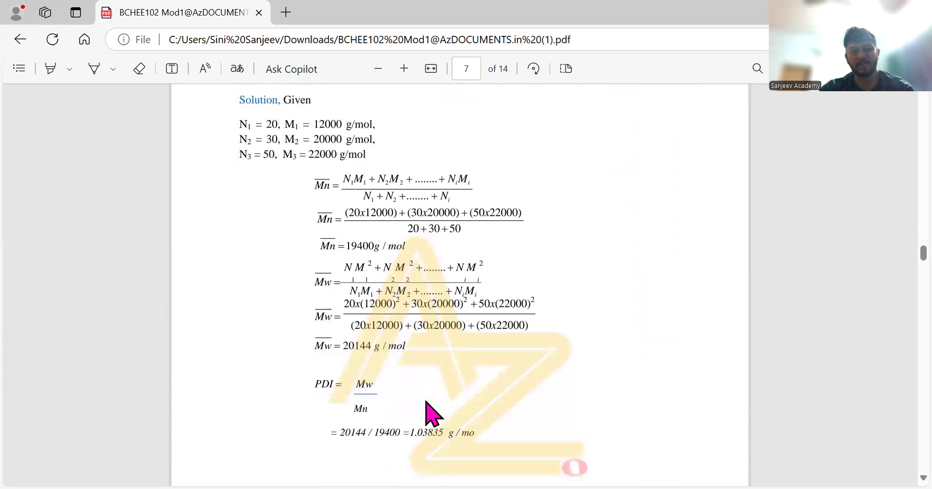
pyautogui.scroll(3)
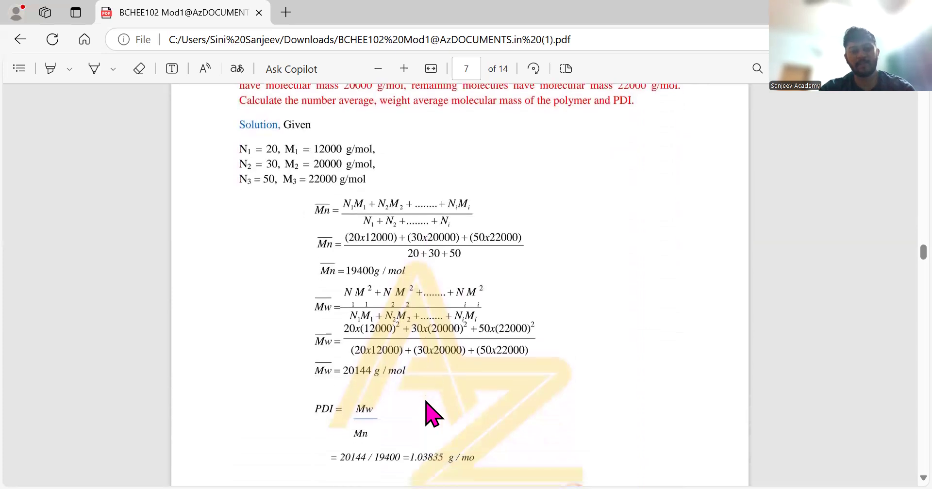
pyautogui.scroll(-3)
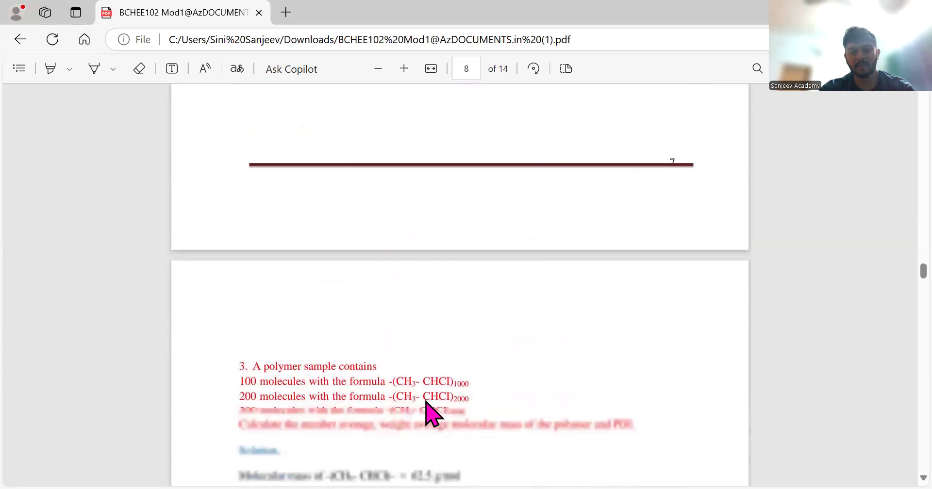
pyautogui.scroll(-3)
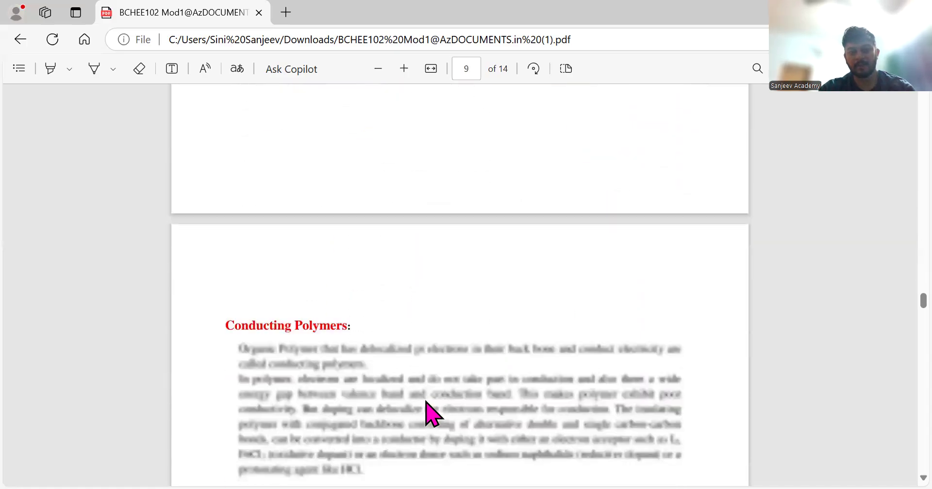
pyautogui.scroll(-3)
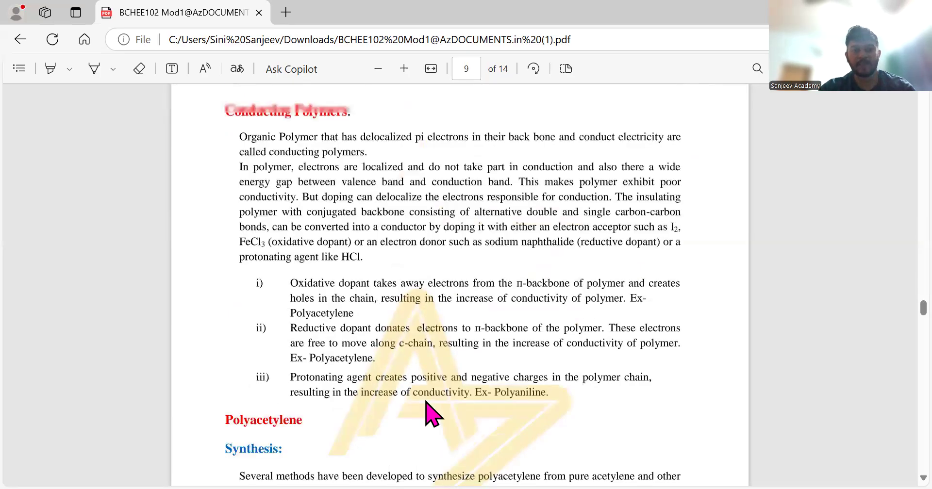
pyautogui.scroll(-3)
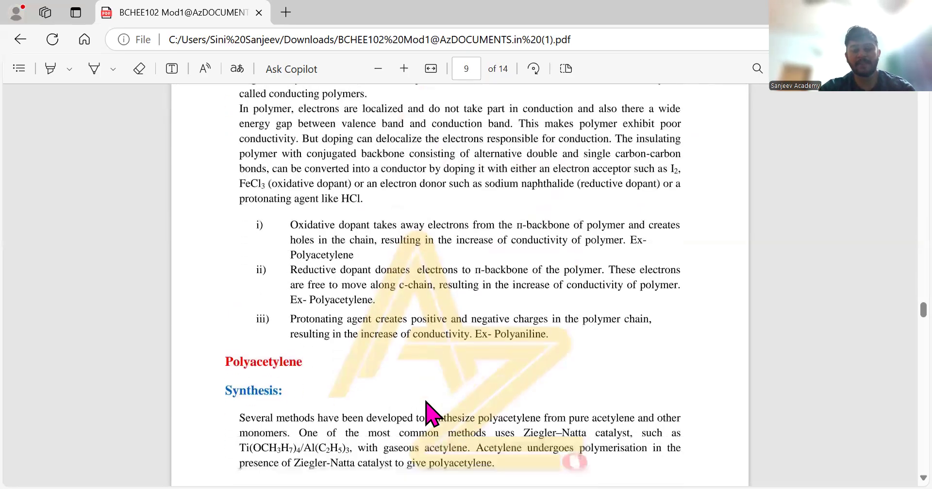
pyautogui.scroll(-3)
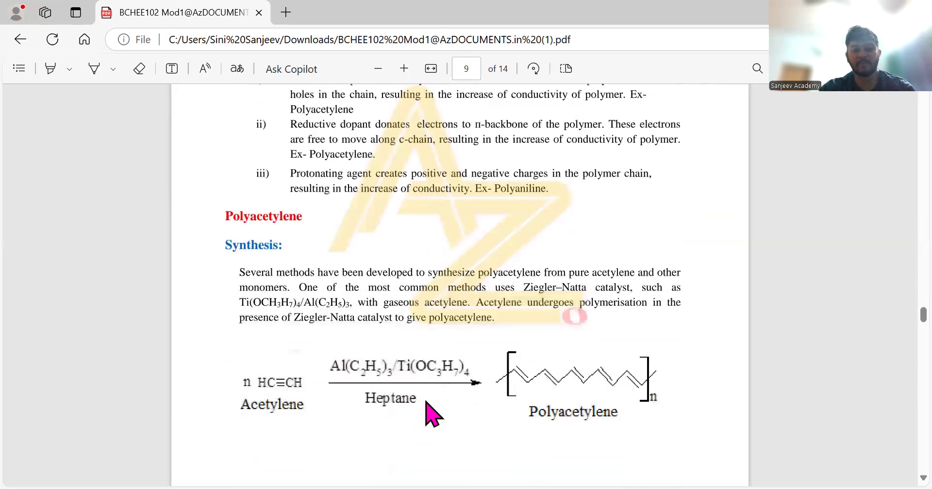
pyautogui.scroll(-3)
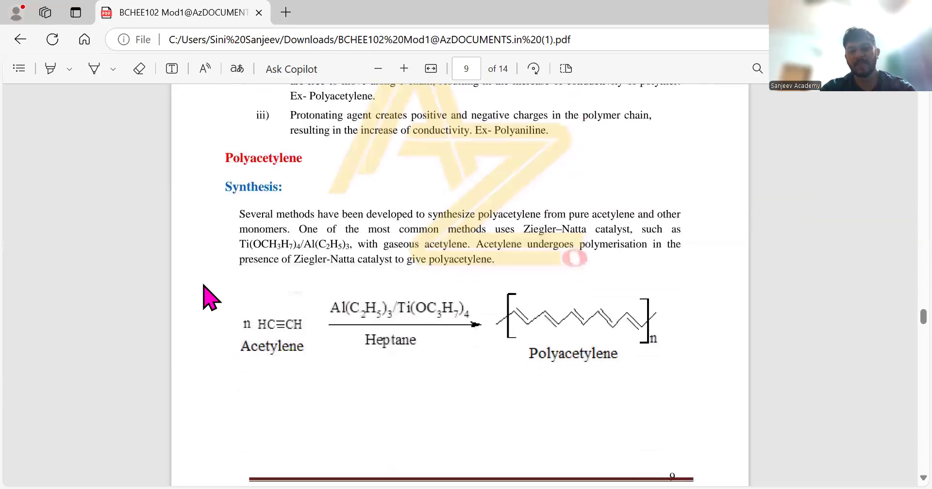
pyautogui.moveTo(431, 315)
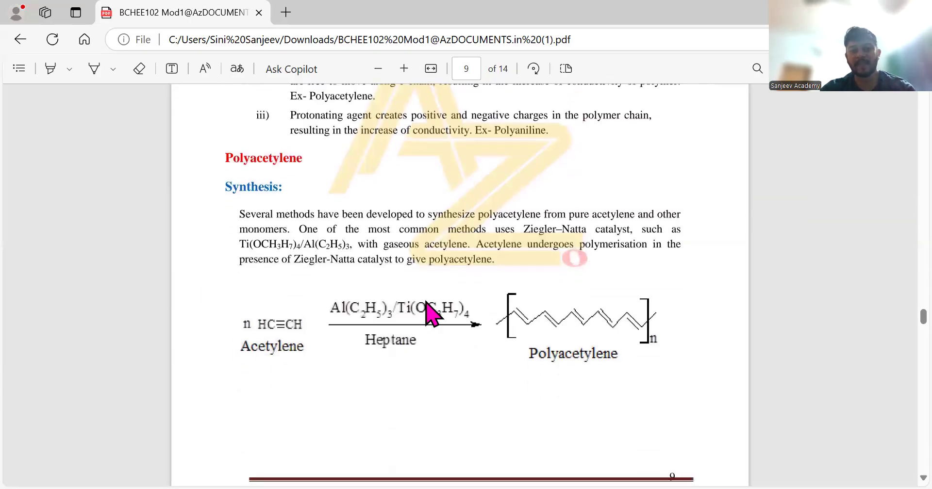
pyautogui.moveTo(410, 324)
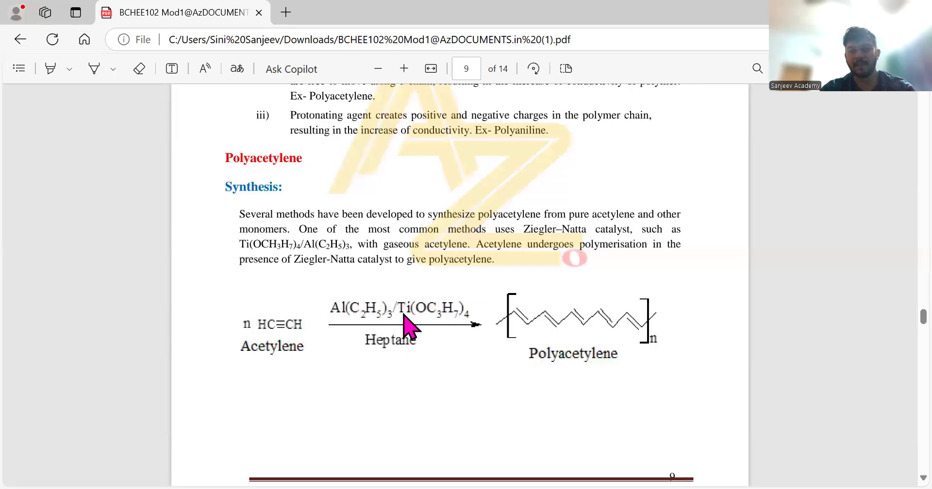
pyautogui.moveTo(392, 315)
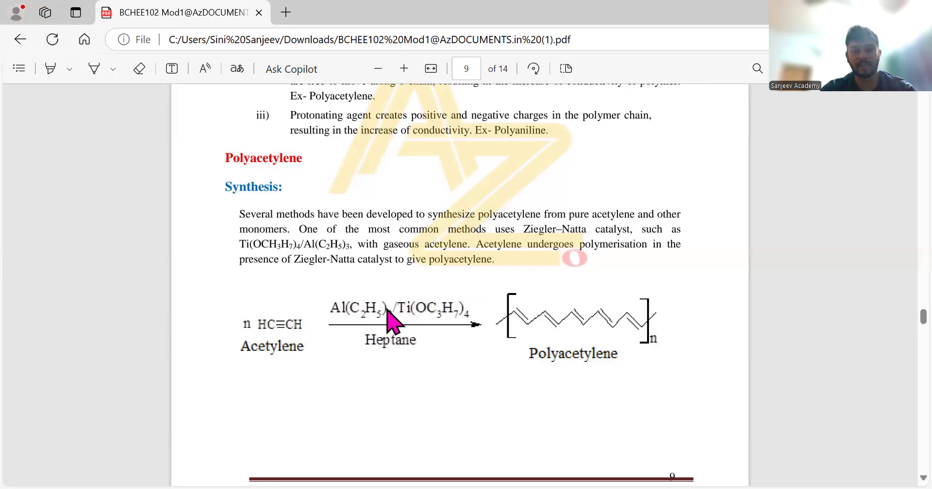
pyautogui.moveTo(363, 350)
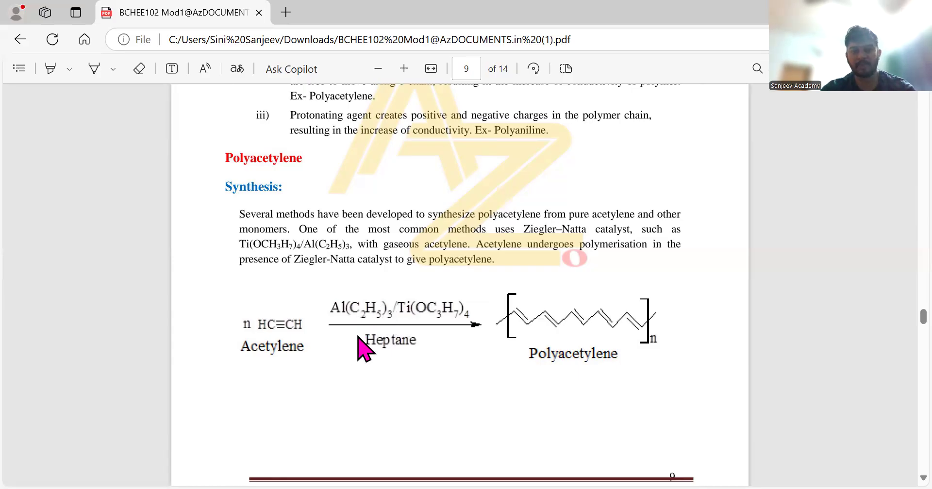
pyautogui.moveTo(448, 318)
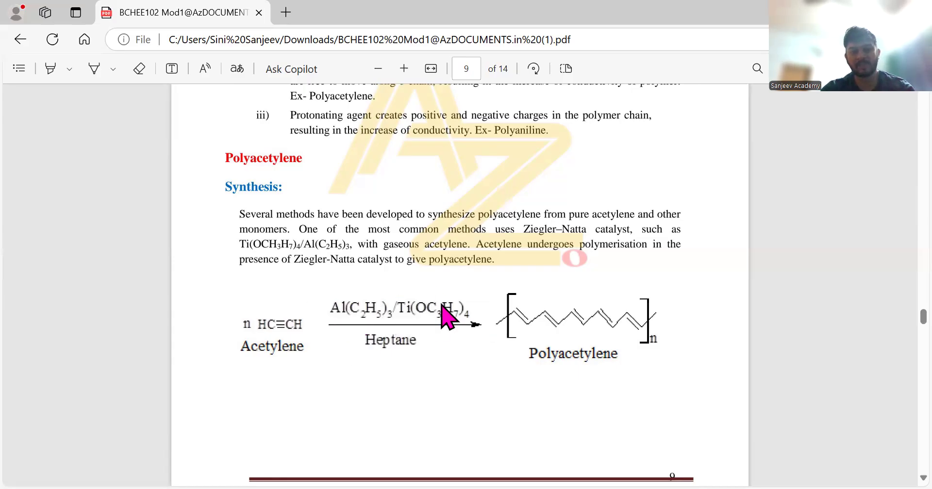
pyautogui.moveTo(651, 378)
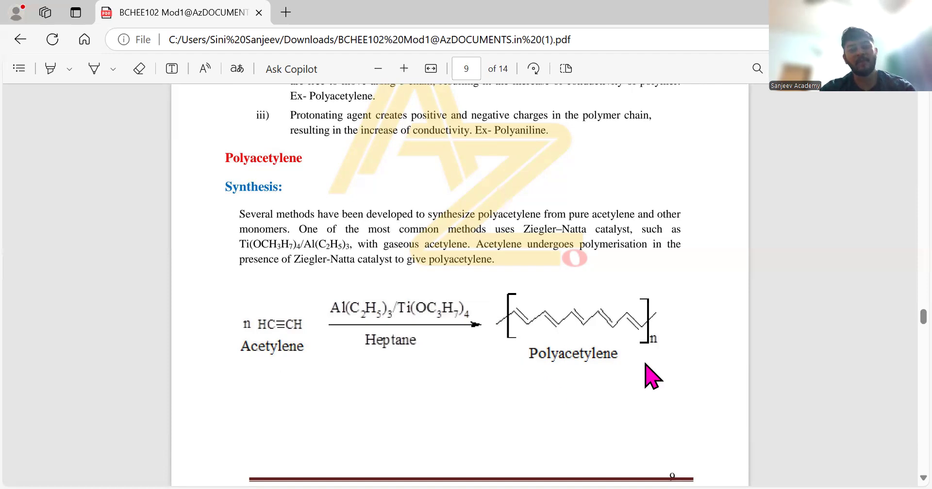
pyautogui.moveTo(678, 375)
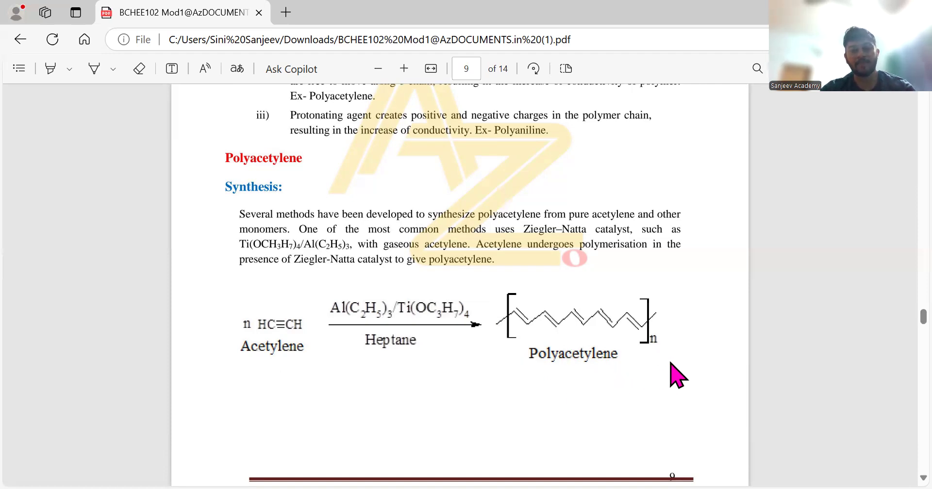
pyautogui.moveTo(288, 344)
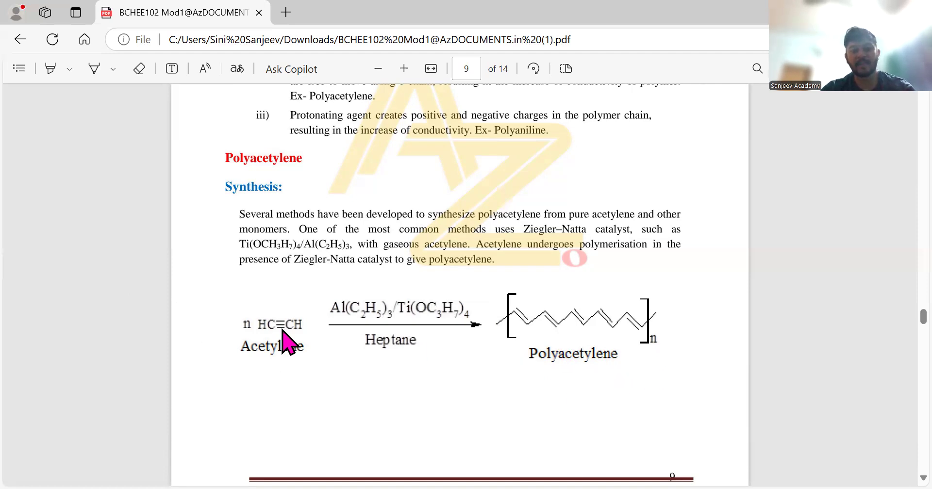
pyautogui.moveTo(262, 336)
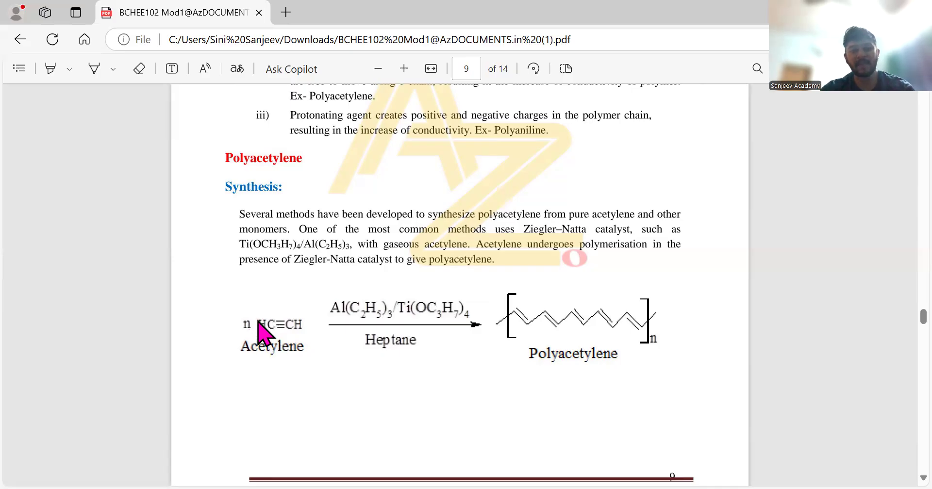
pyautogui.moveTo(260, 342)
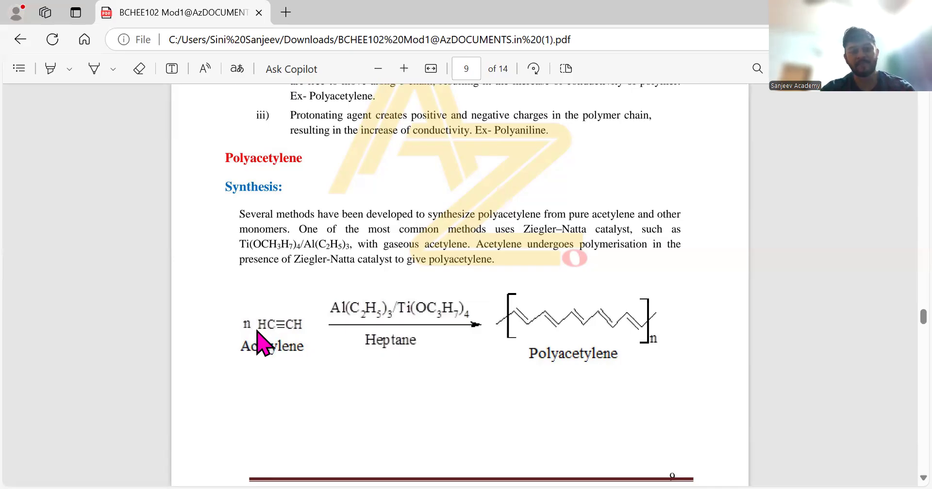
pyautogui.moveTo(295, 344)
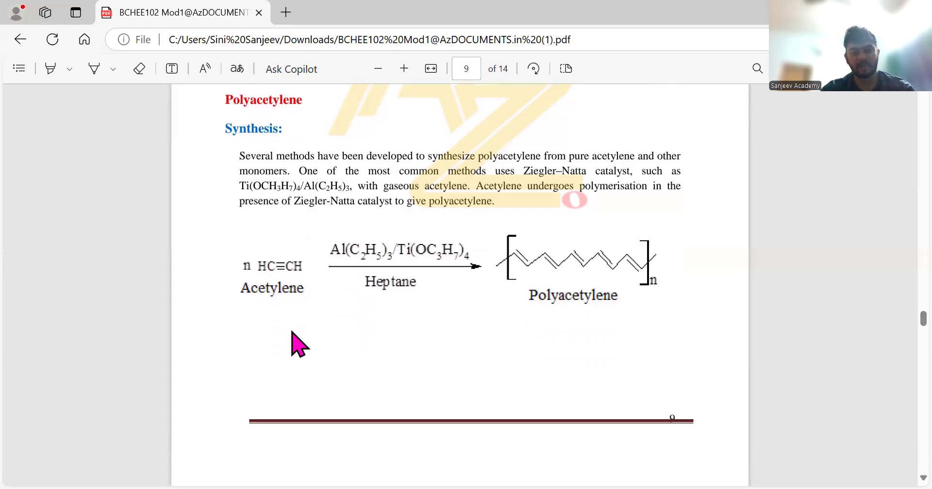
pyautogui.scroll(3)
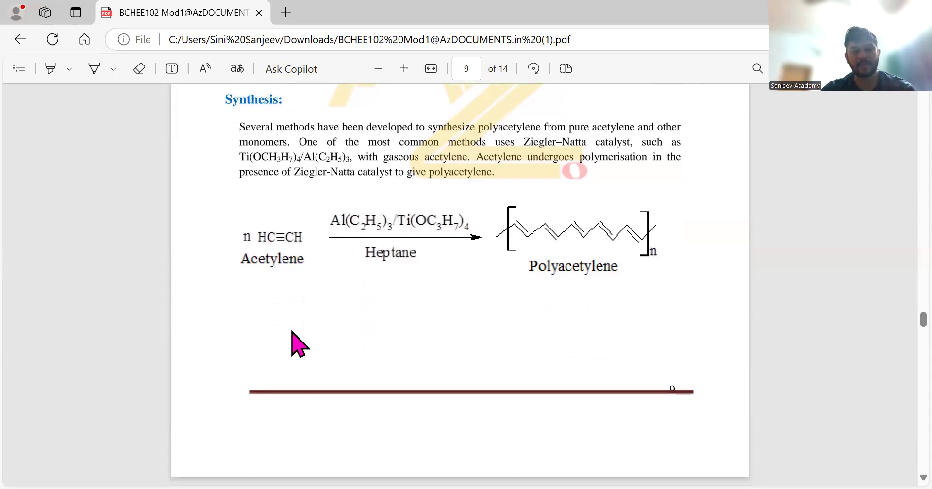
pyautogui.moveTo(675, 256)
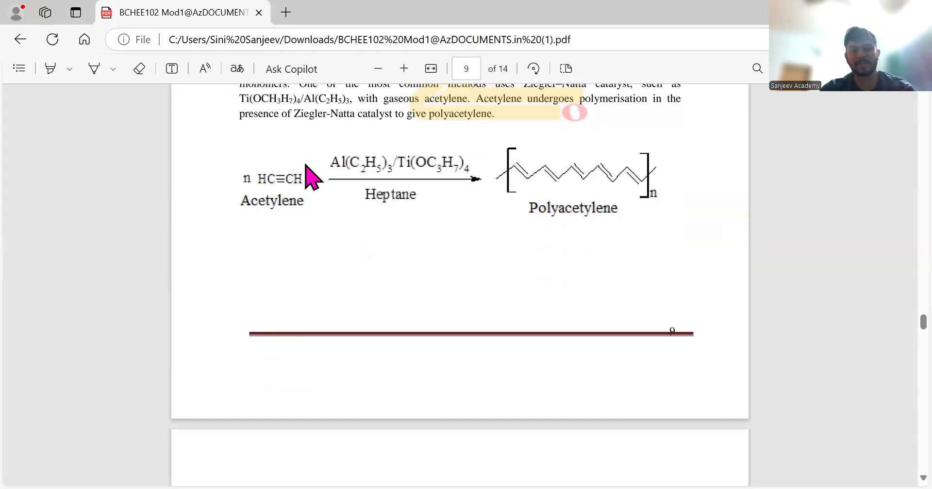
pyautogui.moveTo(558, 338)
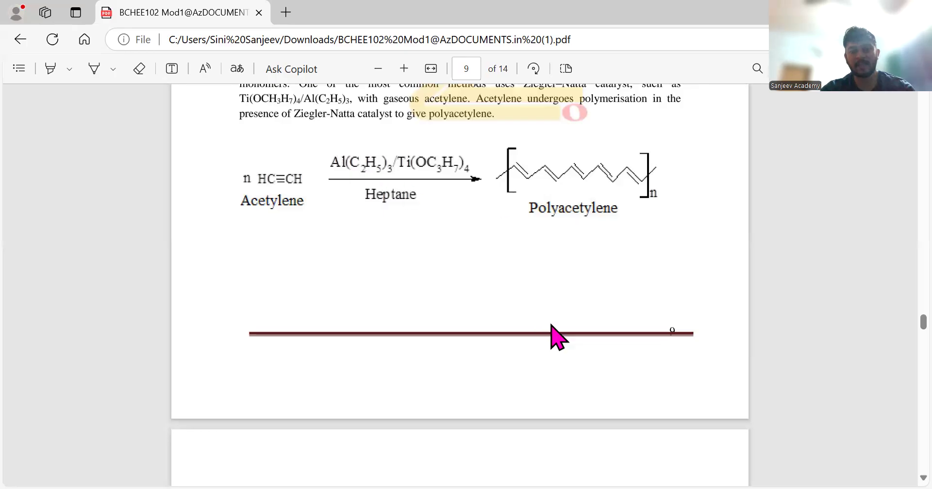
pyautogui.scroll(-3)
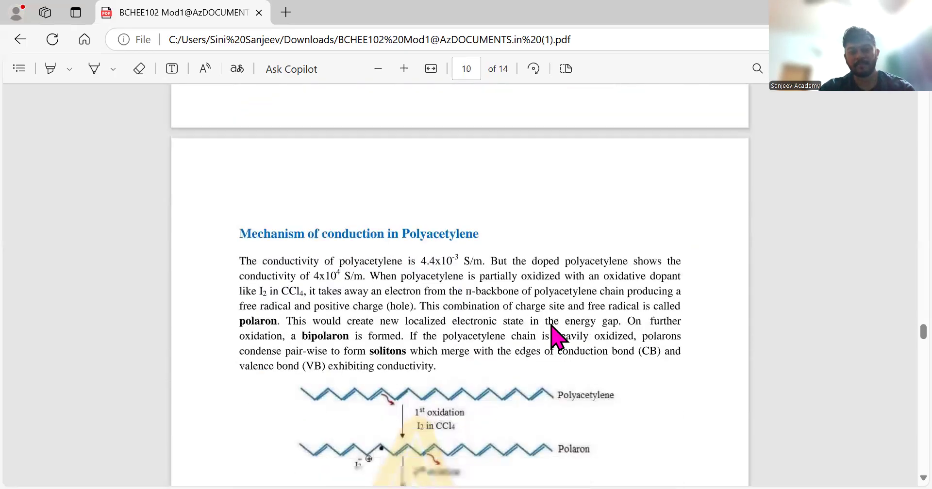
pyautogui.scroll(-3)
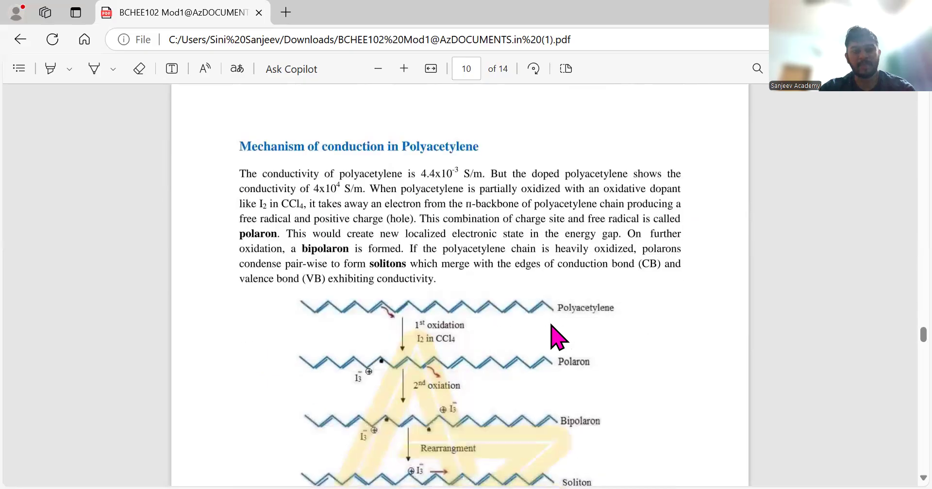
pyautogui.scroll(-3)
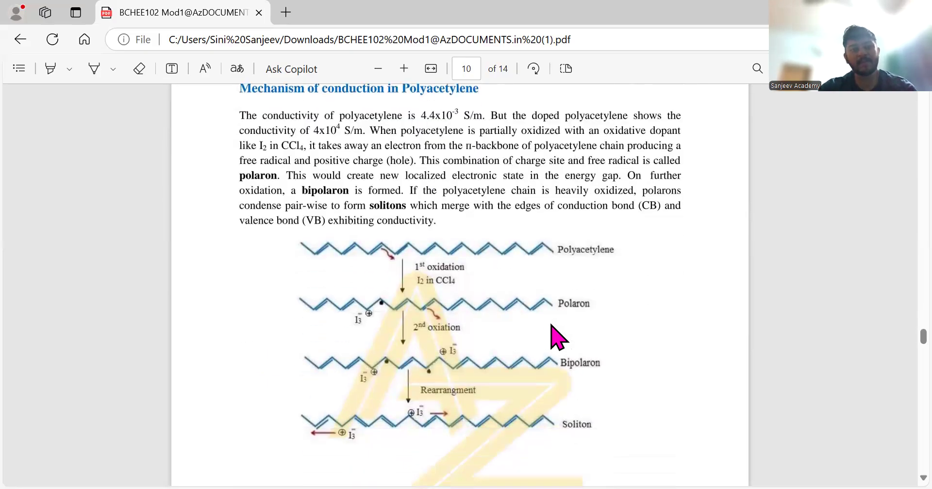
pyautogui.scroll(-3)
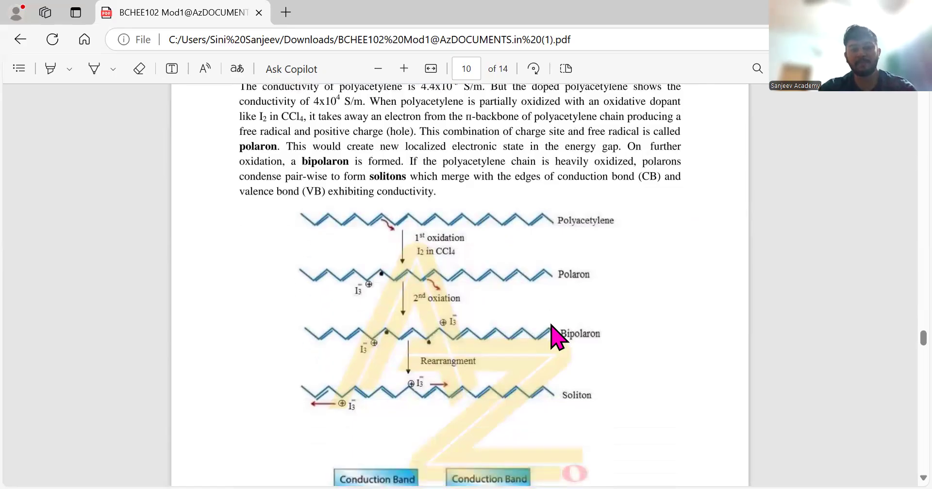
pyautogui.moveTo(420, 256)
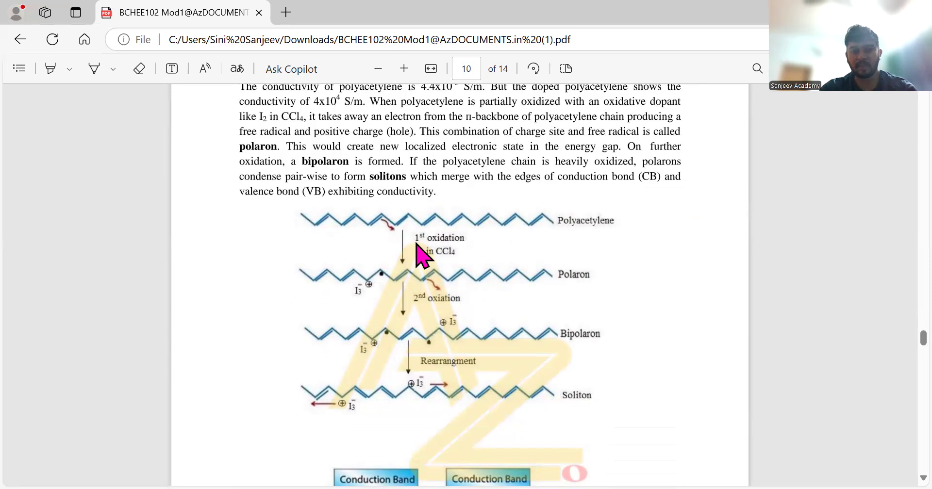
pyautogui.moveTo(419, 304)
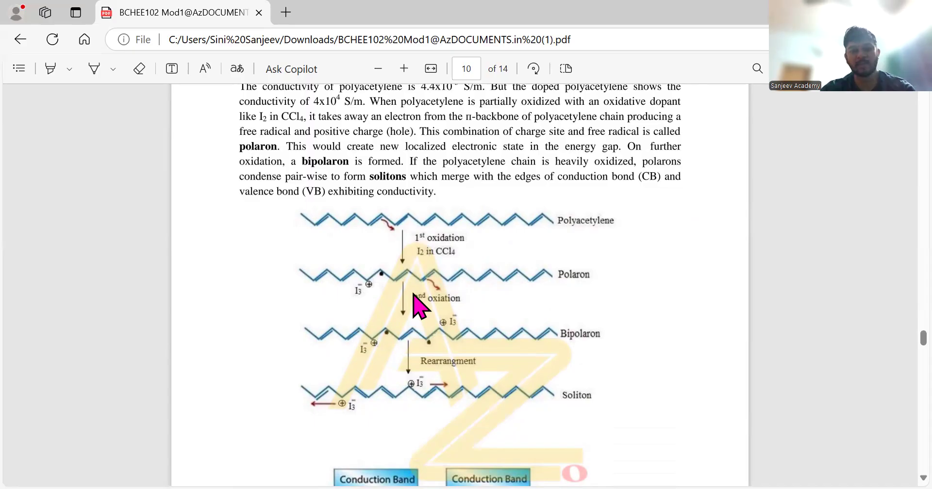
pyautogui.moveTo(577, 300)
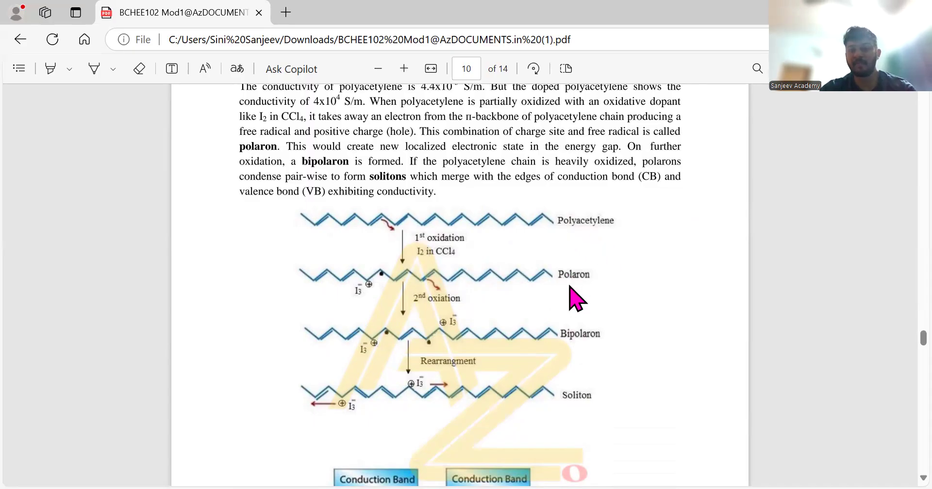
pyautogui.moveTo(570, 349)
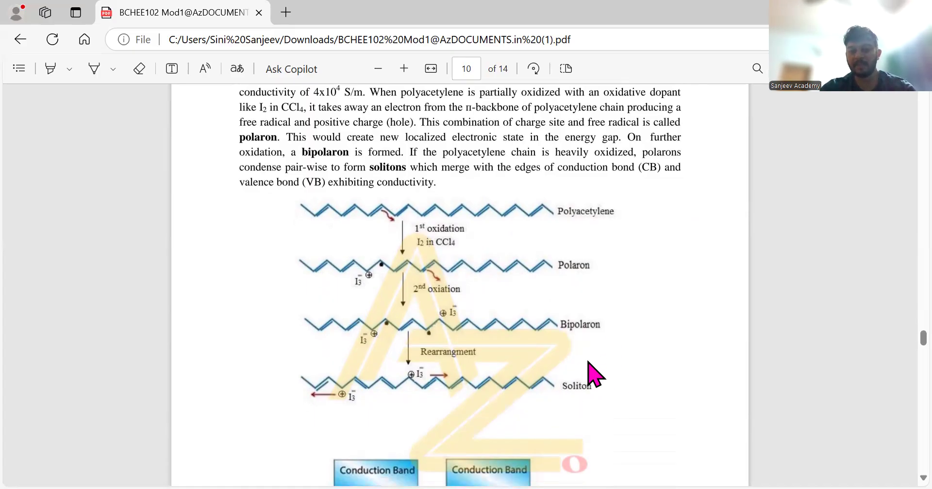
pyautogui.scroll(-3)
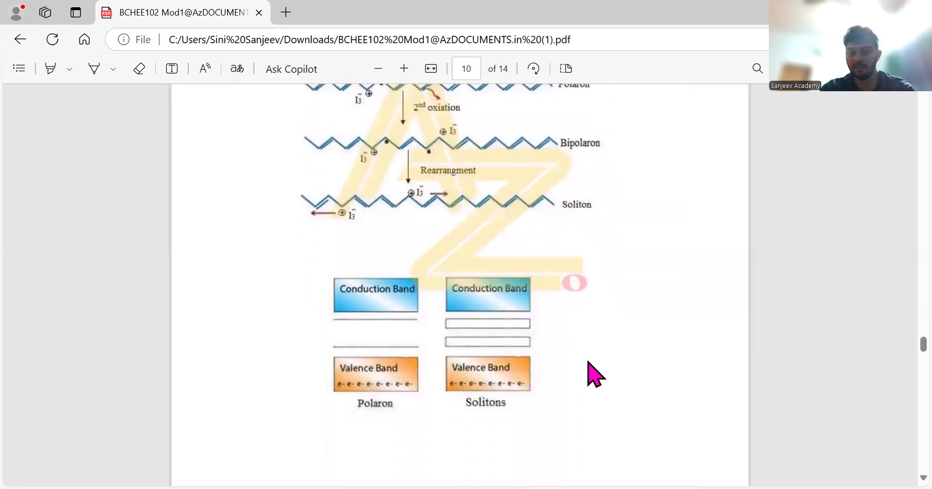
pyautogui.scroll(-3)
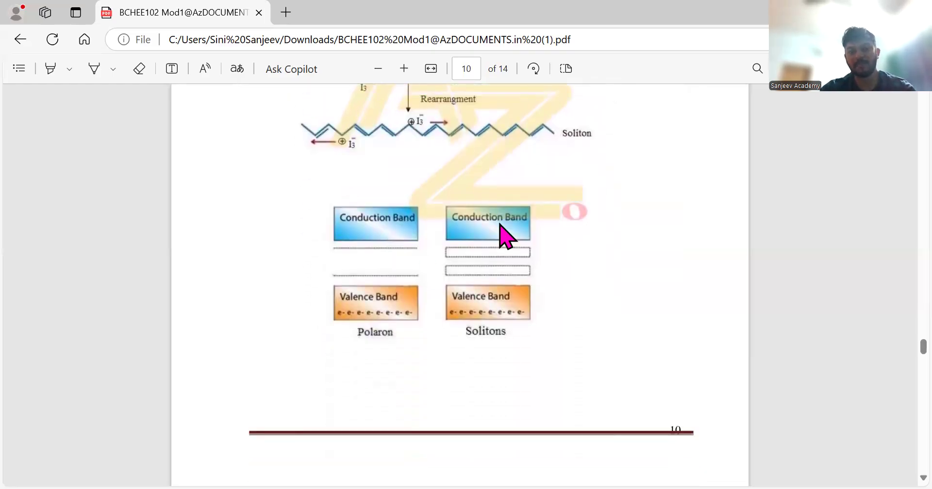
pyautogui.moveTo(439, 303)
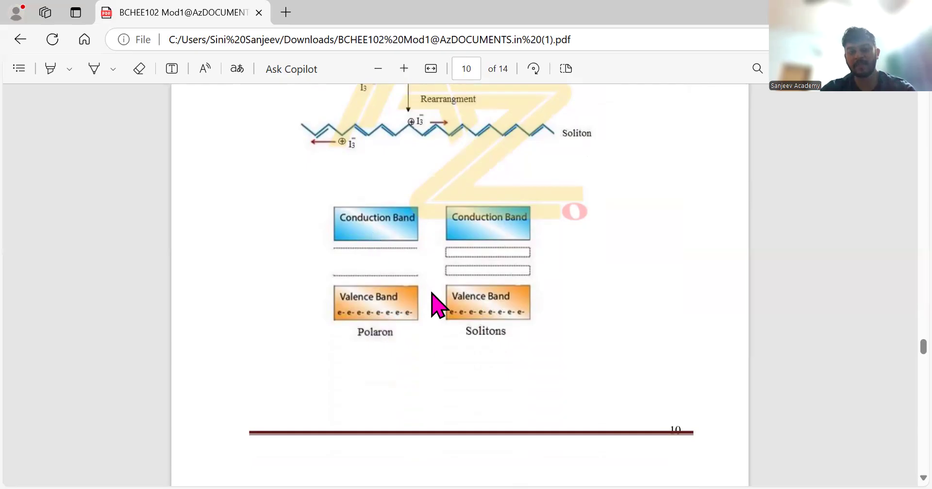
pyautogui.scroll(-3)
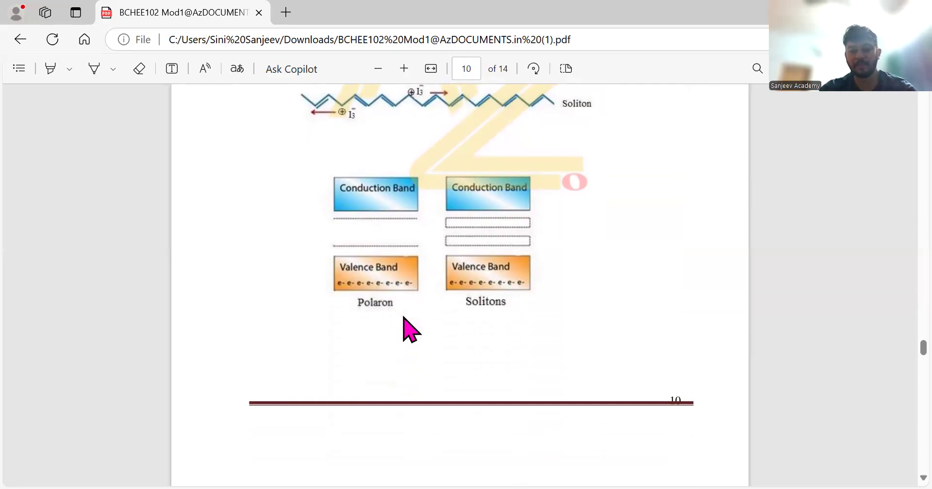
pyautogui.scroll(-3)
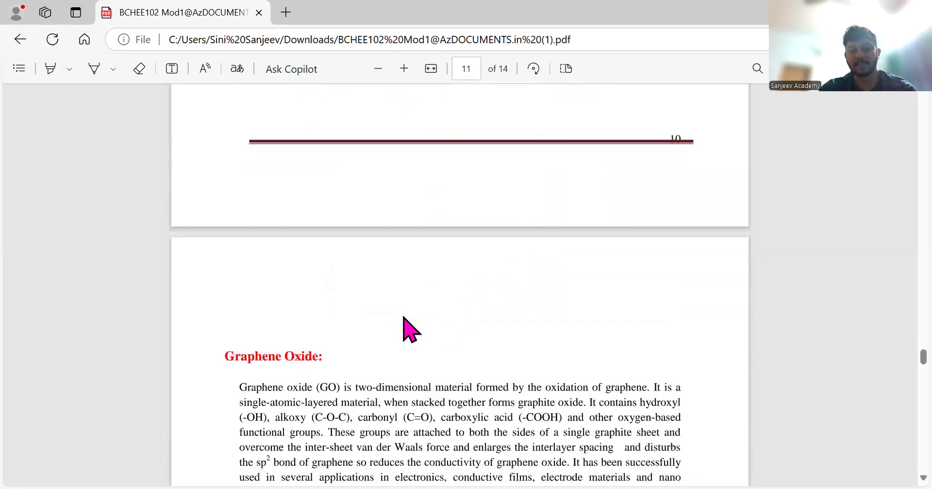
pyautogui.scroll(-3)
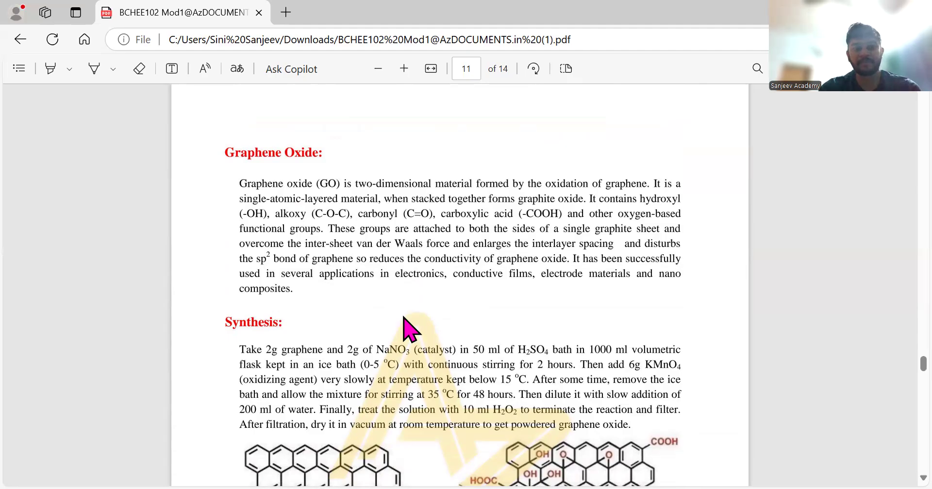
pyautogui.scroll(3)
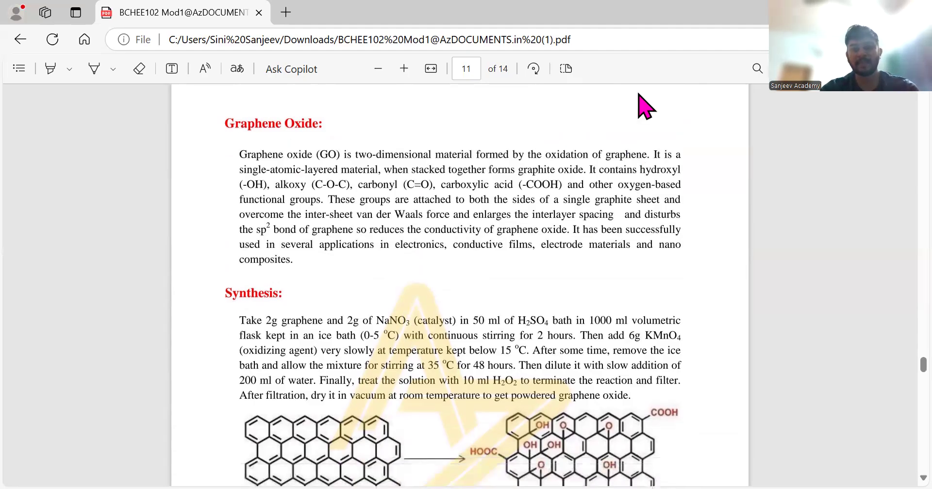
pyautogui.moveTo(615, 164)
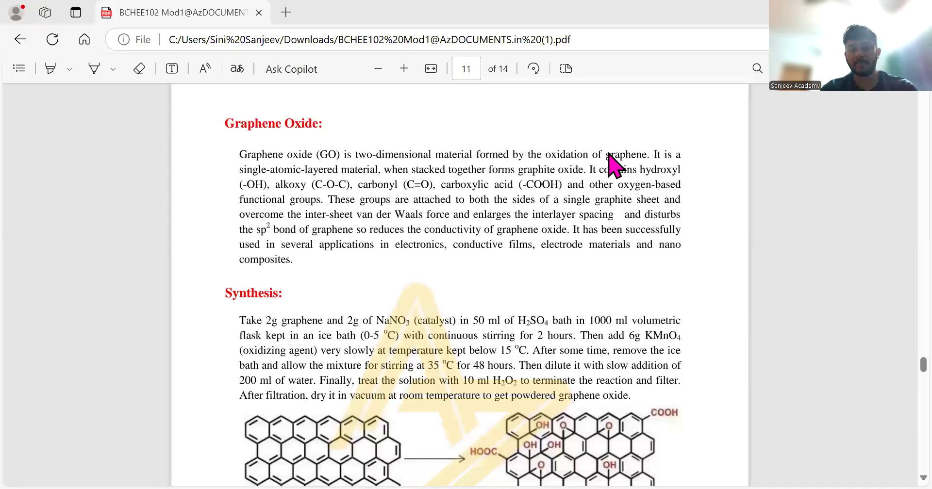
pyautogui.moveTo(434, 161)
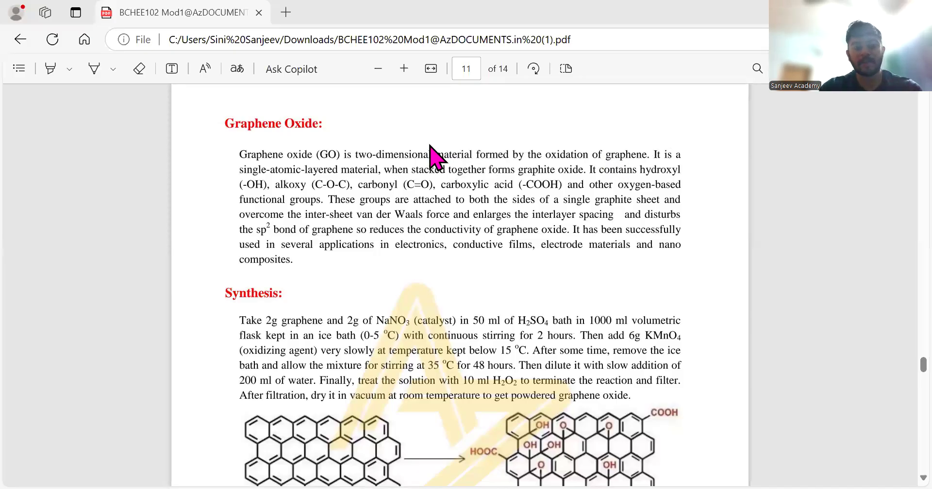
pyautogui.moveTo(265, 163)
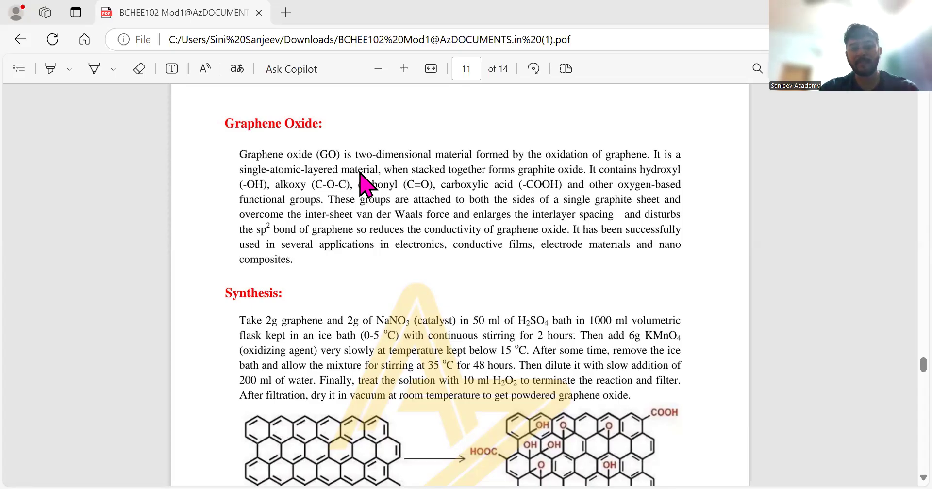
pyautogui.moveTo(258, 178)
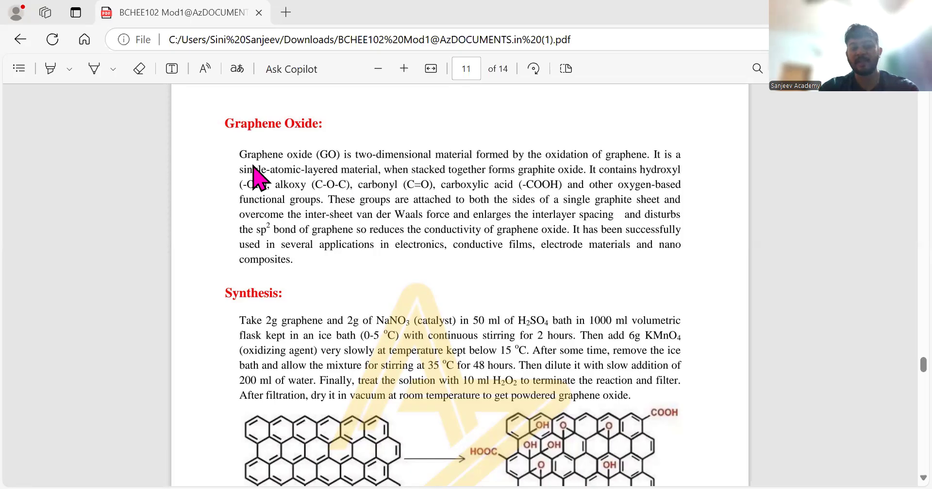
pyautogui.moveTo(279, 202)
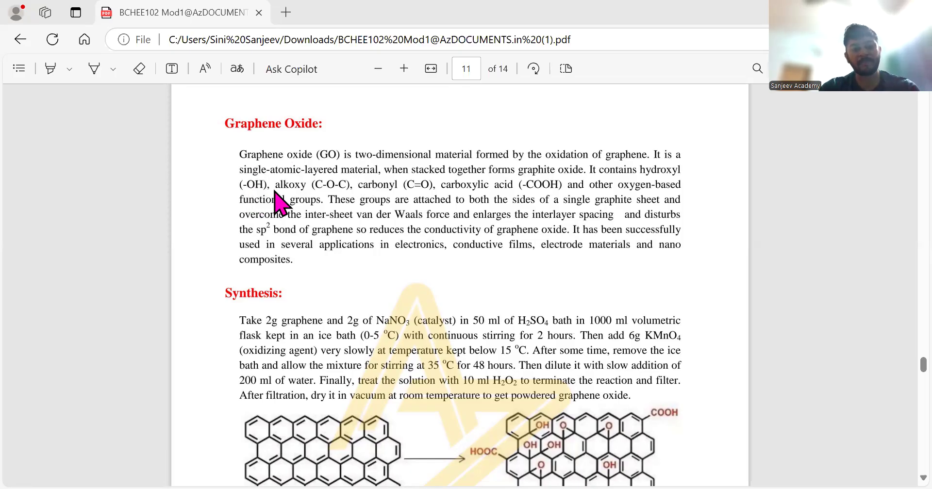
pyautogui.moveTo(443, 208)
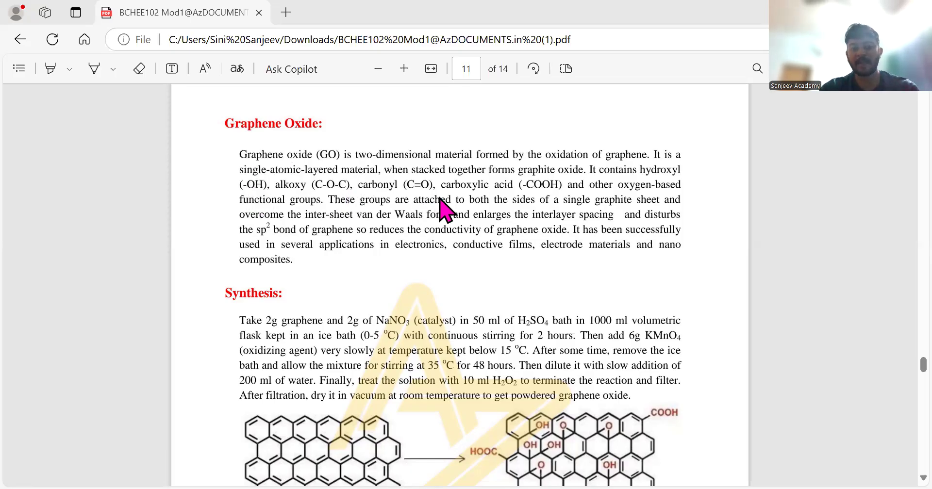
pyautogui.moveTo(565, 217)
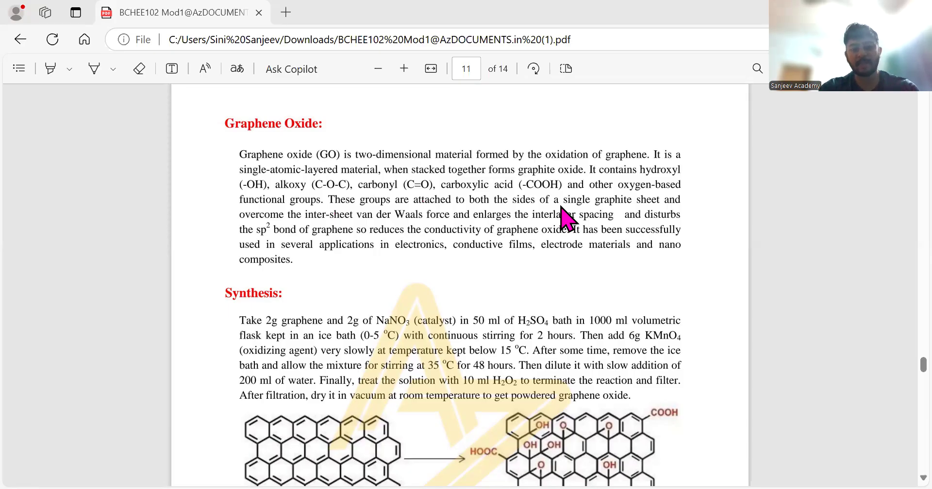
pyautogui.moveTo(503, 251)
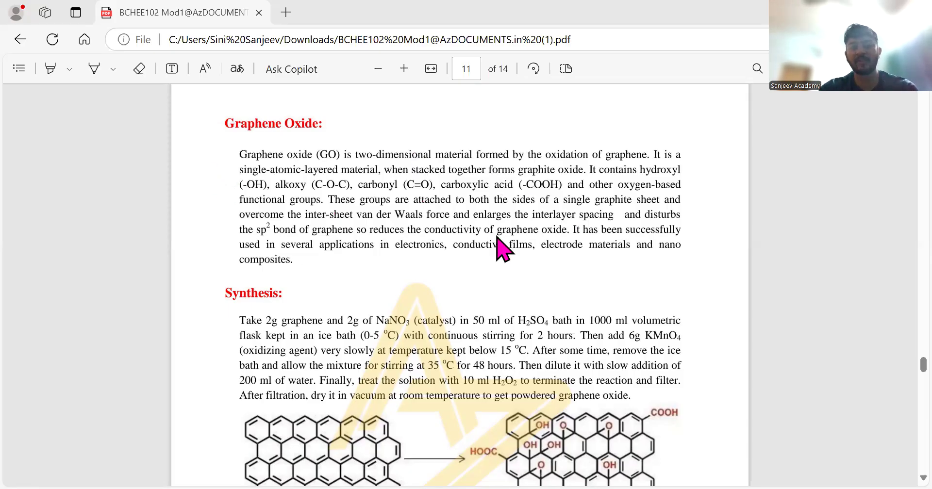
pyautogui.moveTo(458, 220)
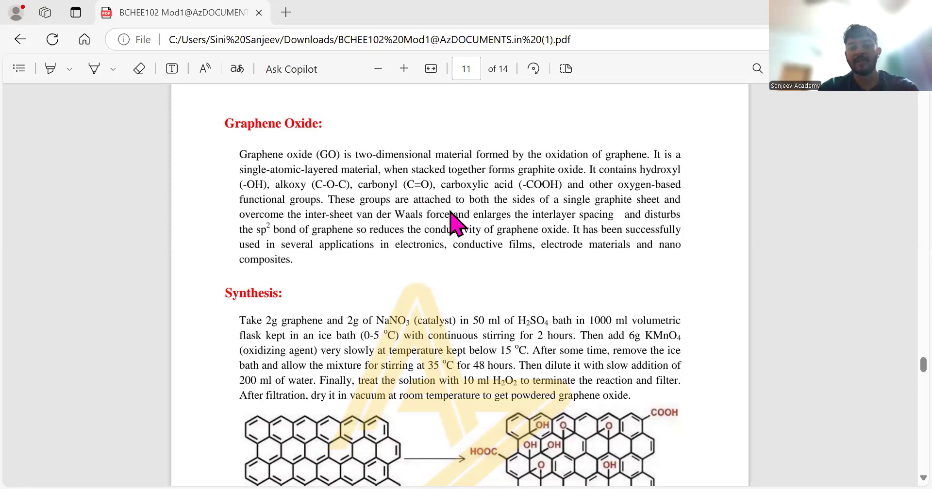
pyautogui.moveTo(456, 238)
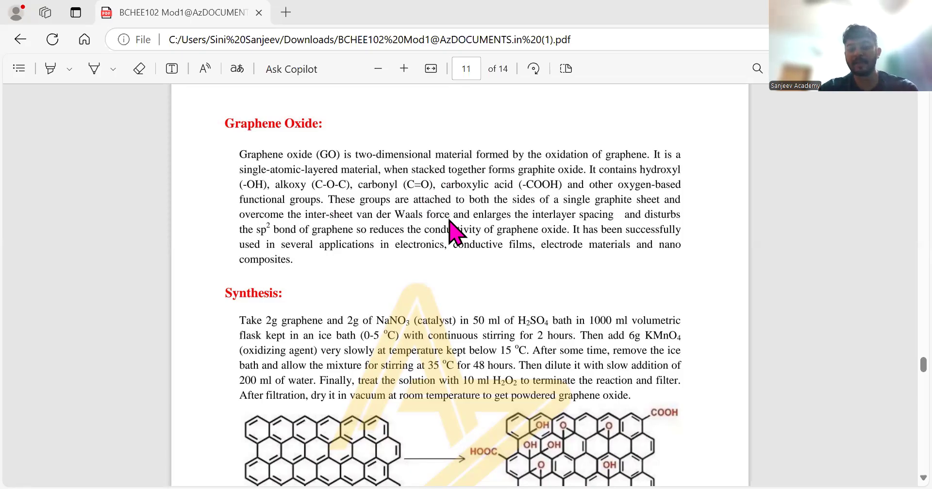
pyautogui.scroll(-3)
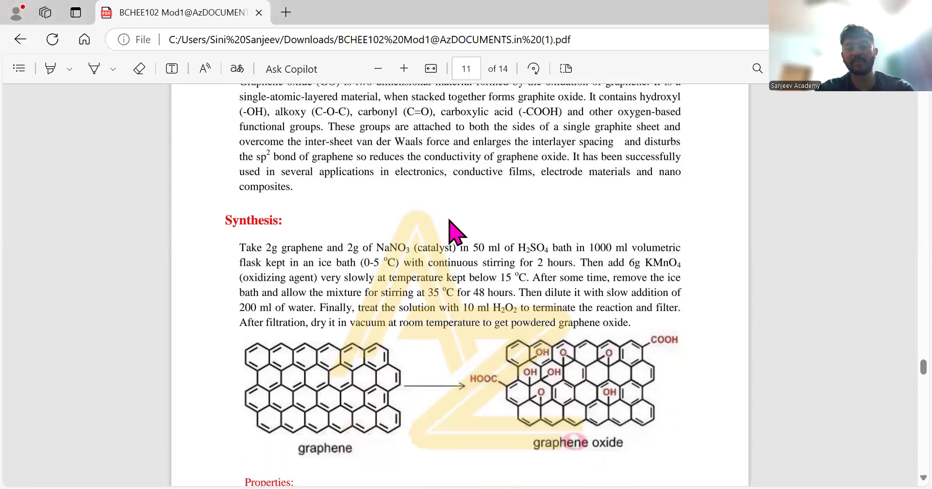
pyautogui.moveTo(347, 454)
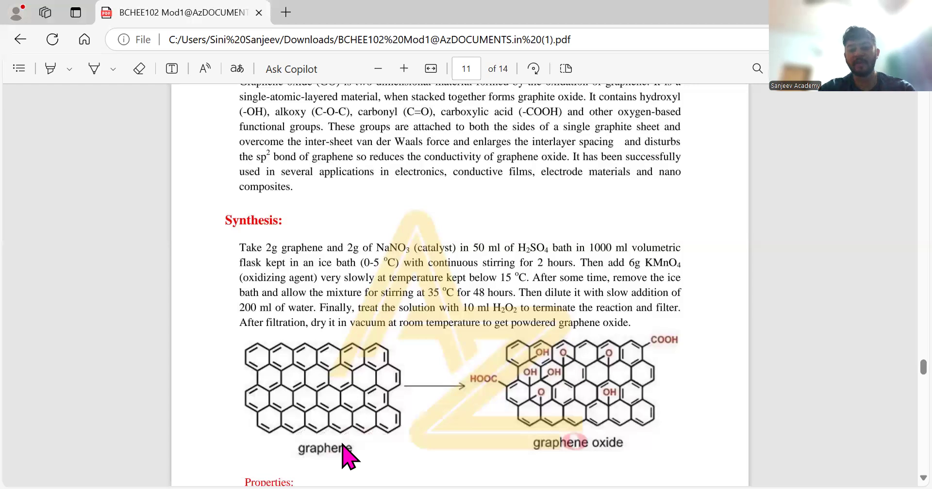
pyautogui.moveTo(558, 402)
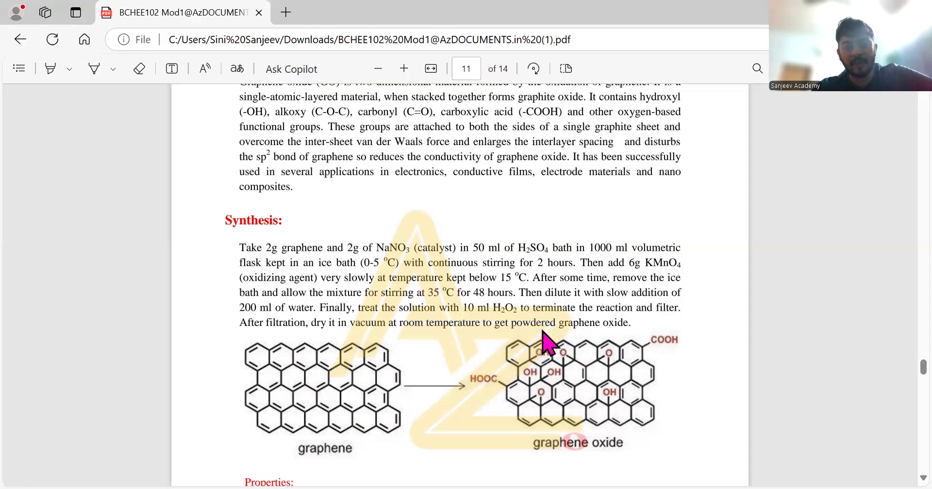
pyautogui.moveTo(522, 360)
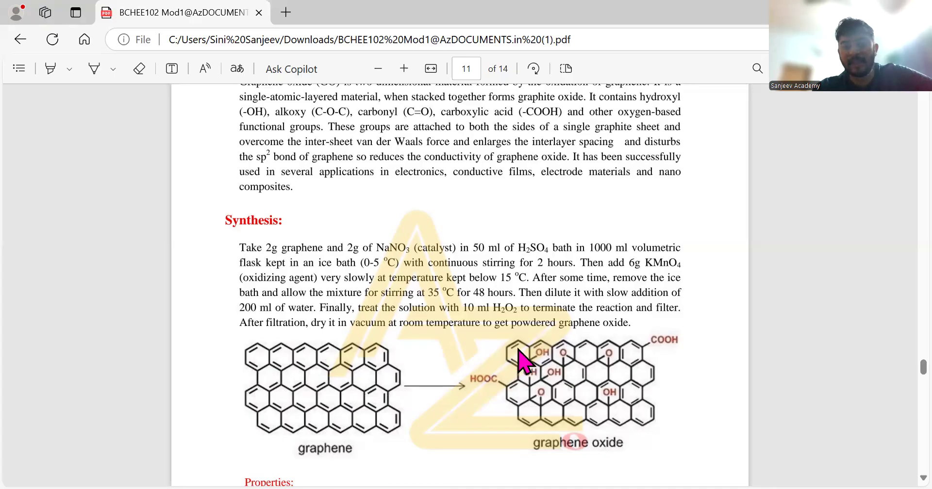
pyautogui.moveTo(522, 357)
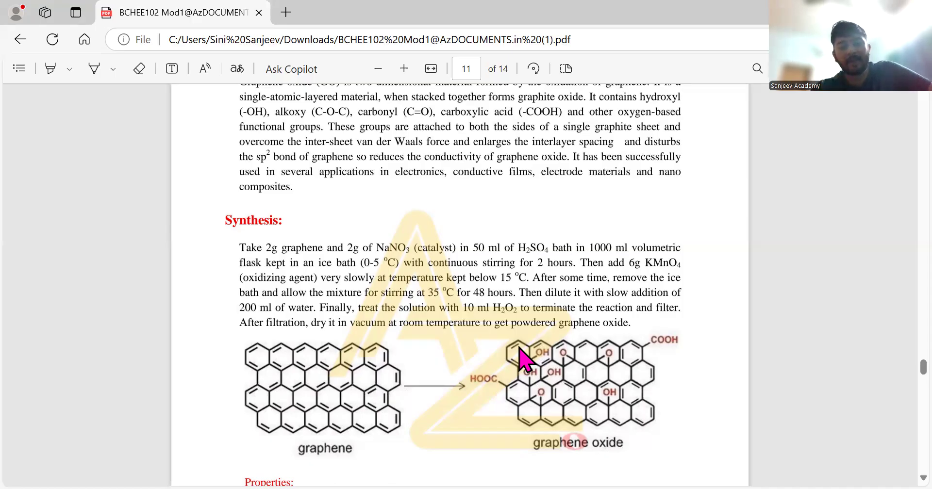
pyautogui.moveTo(496, 413)
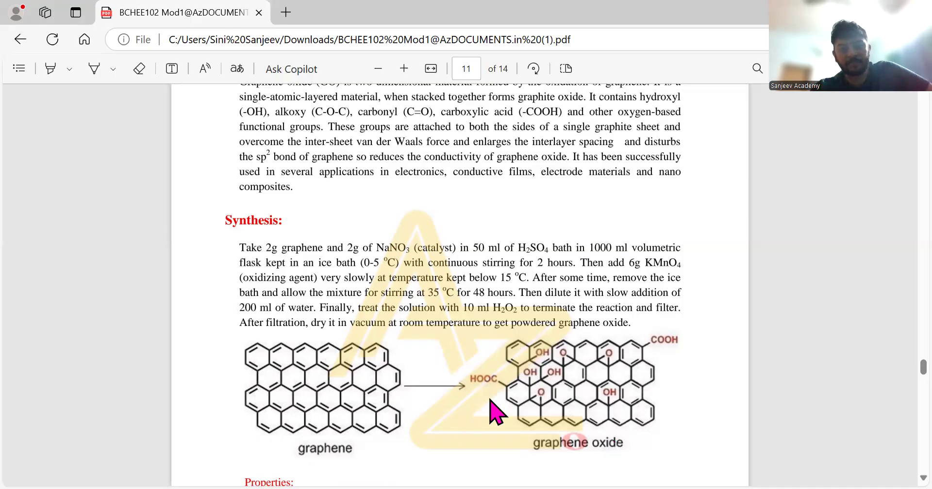
pyautogui.scroll(3)
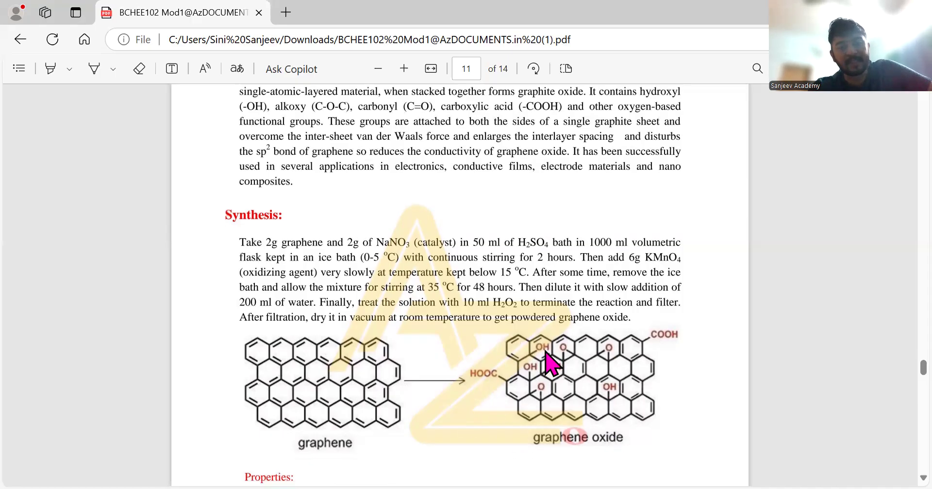
pyautogui.scroll(-3)
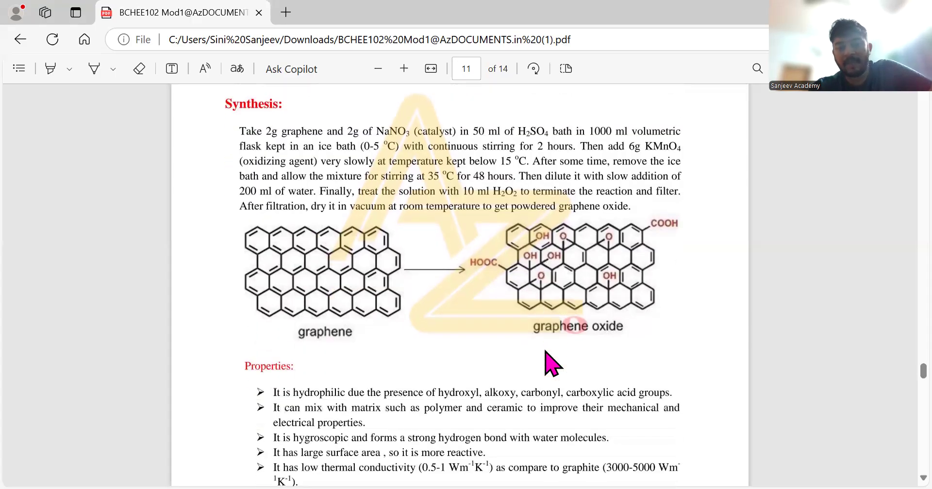
pyautogui.scroll(-3)
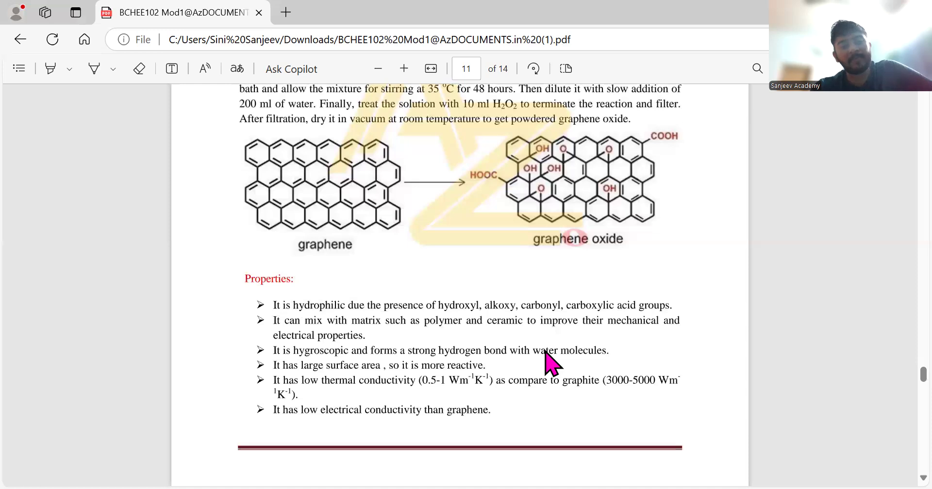
pyautogui.moveTo(523, 129)
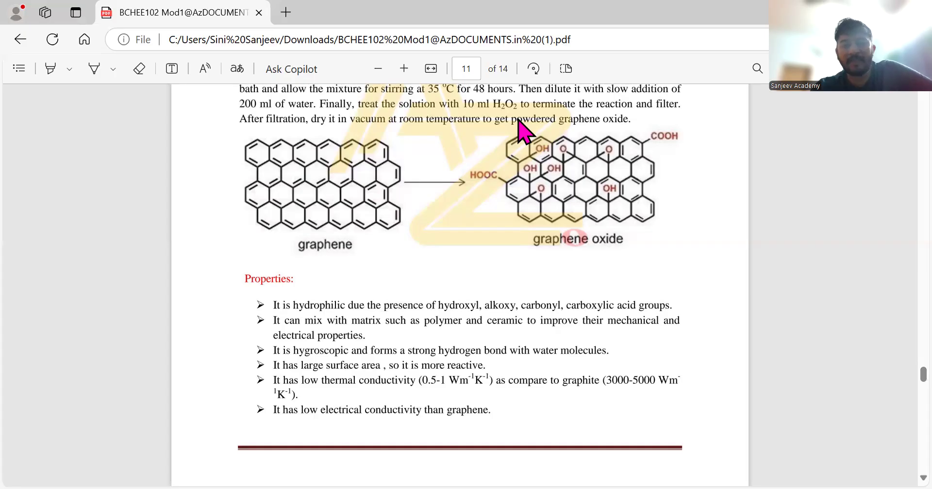
pyautogui.moveTo(574, 173)
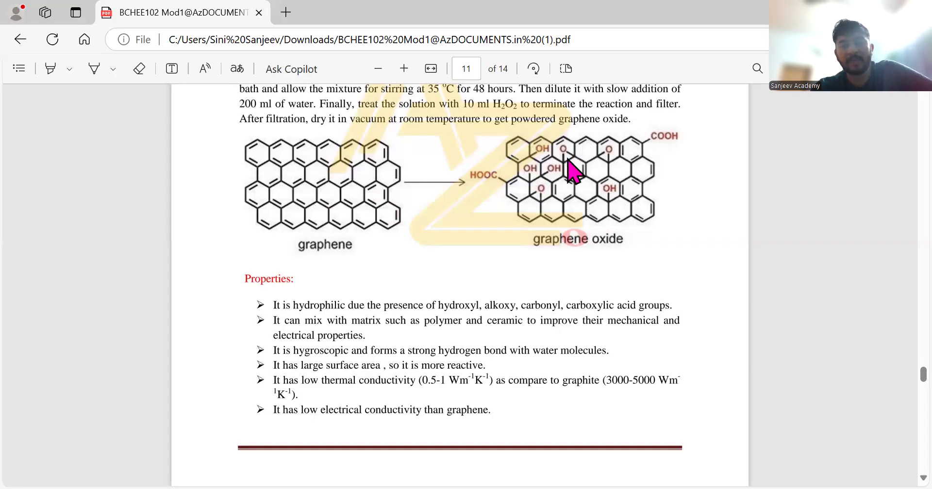
pyautogui.moveTo(538, 206)
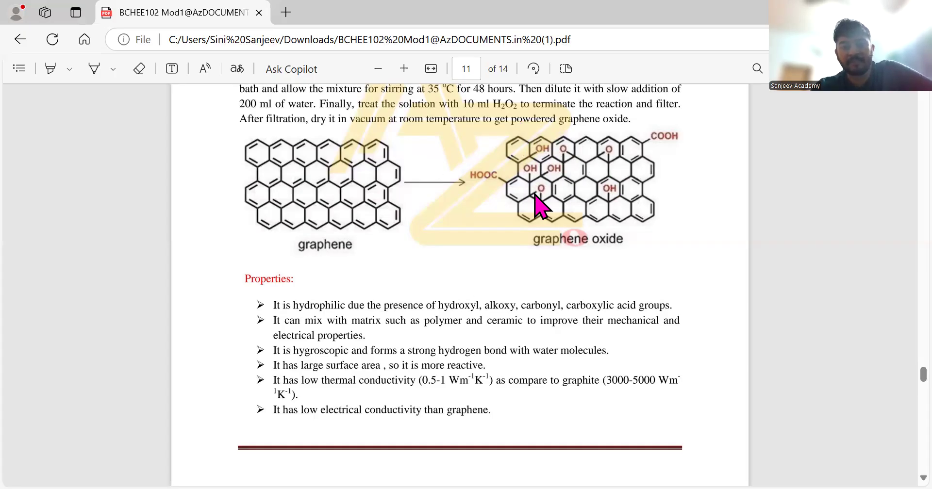
pyautogui.moveTo(580, 173)
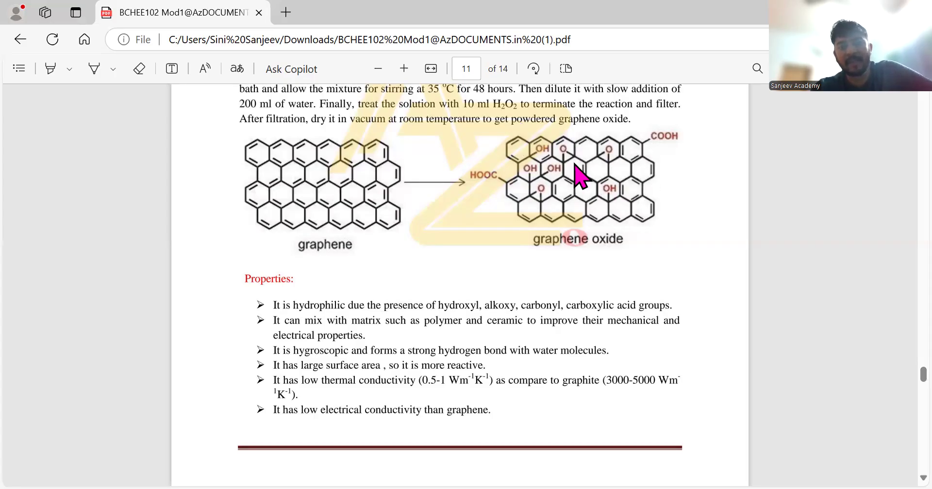
pyautogui.scroll(-3)
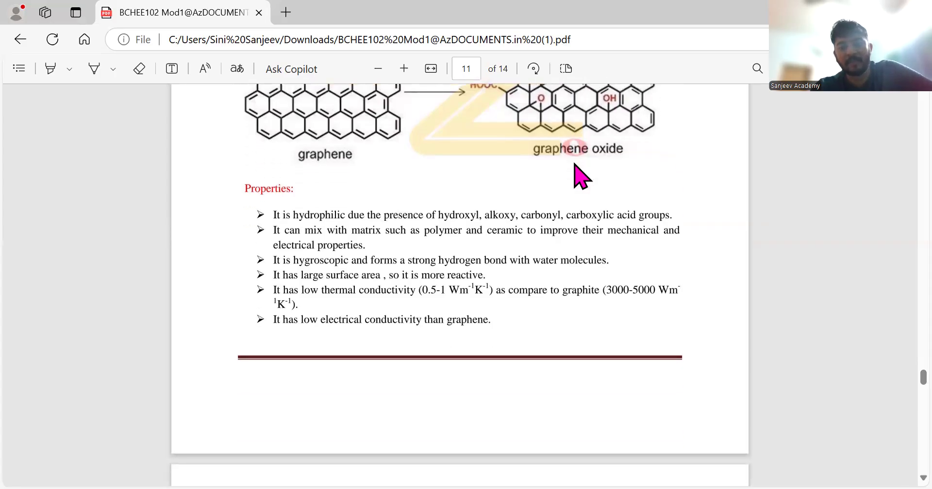
pyautogui.scroll(-3)
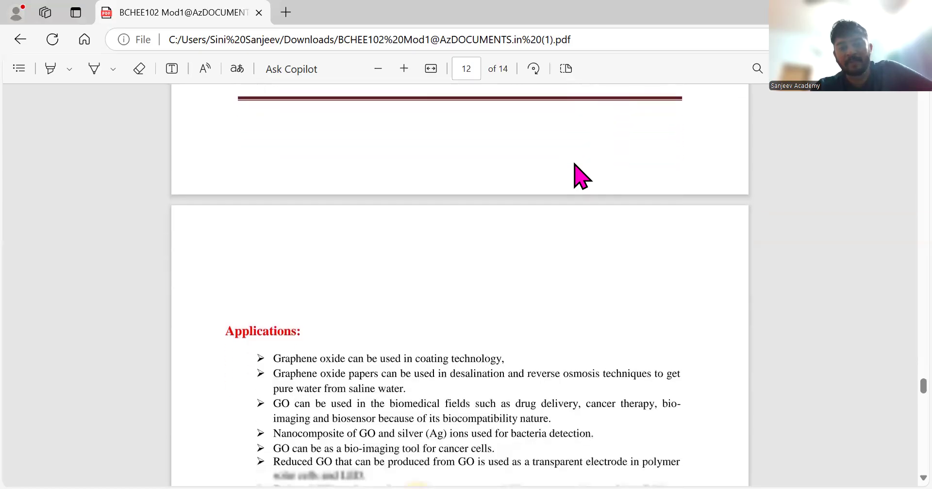
pyautogui.scroll(-3)
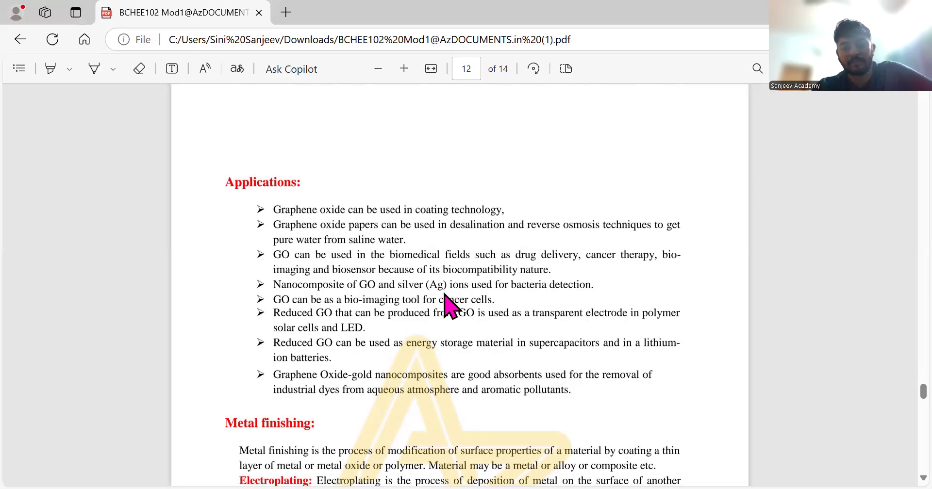
pyautogui.scroll(-3)
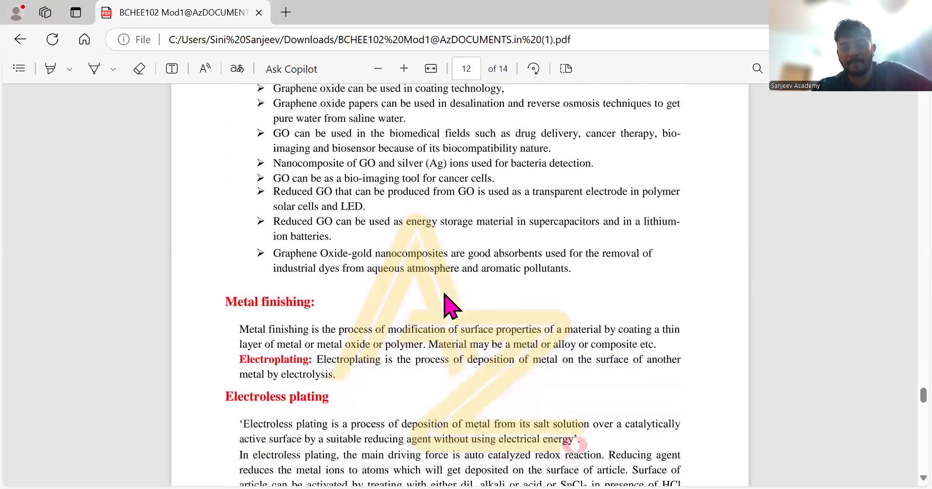
pyautogui.scroll(-3)
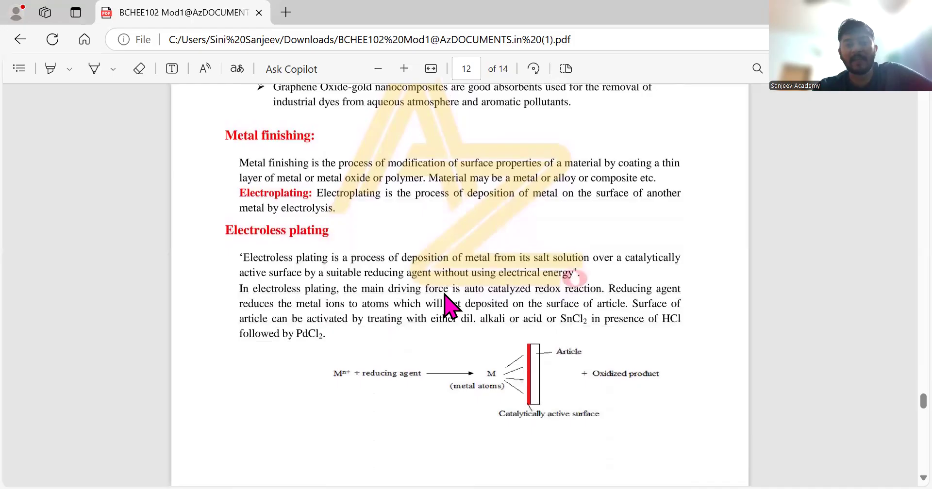
pyautogui.scroll(-3)
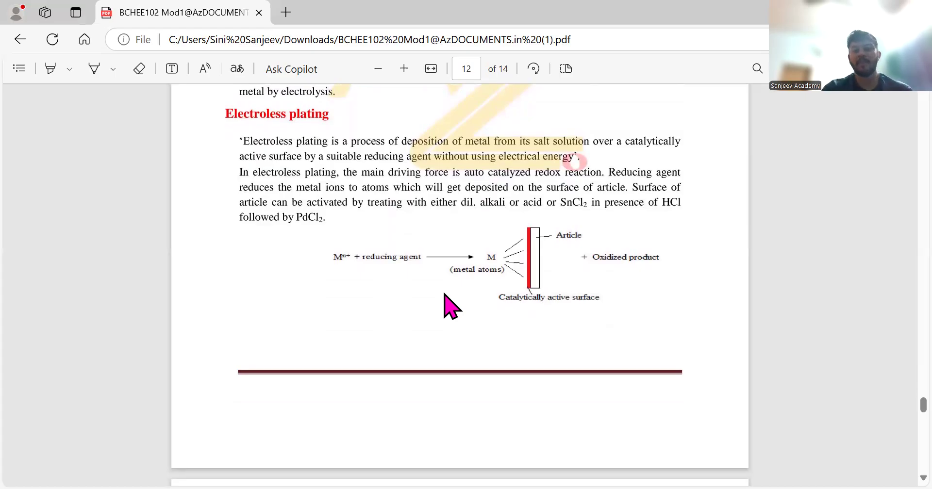
pyautogui.moveTo(589, 160)
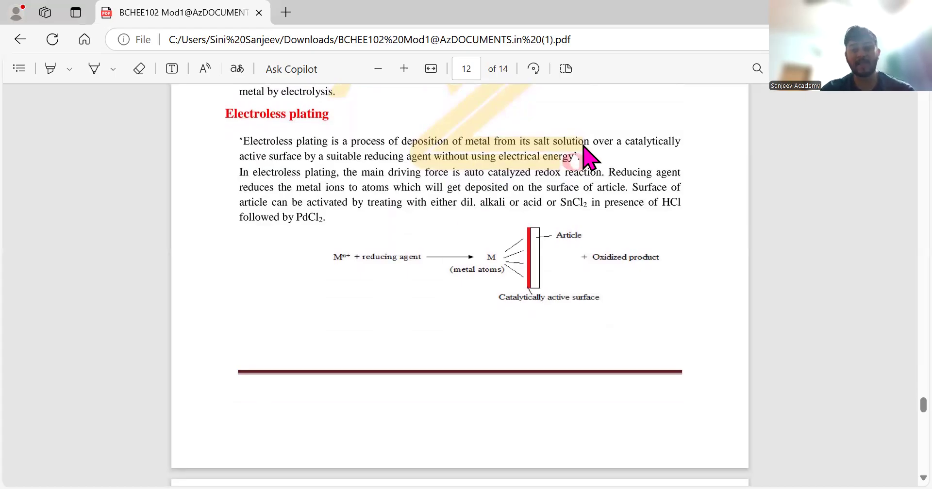
pyautogui.moveTo(374, 194)
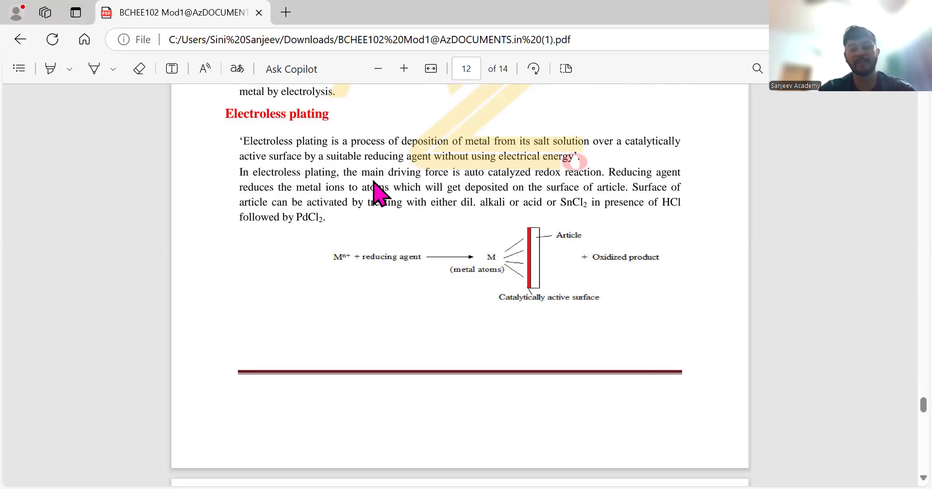
pyautogui.scroll(-3)
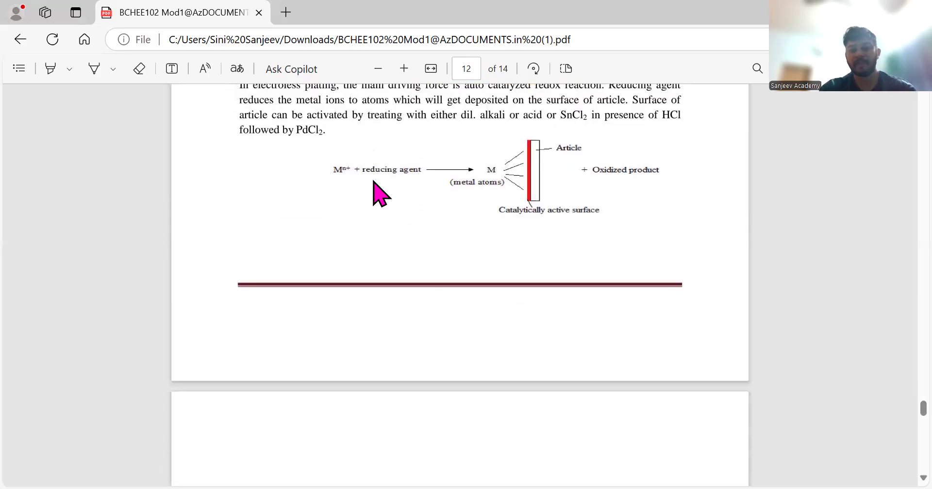
pyautogui.moveTo(526, 190)
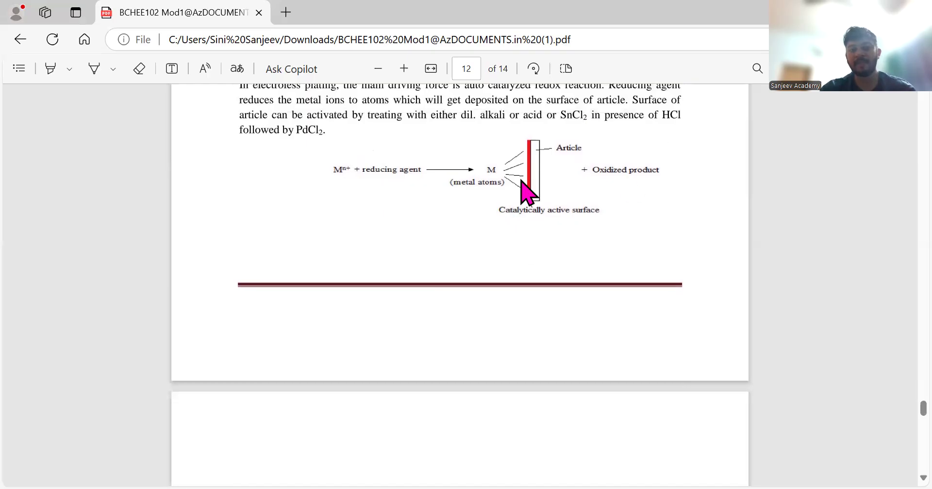
pyautogui.scroll(-3)
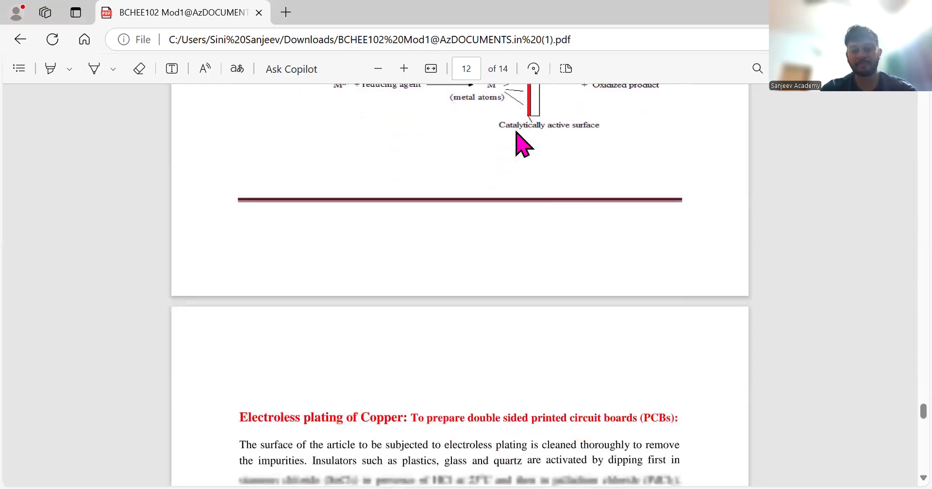
pyautogui.scroll(-3)
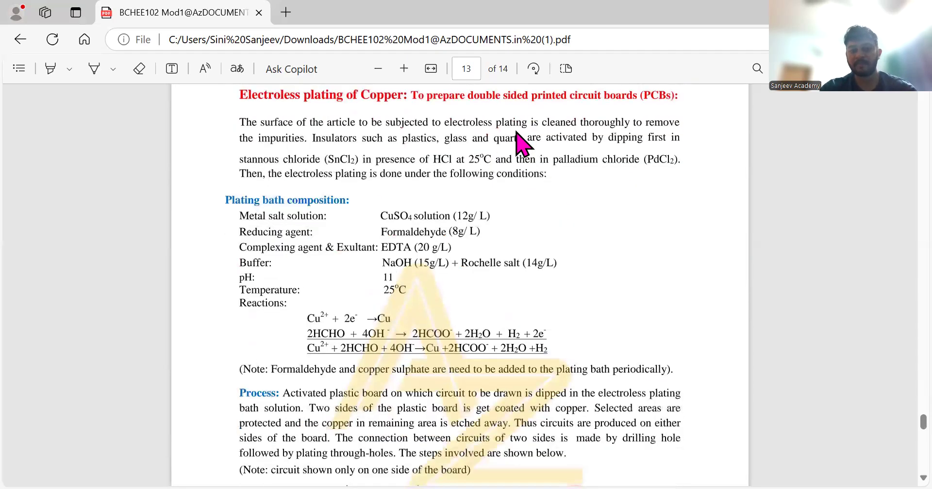
pyautogui.moveTo(328, 122)
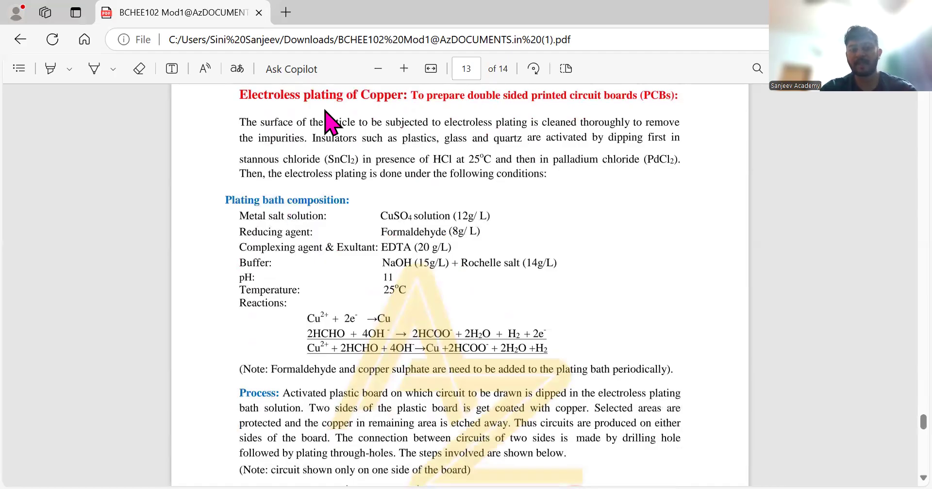
pyautogui.moveTo(665, 104)
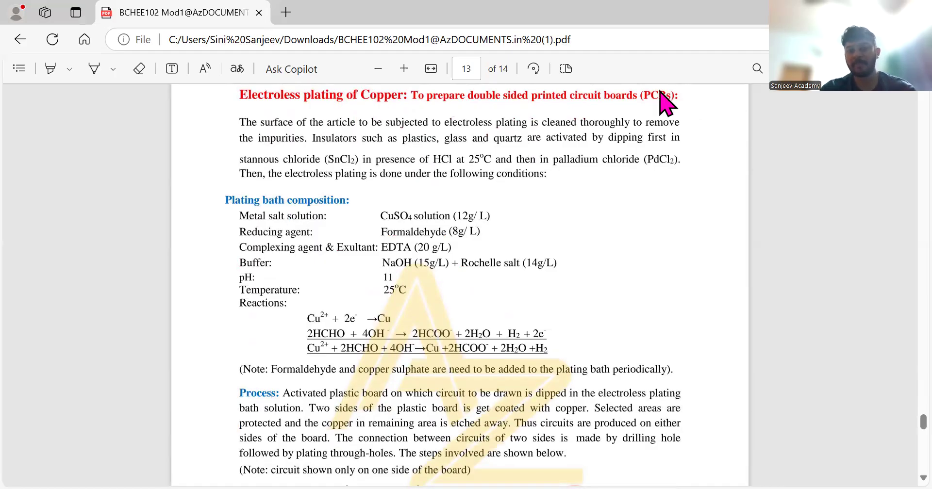
pyautogui.moveTo(274, 312)
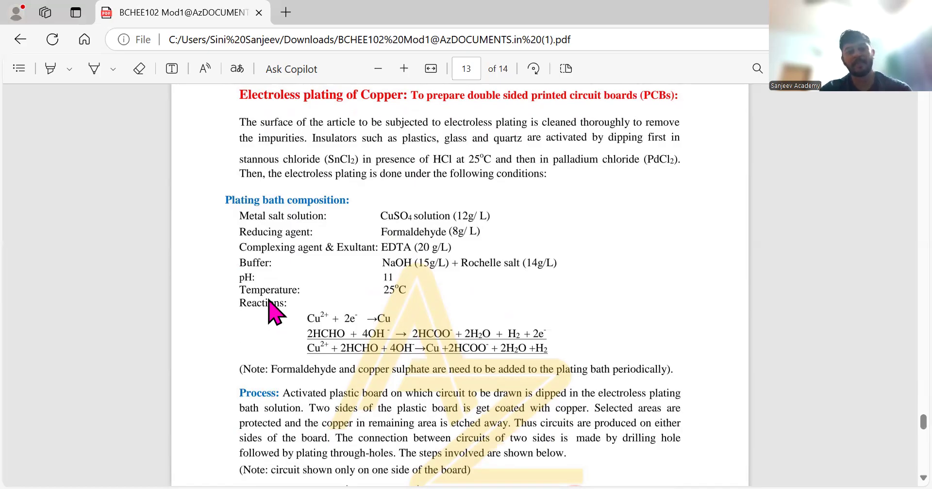
pyautogui.moveTo(267, 280)
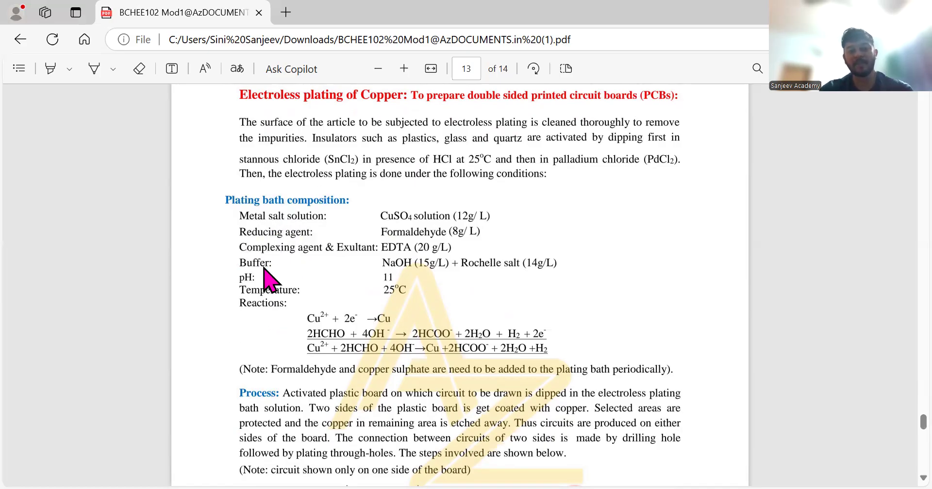
pyautogui.moveTo(303, 259)
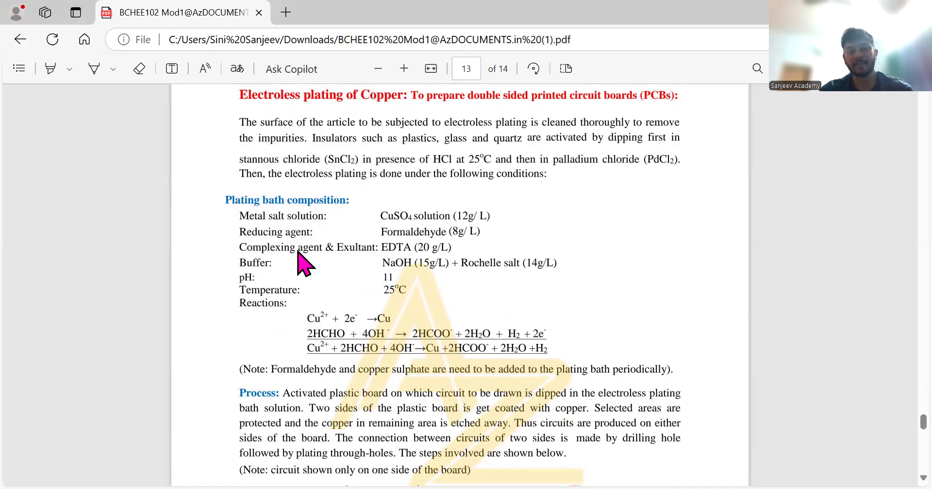
pyautogui.moveTo(401, 241)
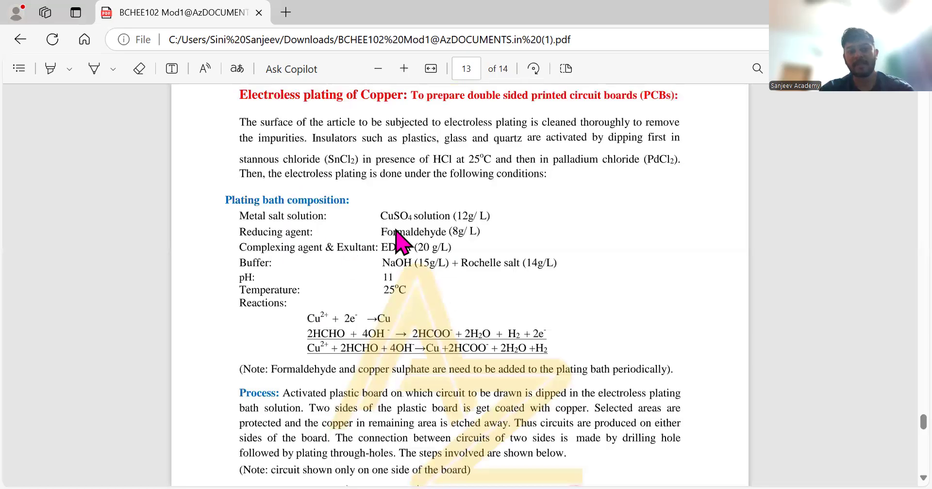
pyautogui.moveTo(339, 330)
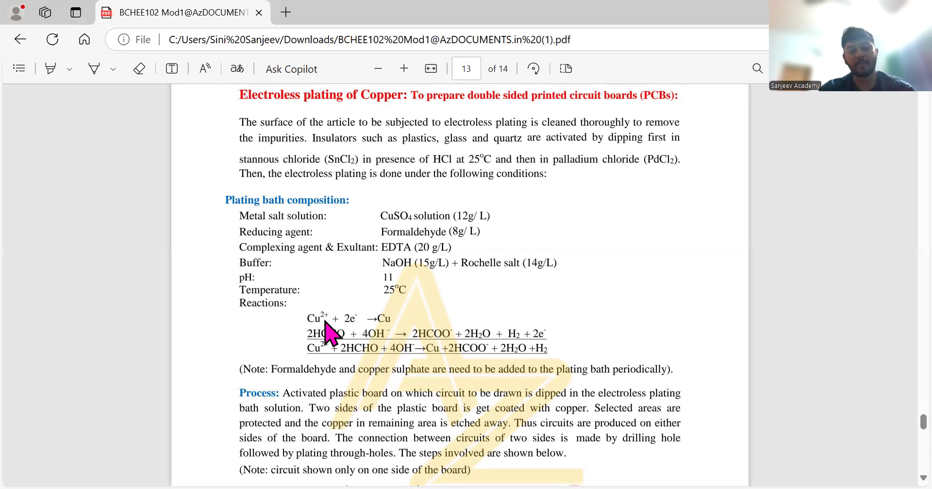
pyautogui.moveTo(360, 324)
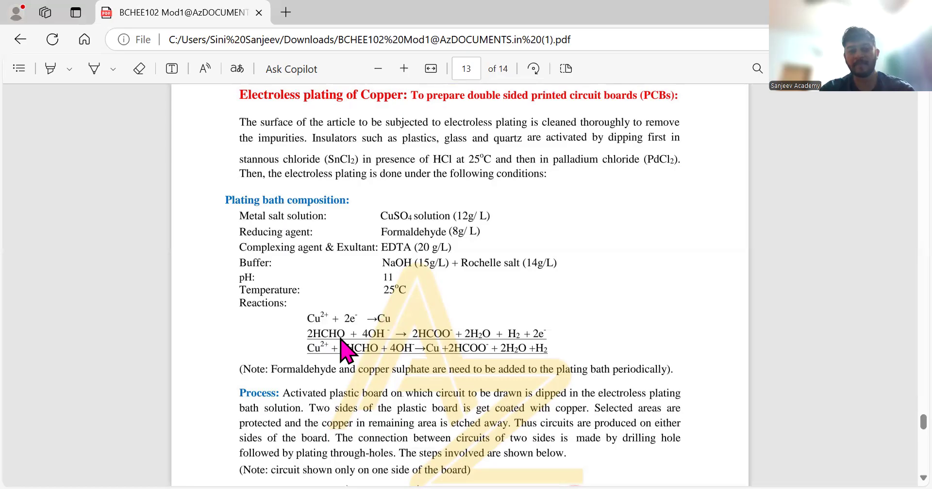
pyautogui.moveTo(342, 345)
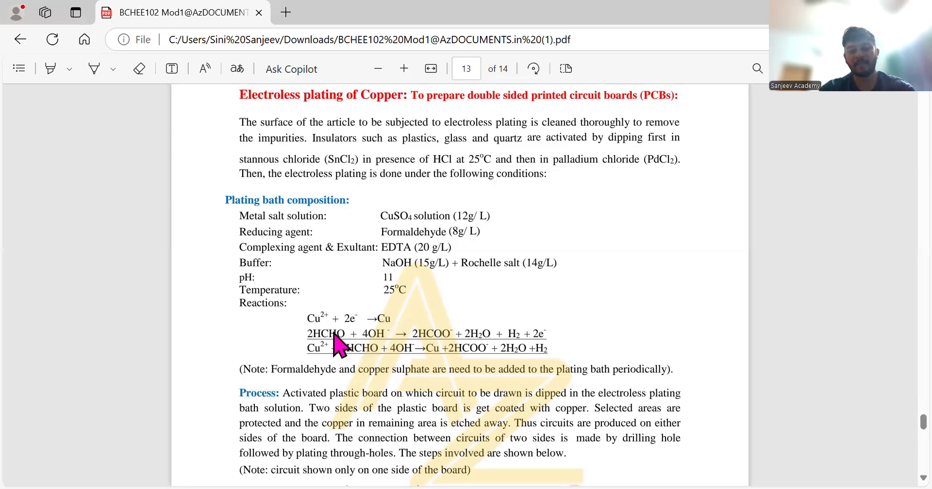
pyautogui.moveTo(380, 345)
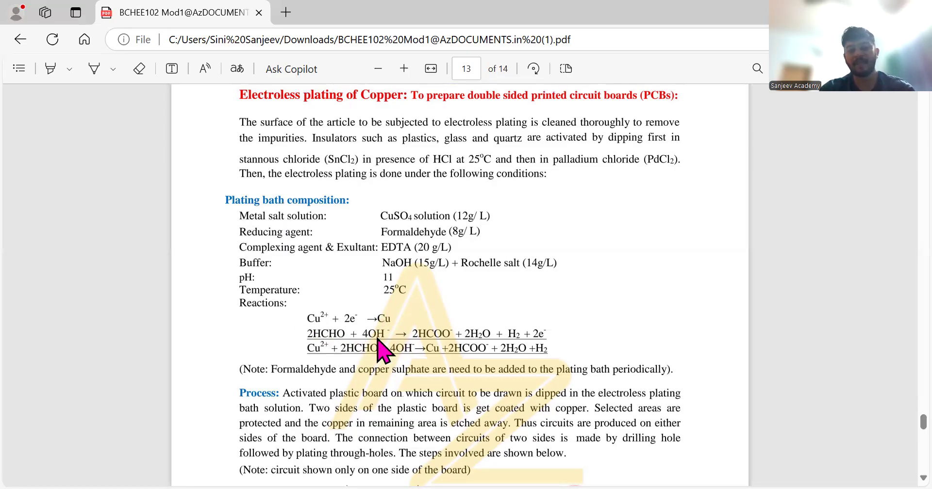
pyautogui.moveTo(405, 328)
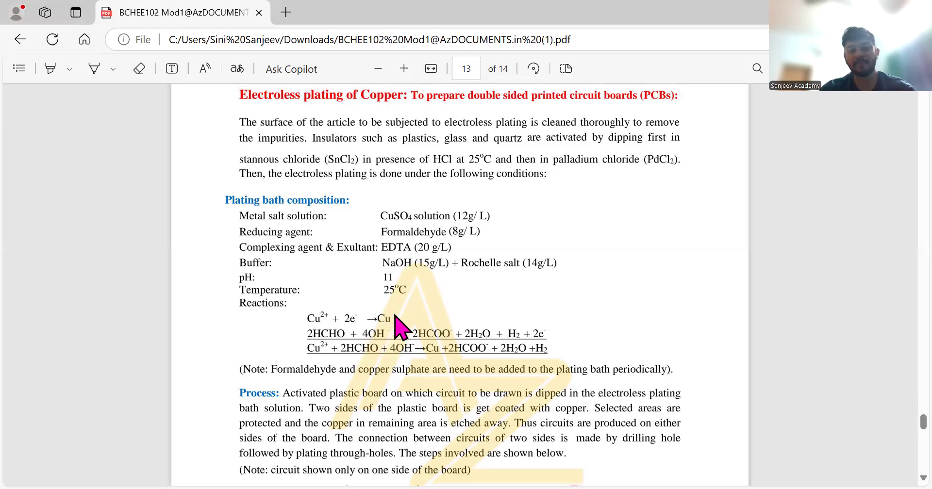
pyautogui.moveTo(439, 348)
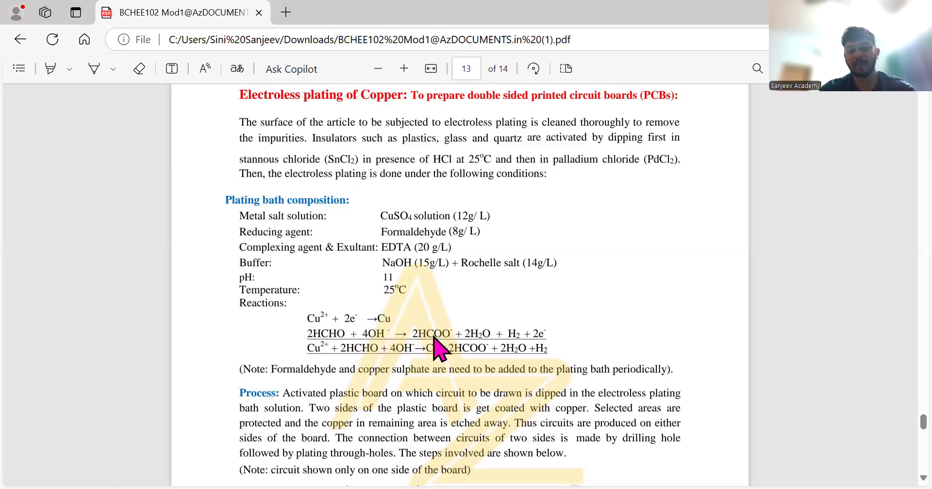
pyautogui.moveTo(473, 348)
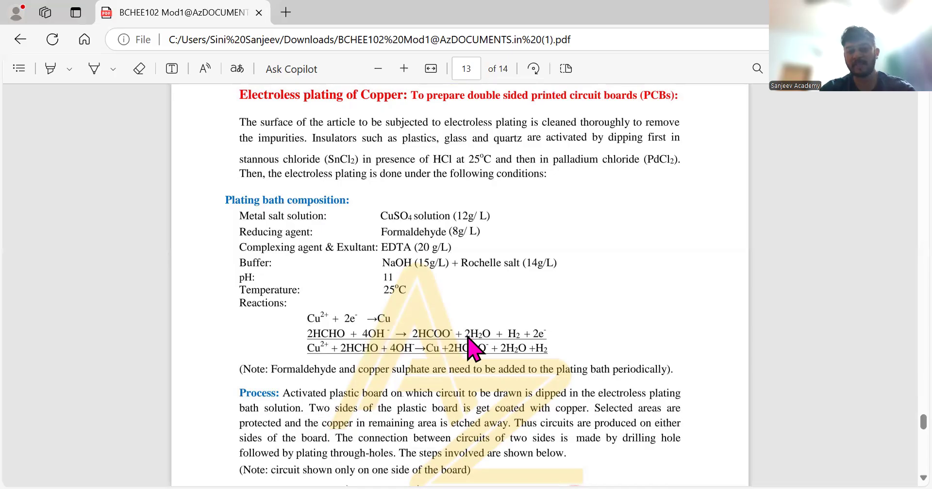
pyautogui.moveTo(544, 351)
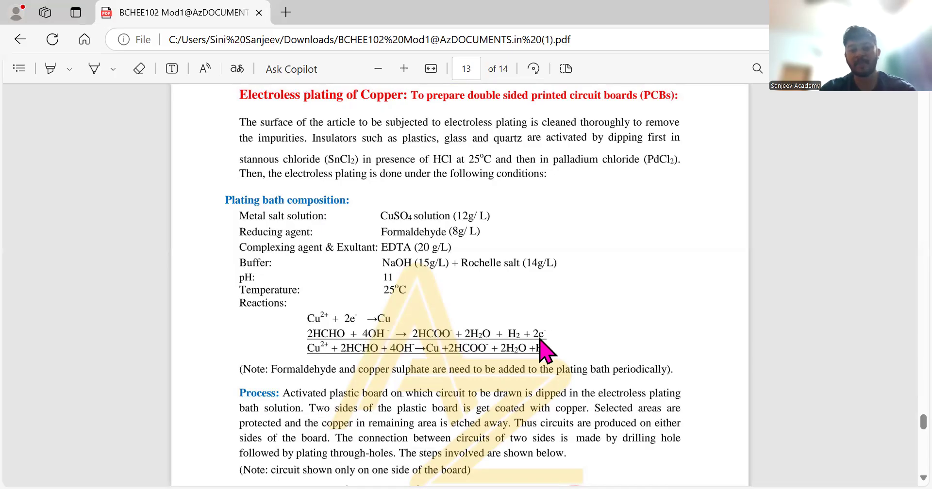
pyautogui.moveTo(366, 307)
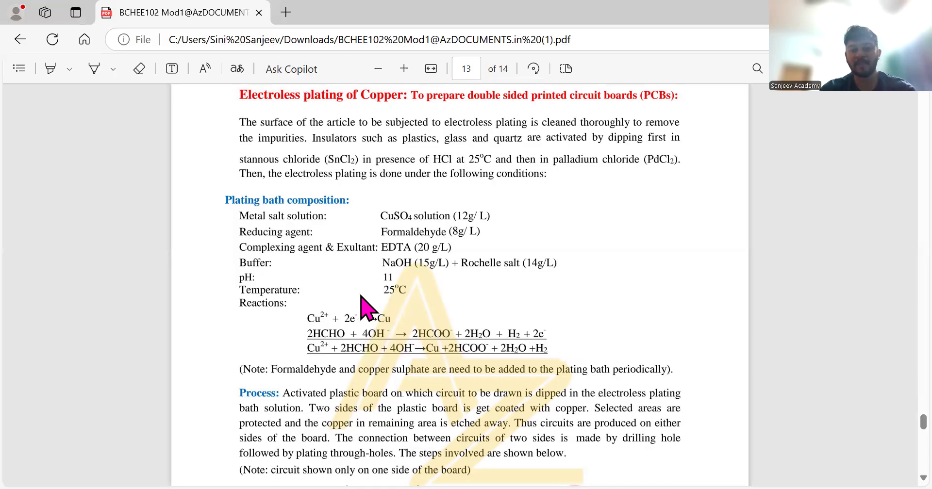
pyautogui.moveTo(354, 325)
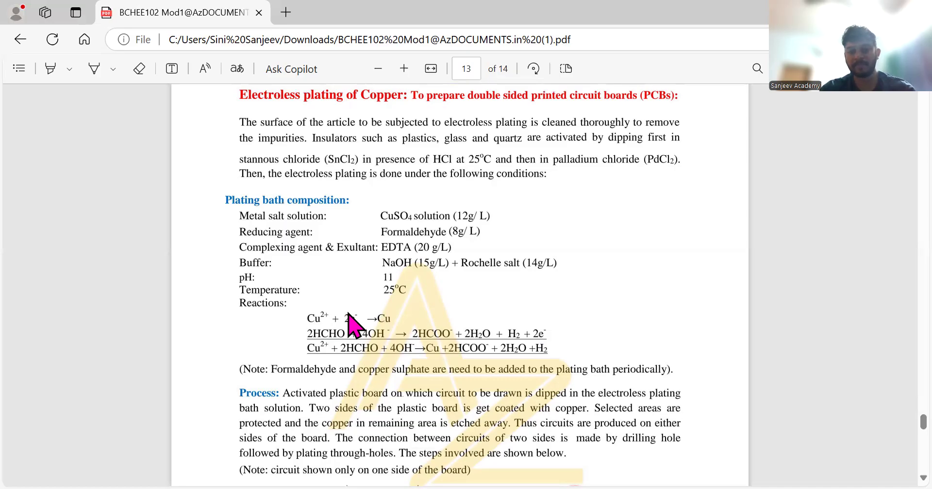
pyautogui.moveTo(442, 342)
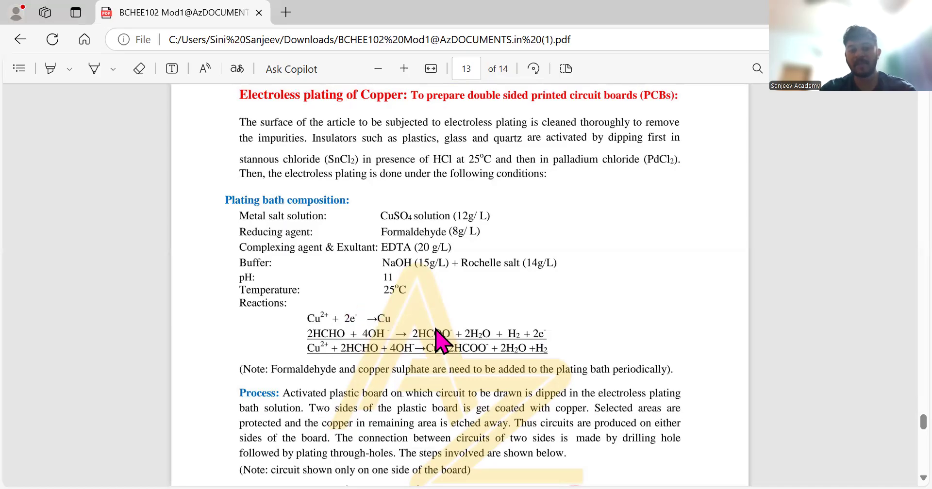
pyautogui.moveTo(445, 372)
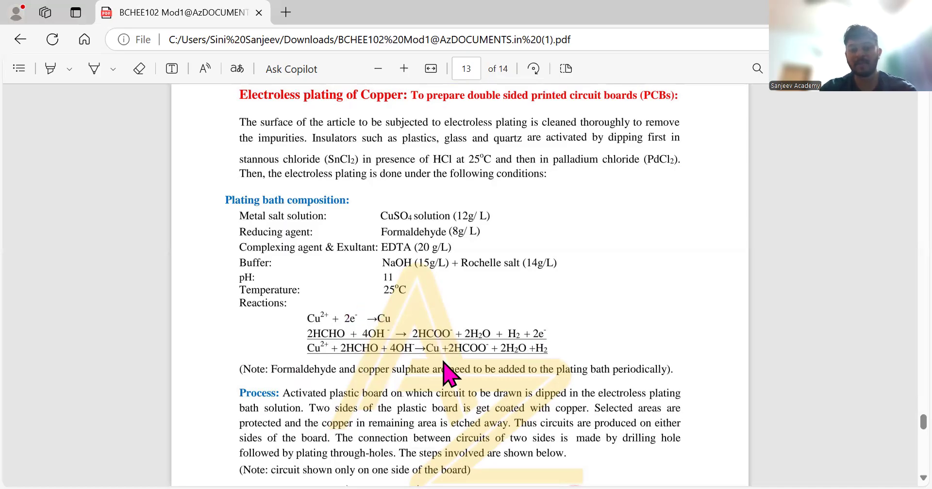
pyautogui.scroll(-3)
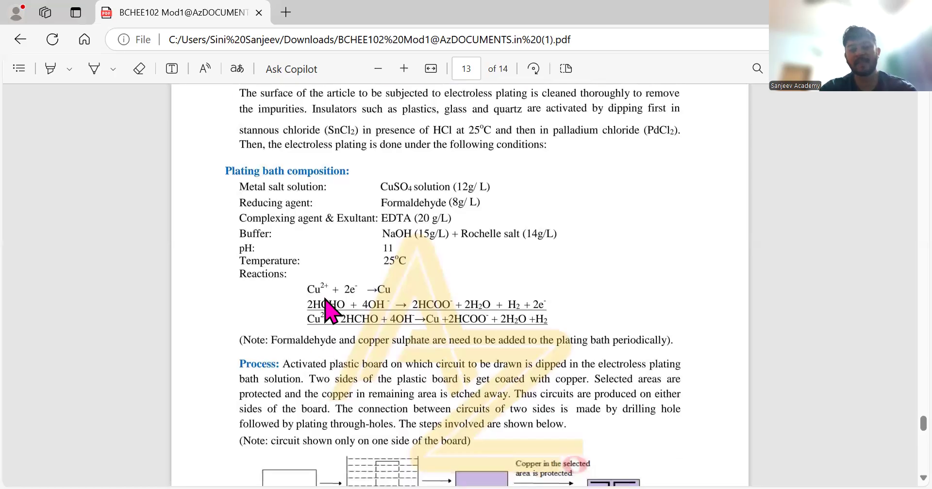
pyautogui.moveTo(330, 315)
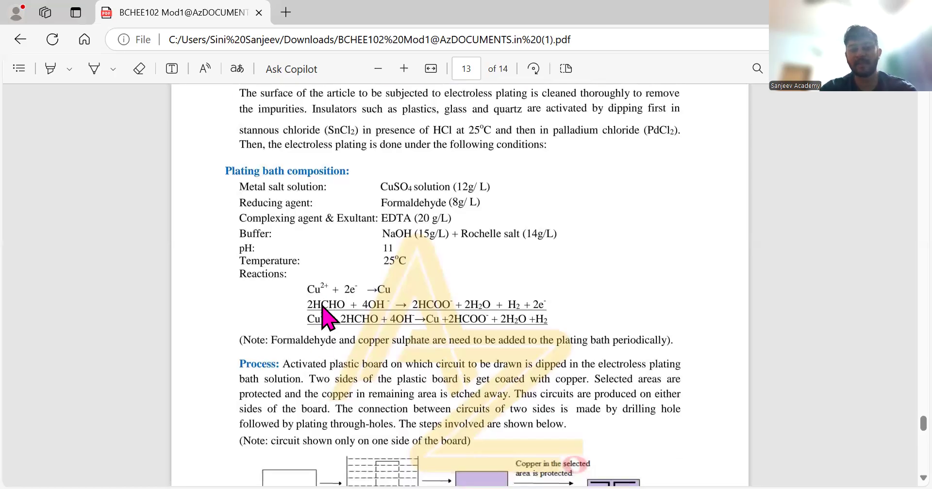
pyautogui.moveTo(318, 300)
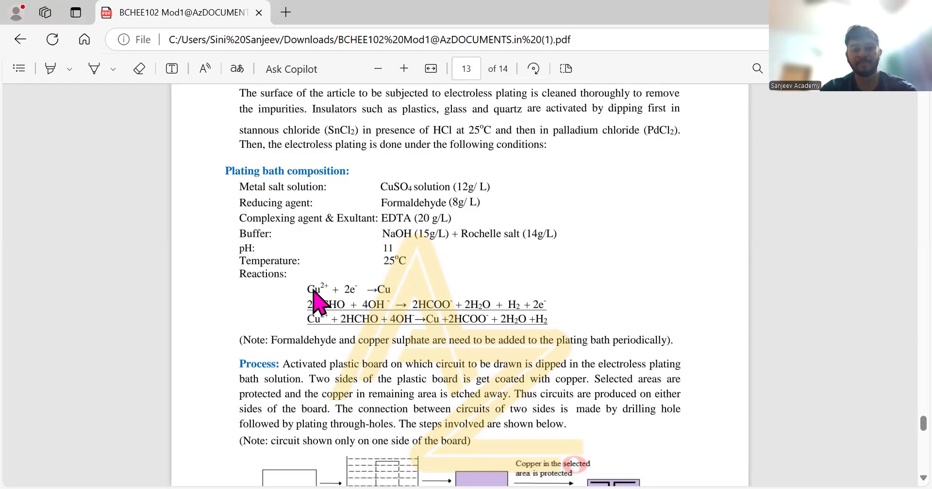
pyautogui.moveTo(305, 237)
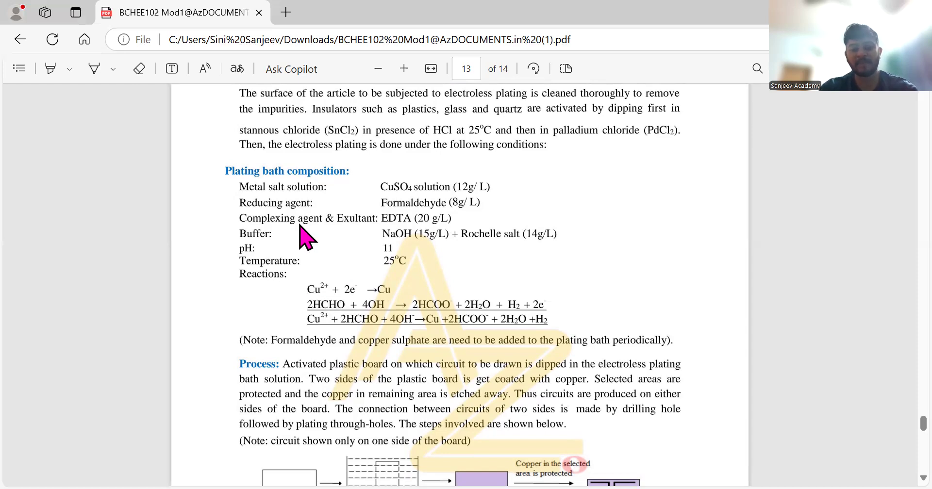
pyautogui.scroll(-3)
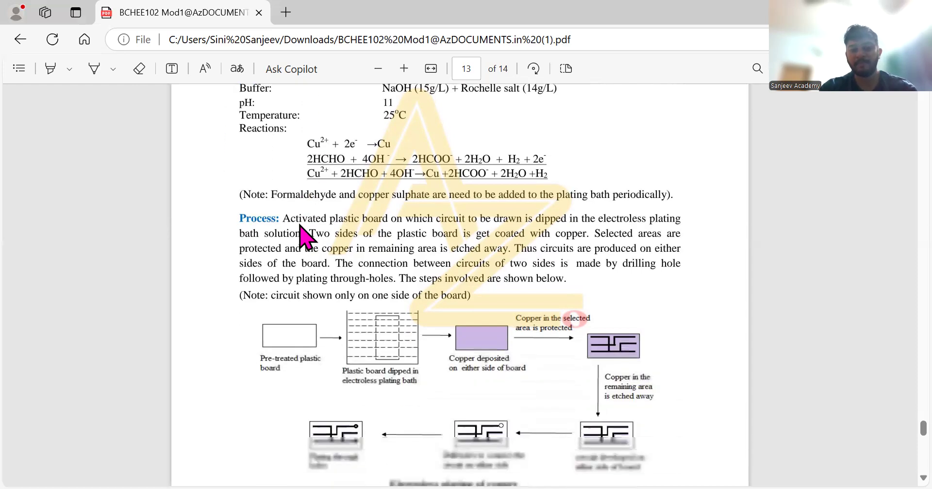
pyautogui.scroll(-3)
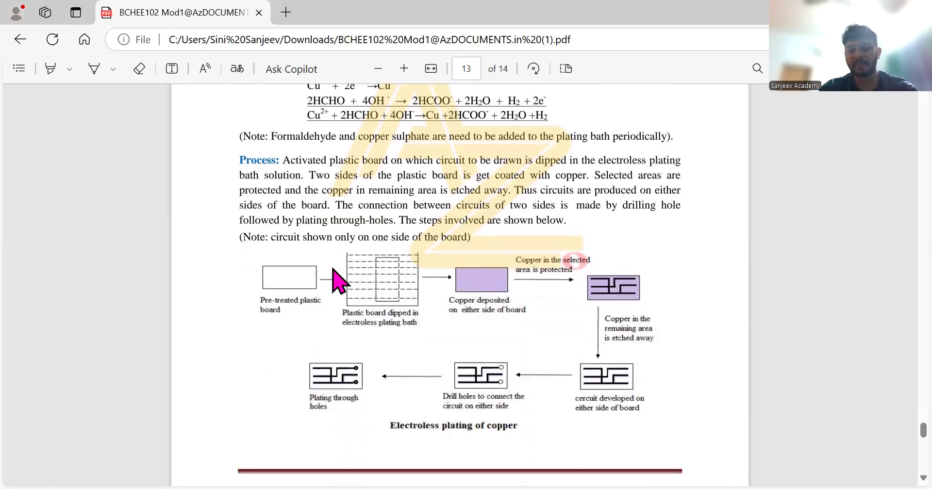
pyautogui.moveTo(348, 321)
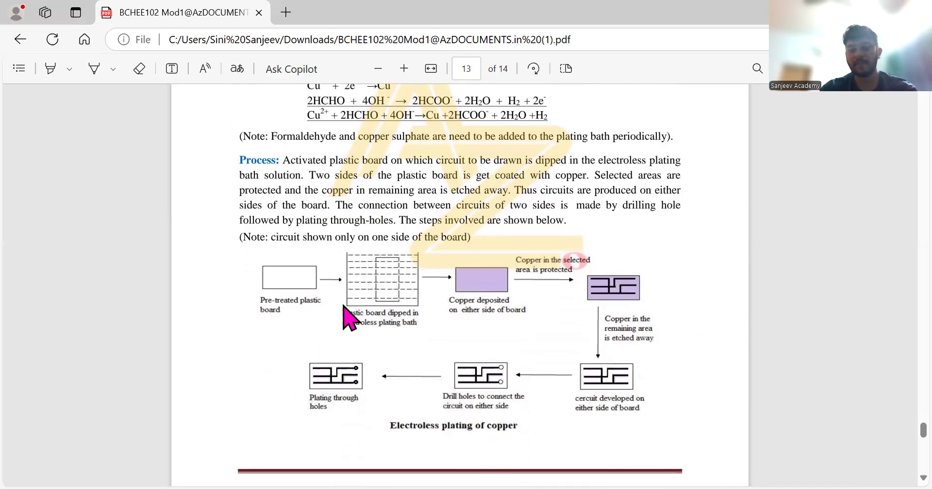
pyautogui.scroll(-3)
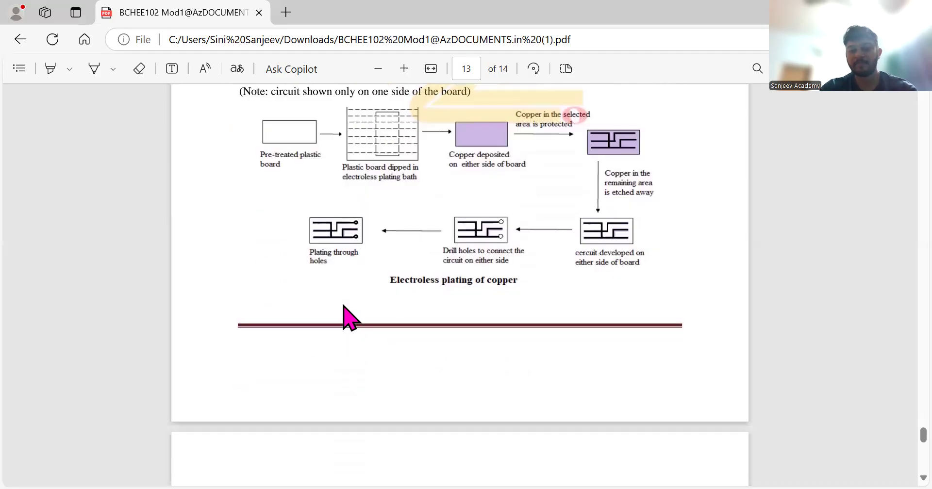
pyautogui.scroll(-3)
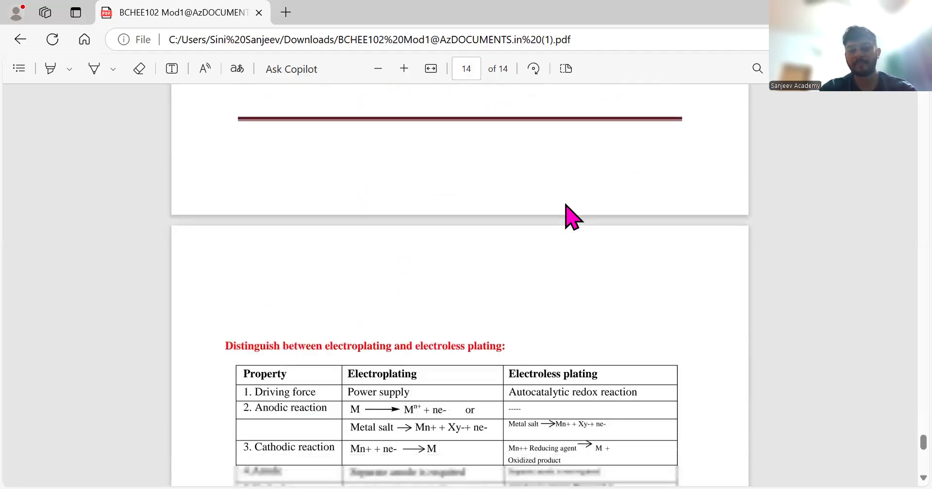
pyautogui.scroll(-3)
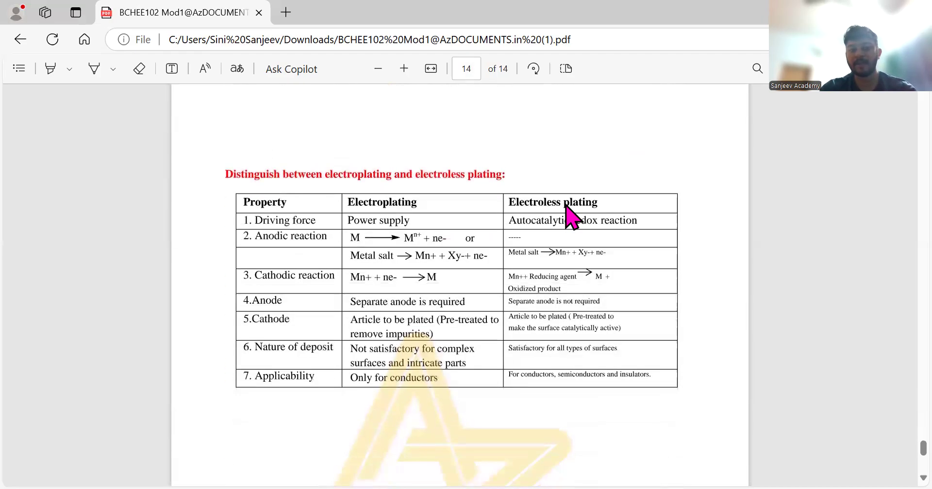